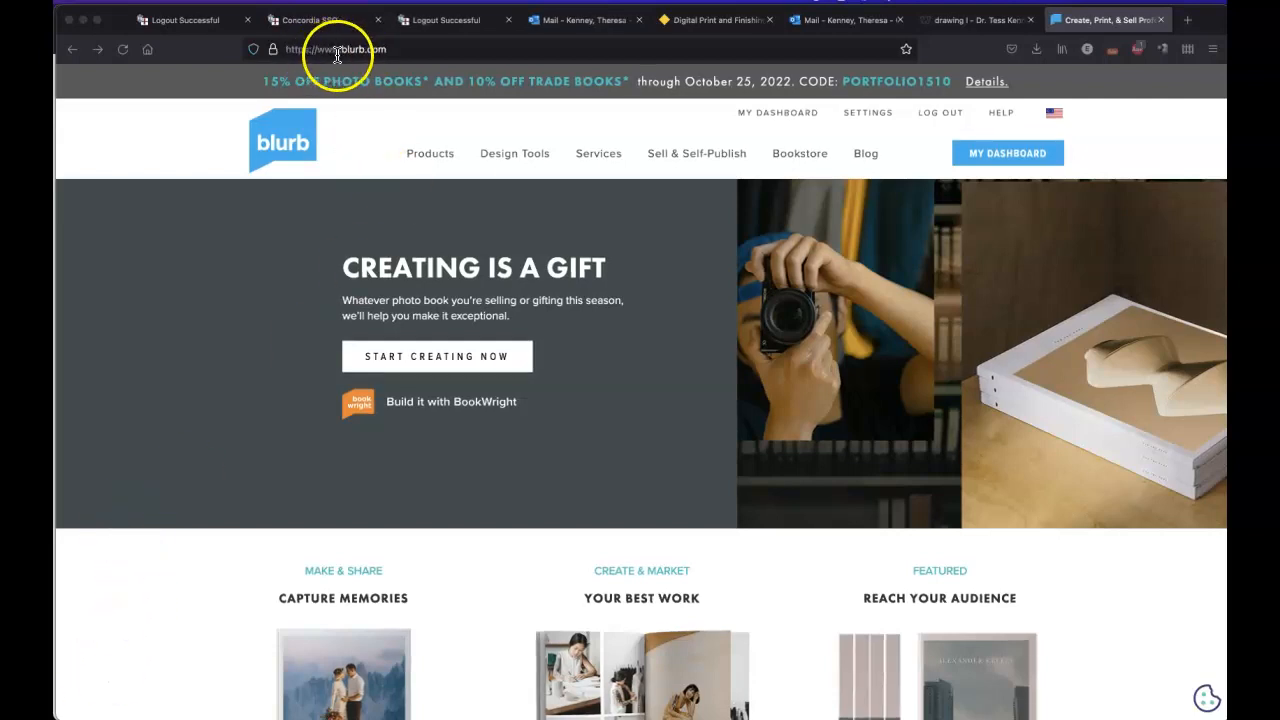
pyautogui.moveTo(388, 50)
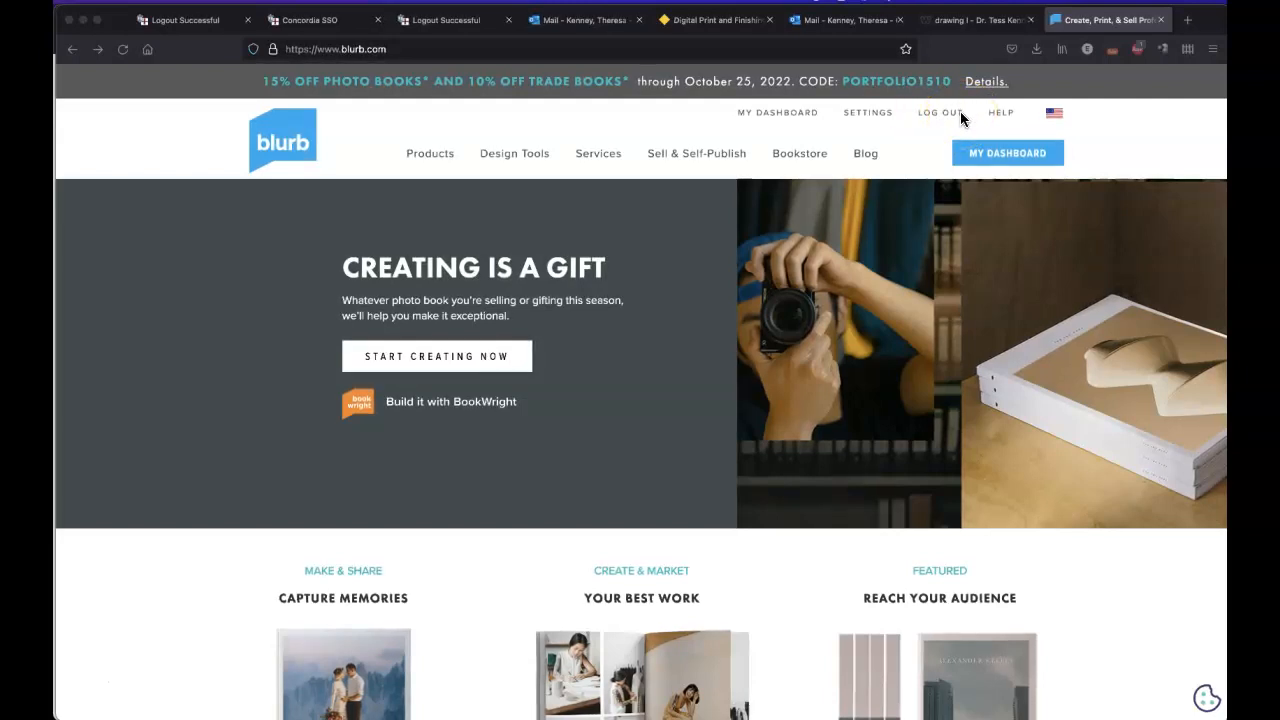
# - Reveal Blurb's Design Tools list with BookWright, PDF To Book and Adobe InDesign
pyautogui.click(940, 112)
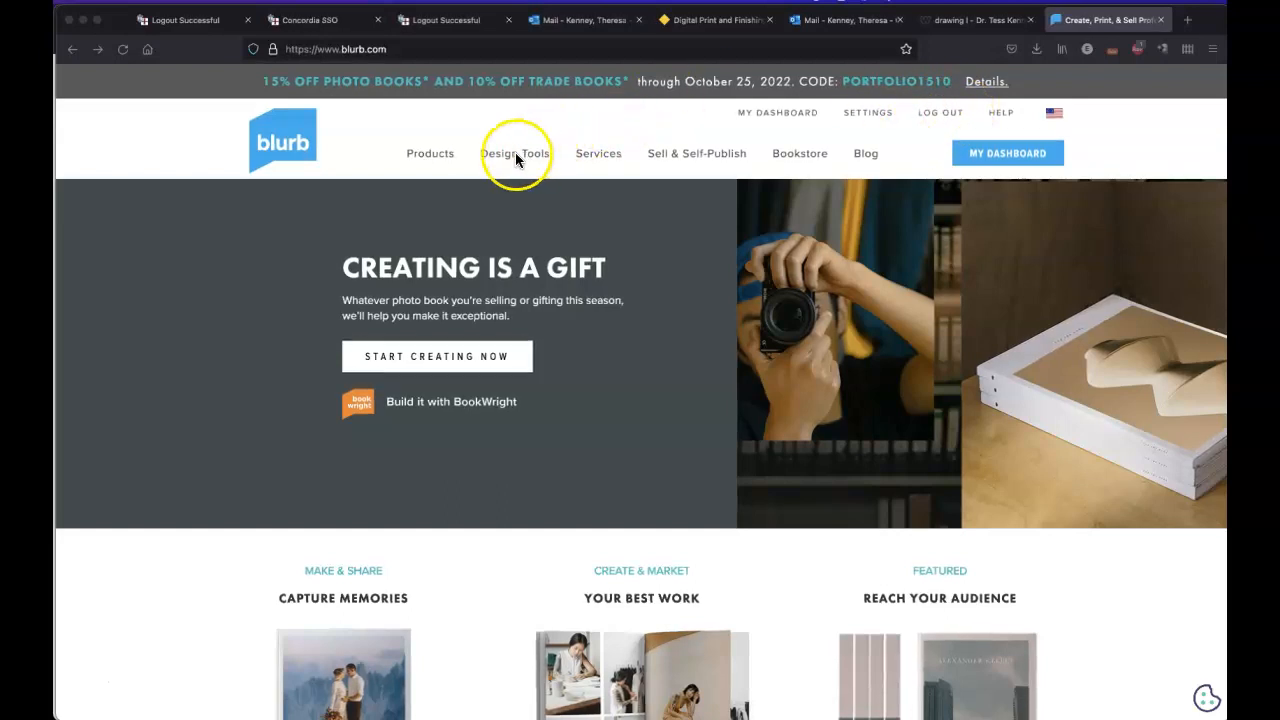
pyautogui.click(515, 153)
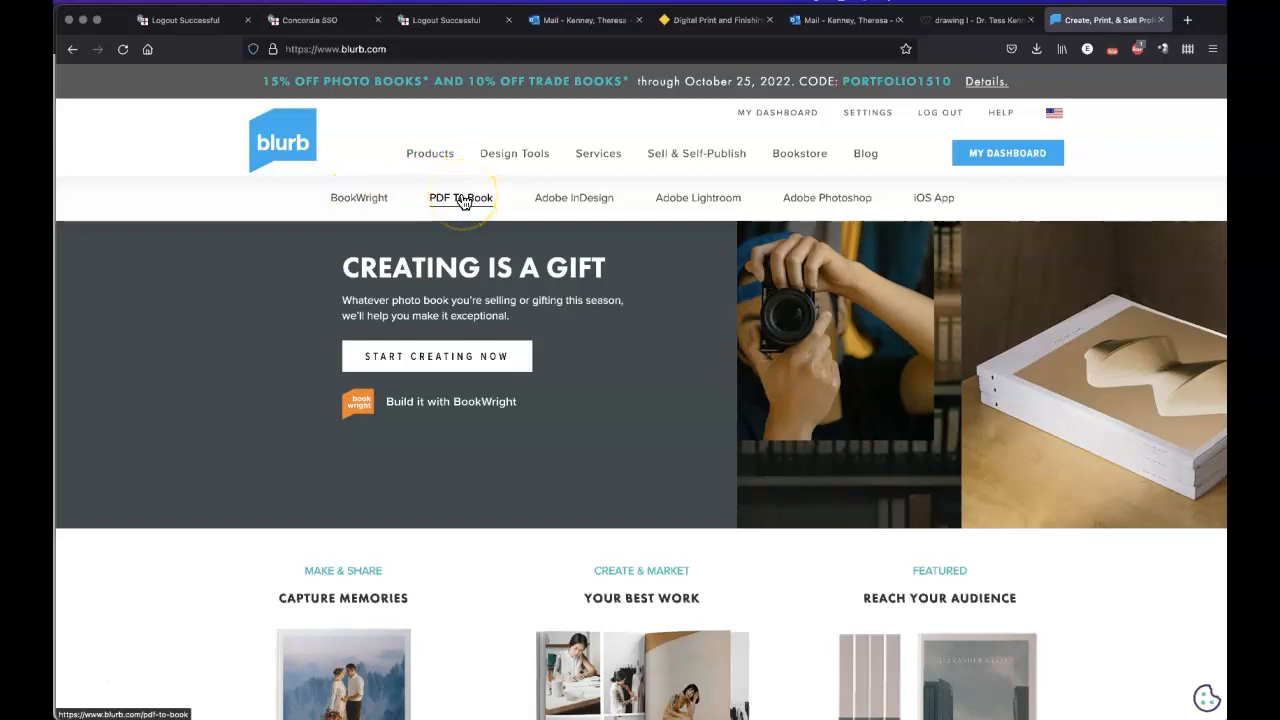
pyautogui.moveTo(574, 200)
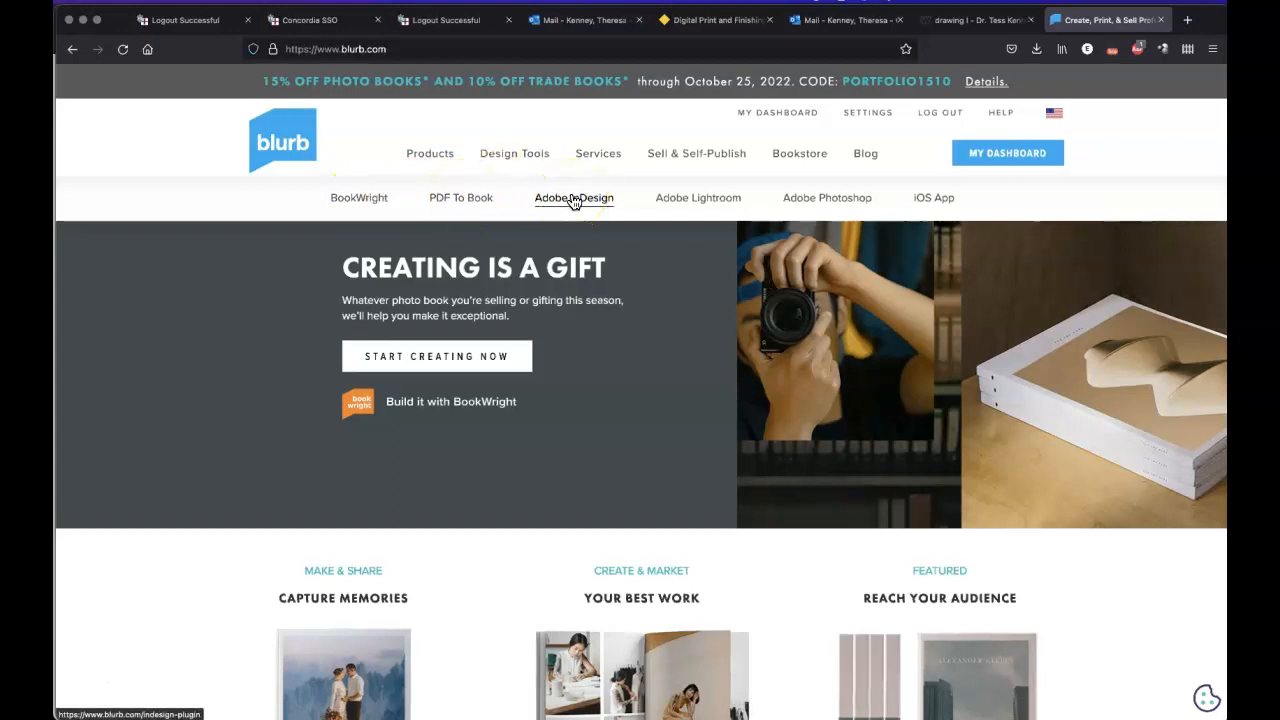
pyautogui.moveTo(683, 204)
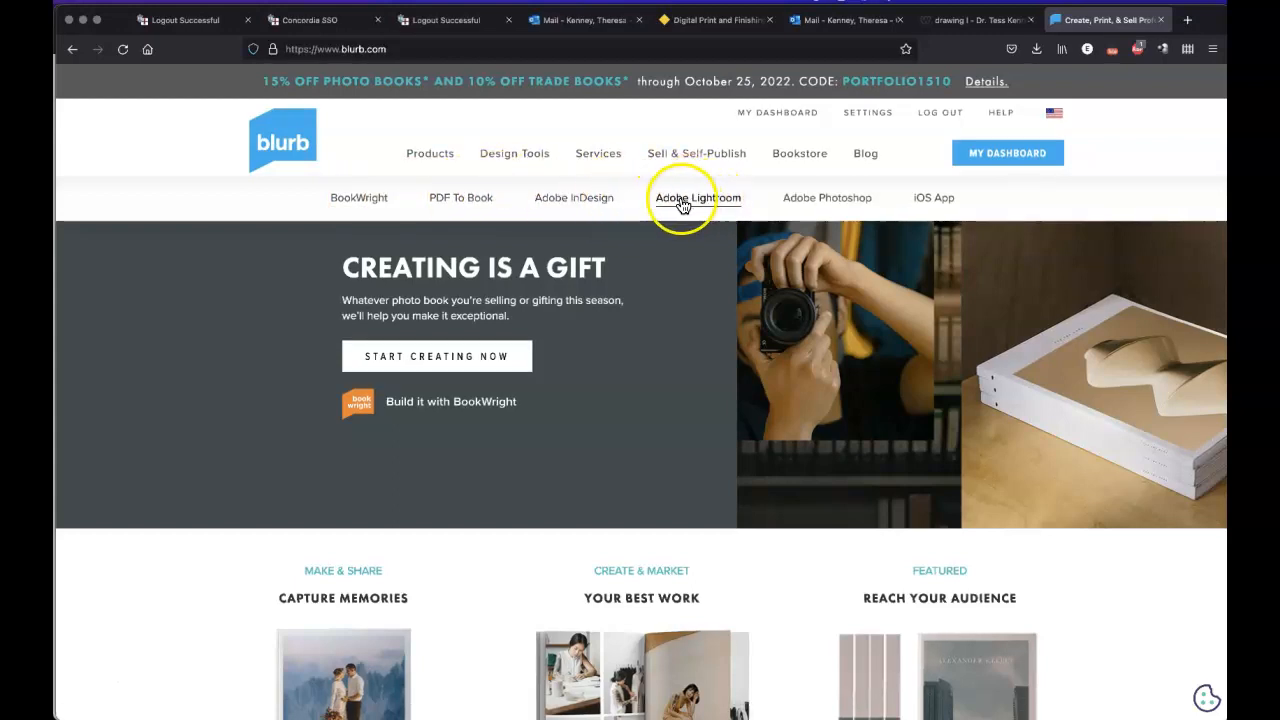
pyautogui.moveTo(820, 204)
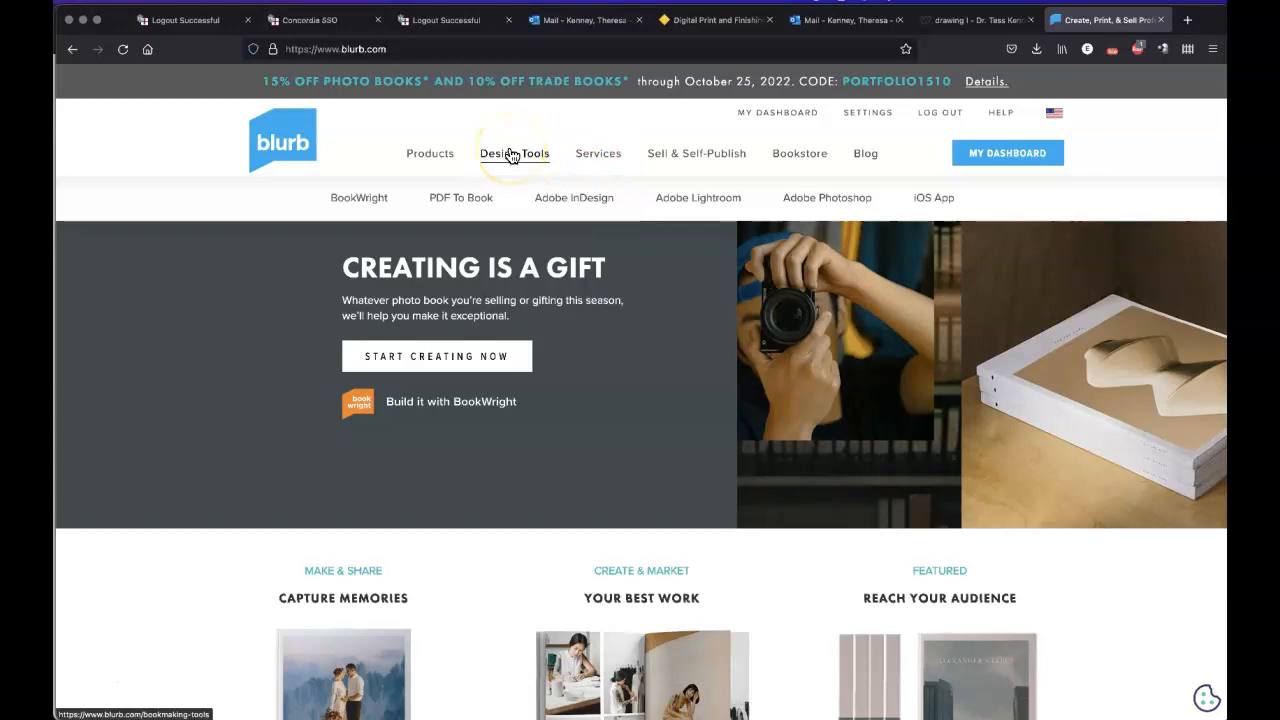
pyautogui.moveTo(568, 205)
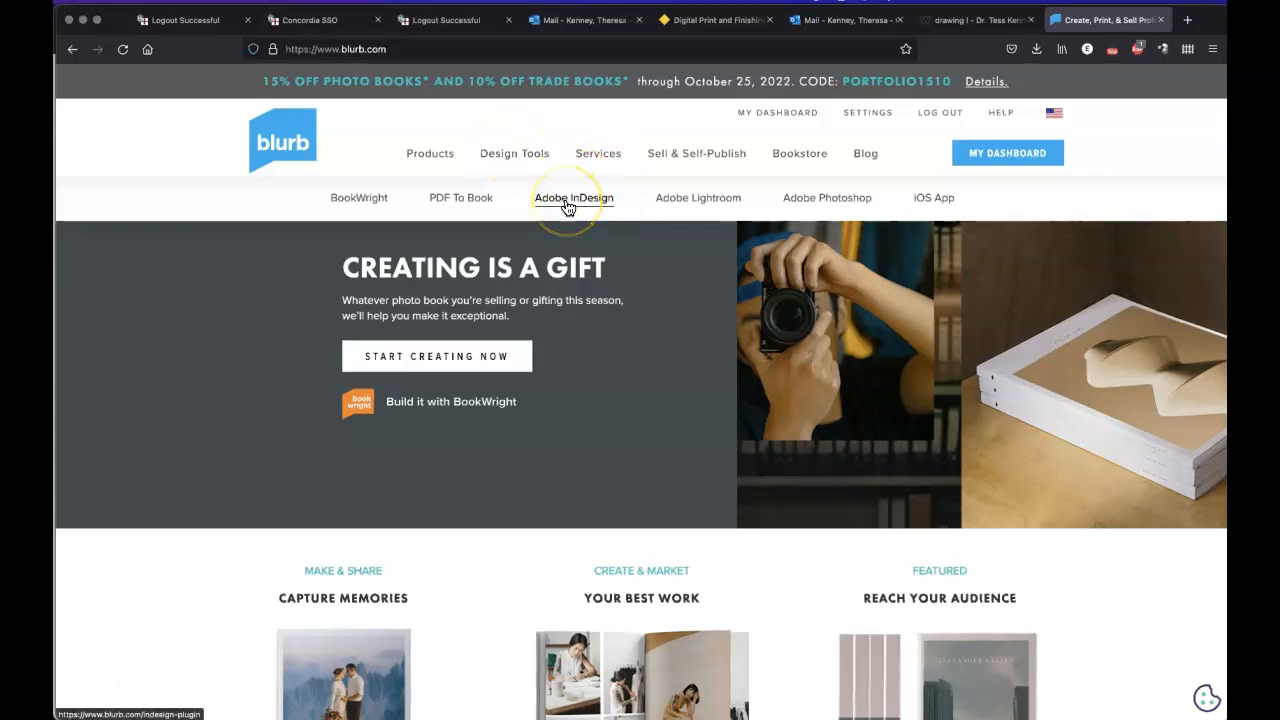
# - Open Blurb's Adobe InDesign plugin page and scroll through its features to the download link
pyautogui.click(573, 197)
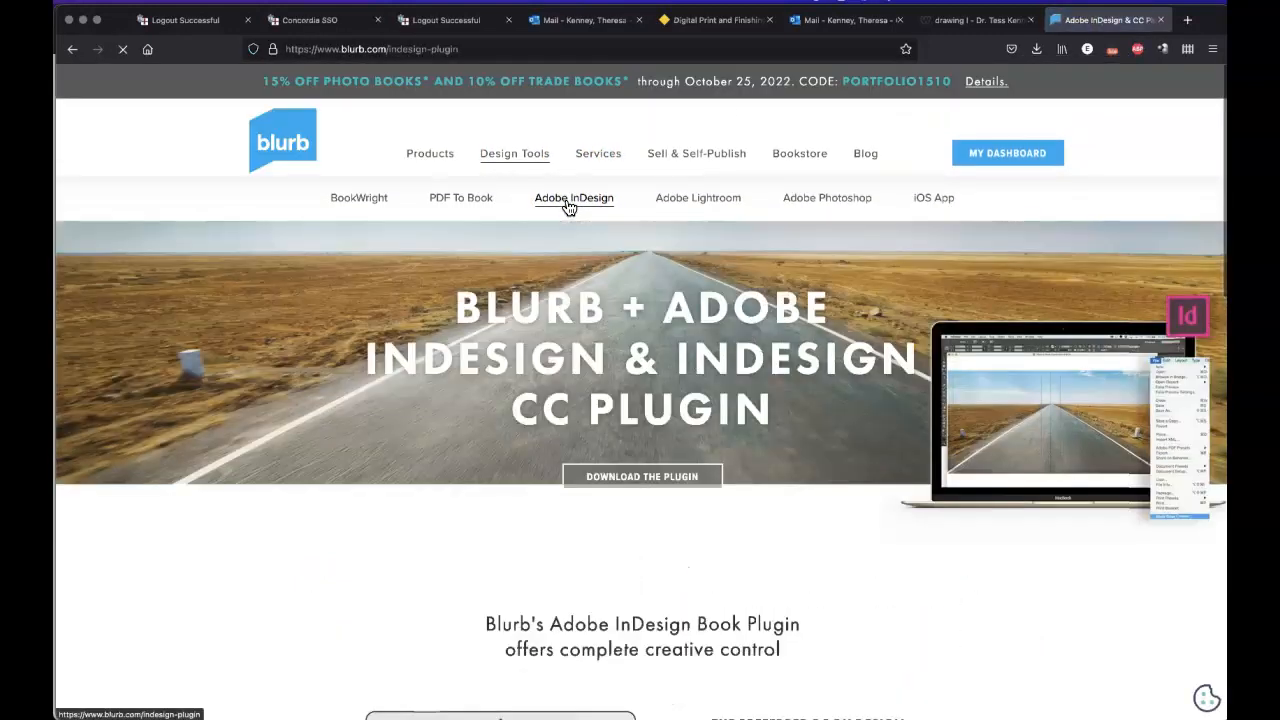
pyautogui.scroll(-3)
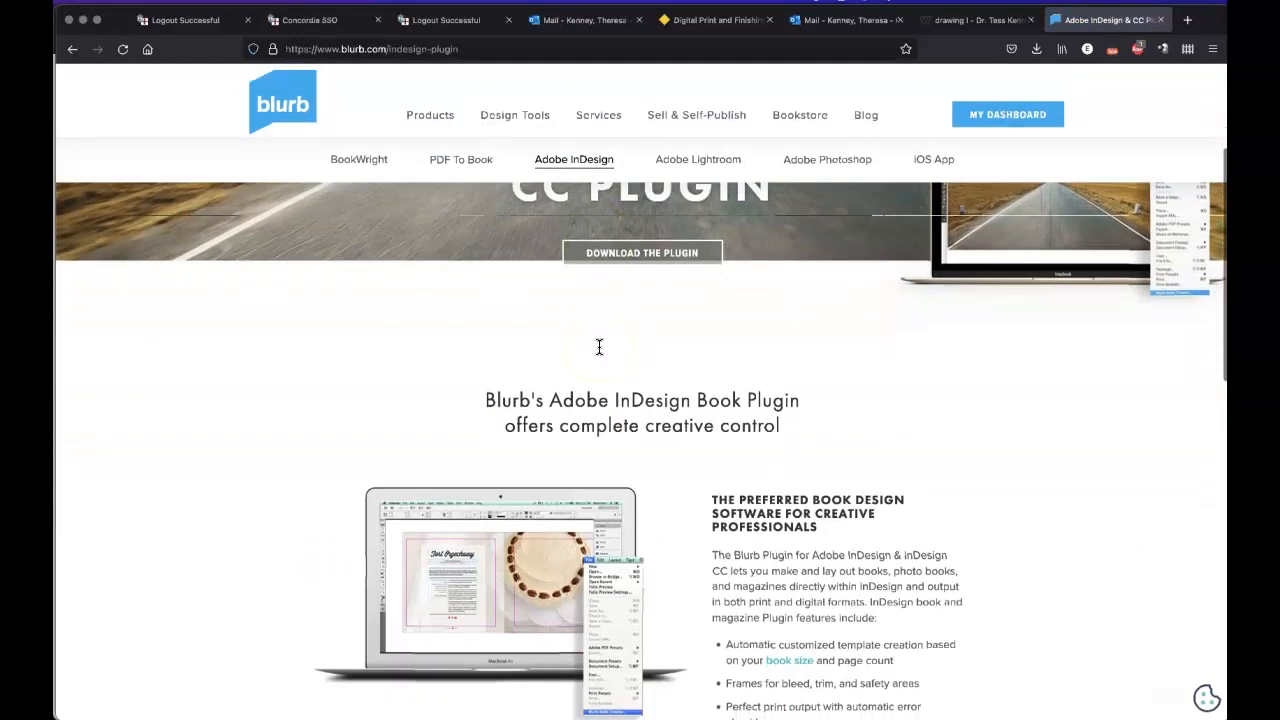
pyautogui.scroll(-3)
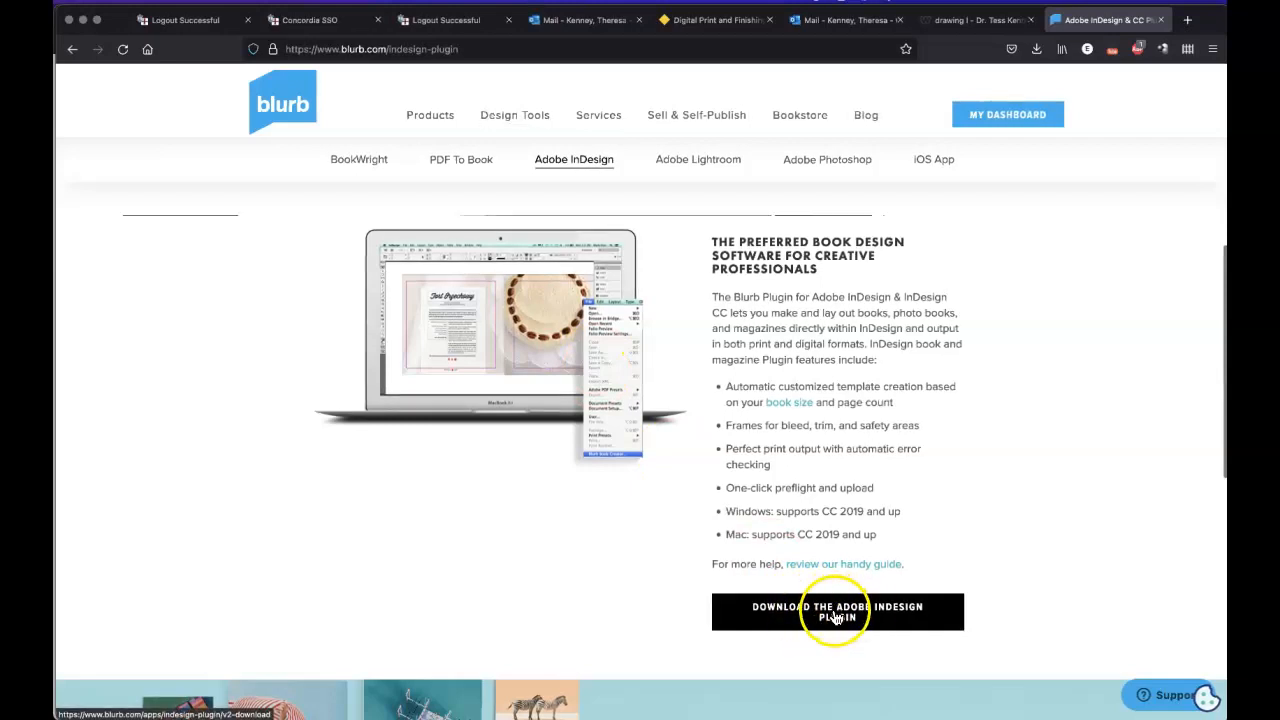
# - Go to Blurb's plug-in download page for Adobe InDesign, requiring Mac OSX 10.12+
pyautogui.click(836, 611)
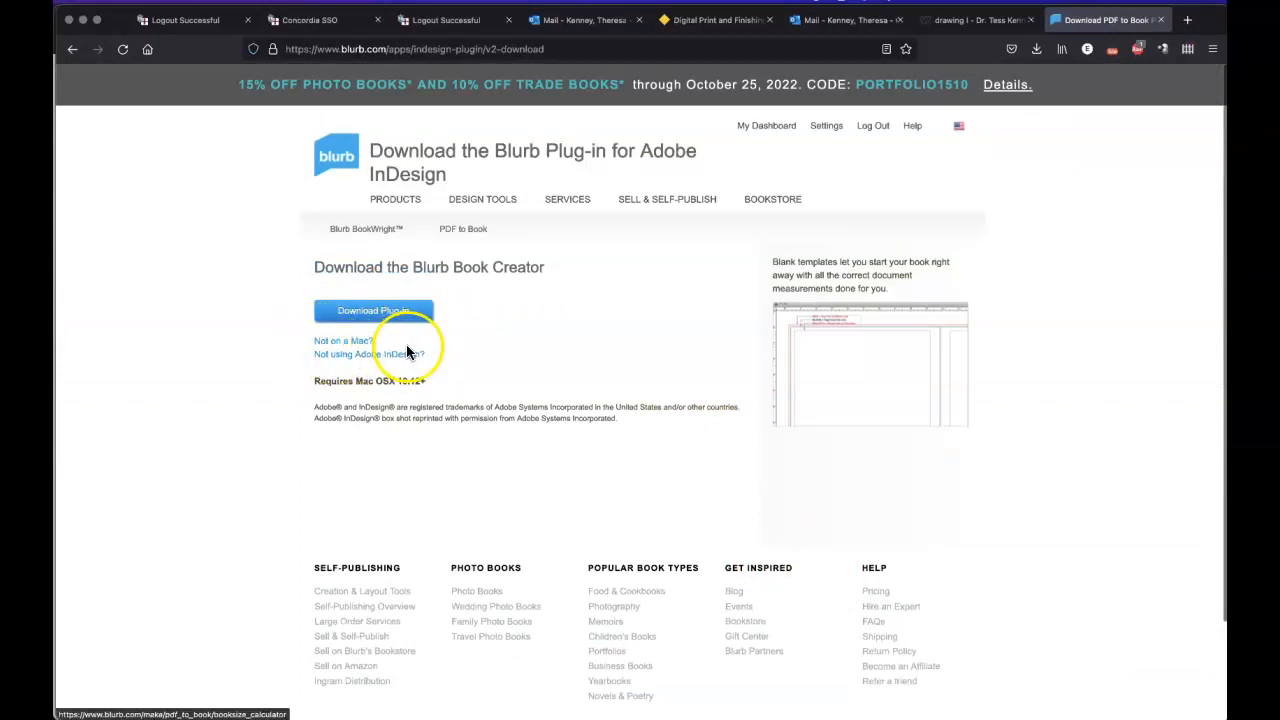
pyautogui.moveTo(350, 362)
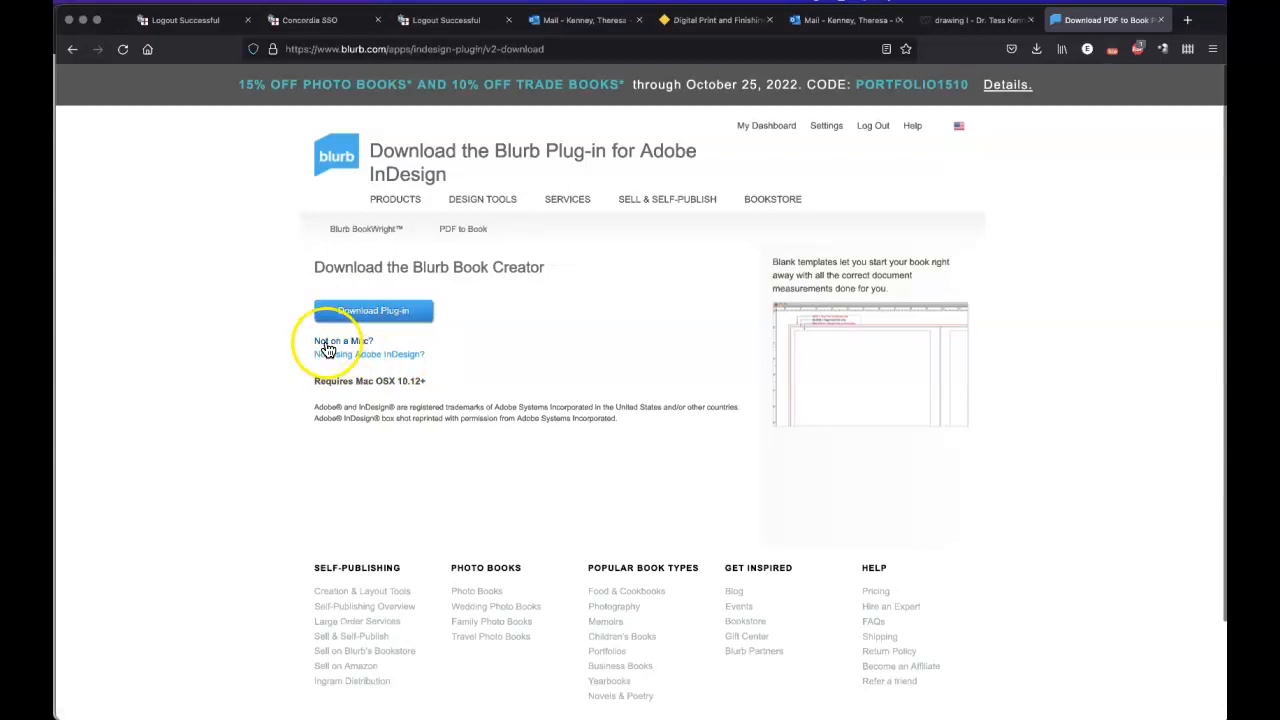
pyautogui.moveTo(363, 347)
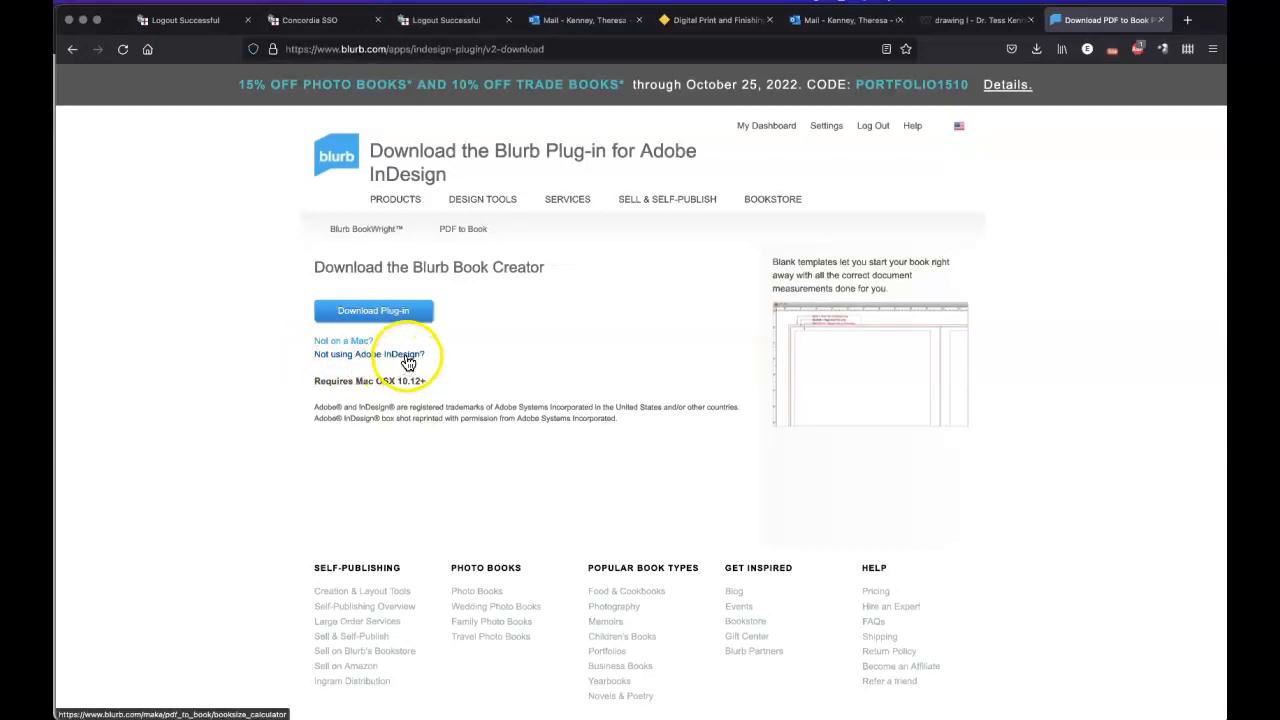
pyautogui.moveTo(412, 392)
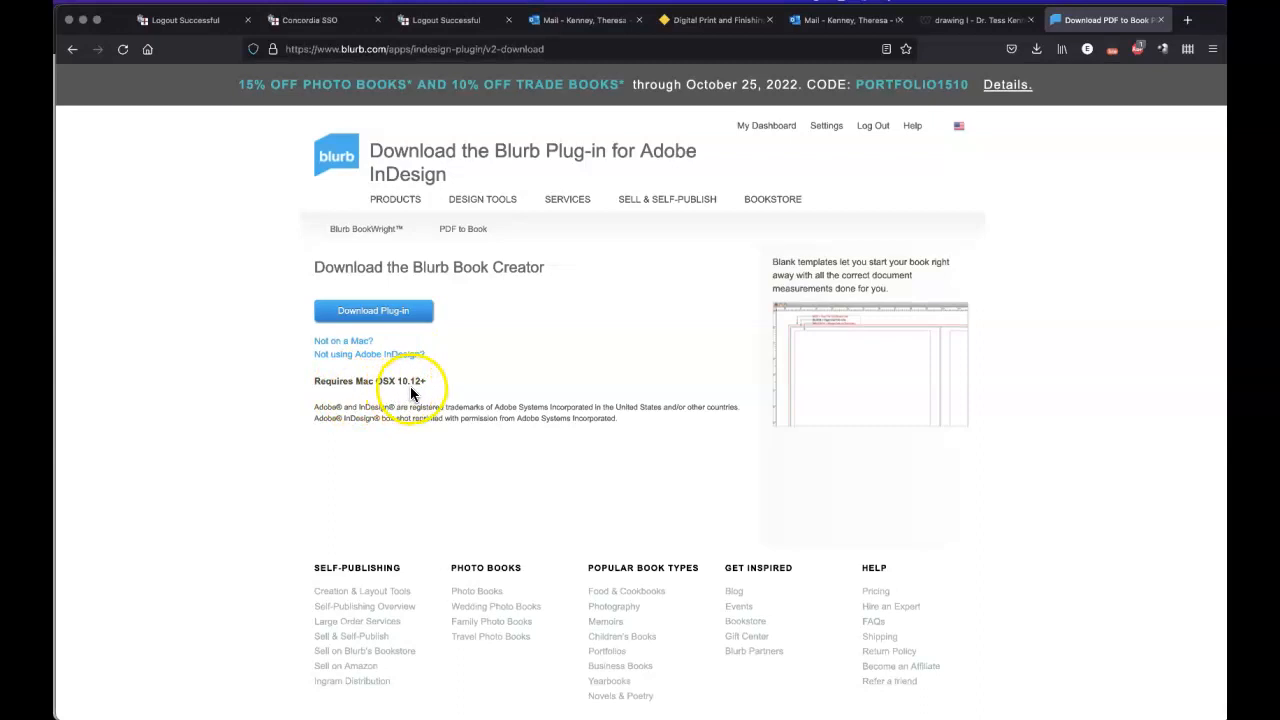
pyautogui.moveTo(373, 387)
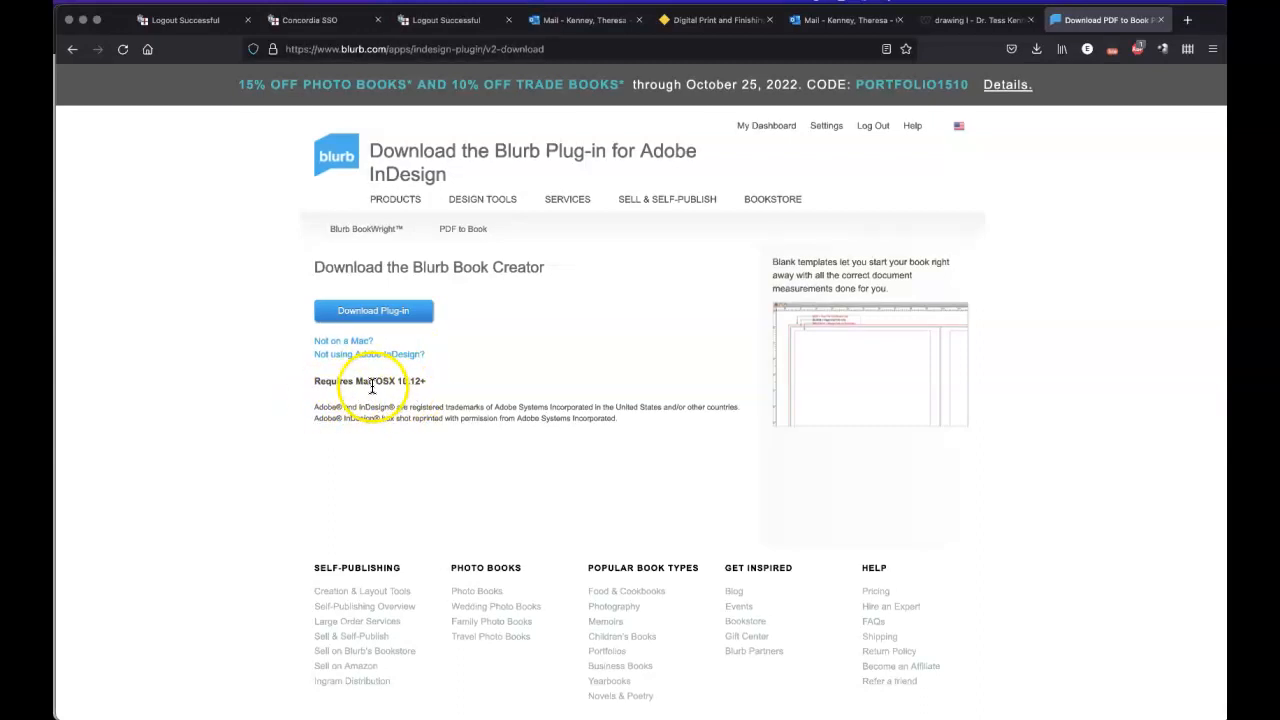
pyautogui.moveTo(418, 394)
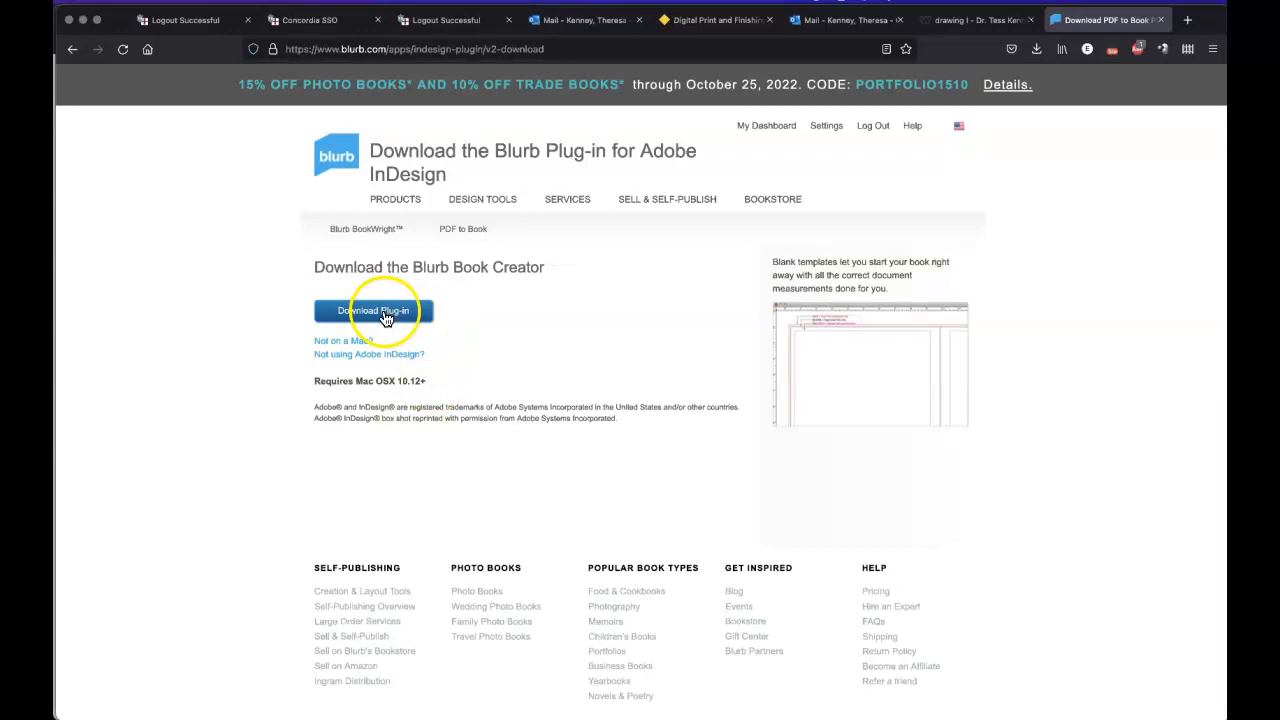
# - Download Blurb_ID_Plugin_Installer.pkg into the example folder, replacing the existing copy
pyautogui.click(373, 310)
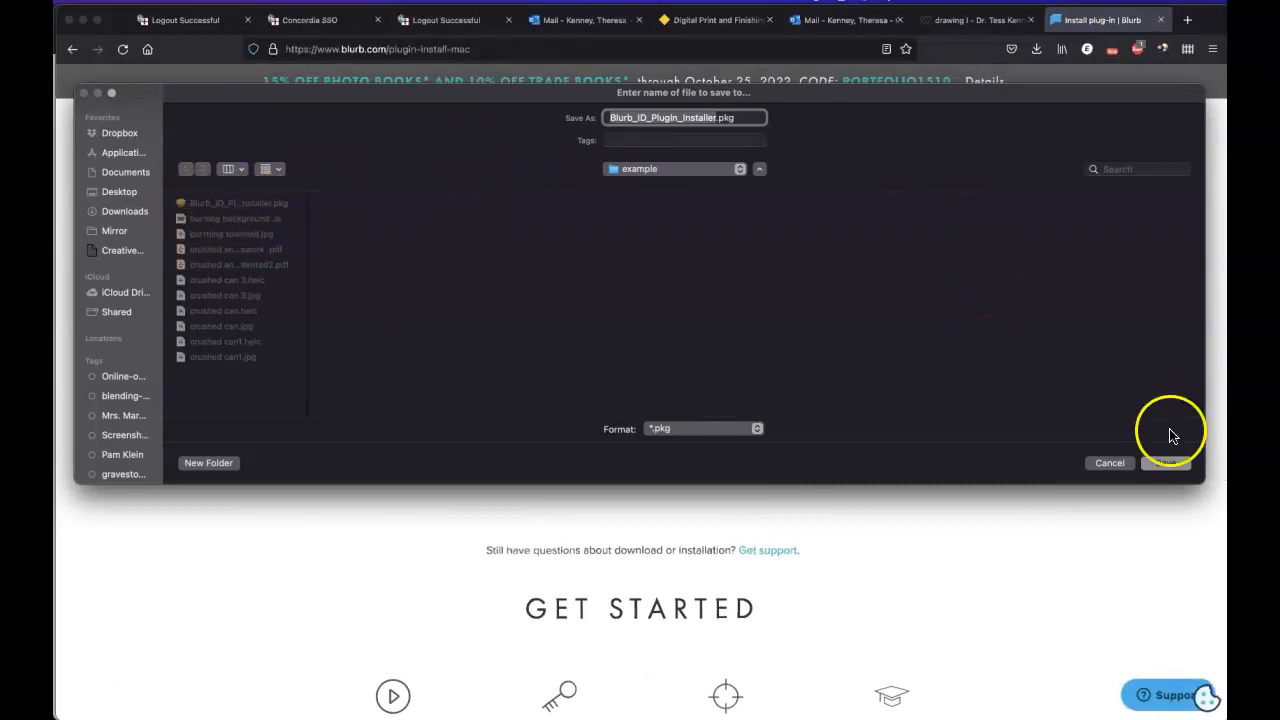
pyautogui.click(1165, 463)
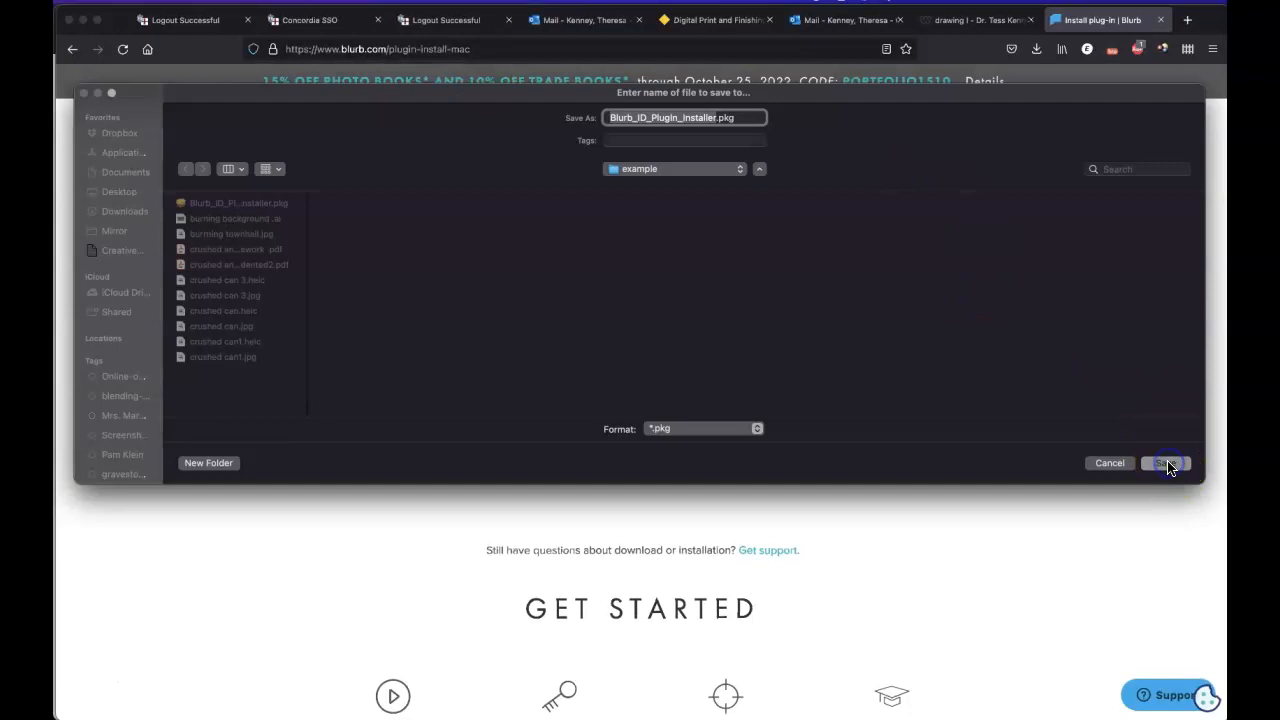
pyautogui.click(1167, 464)
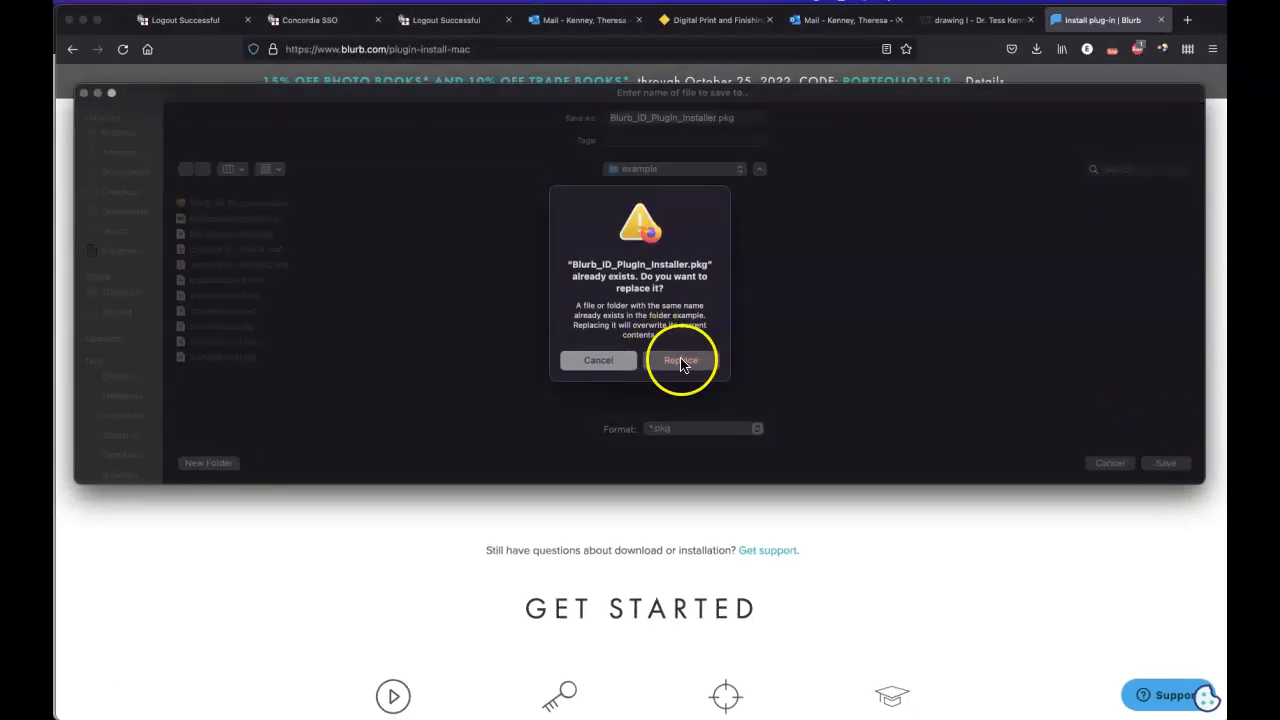
pyautogui.click(681, 360)
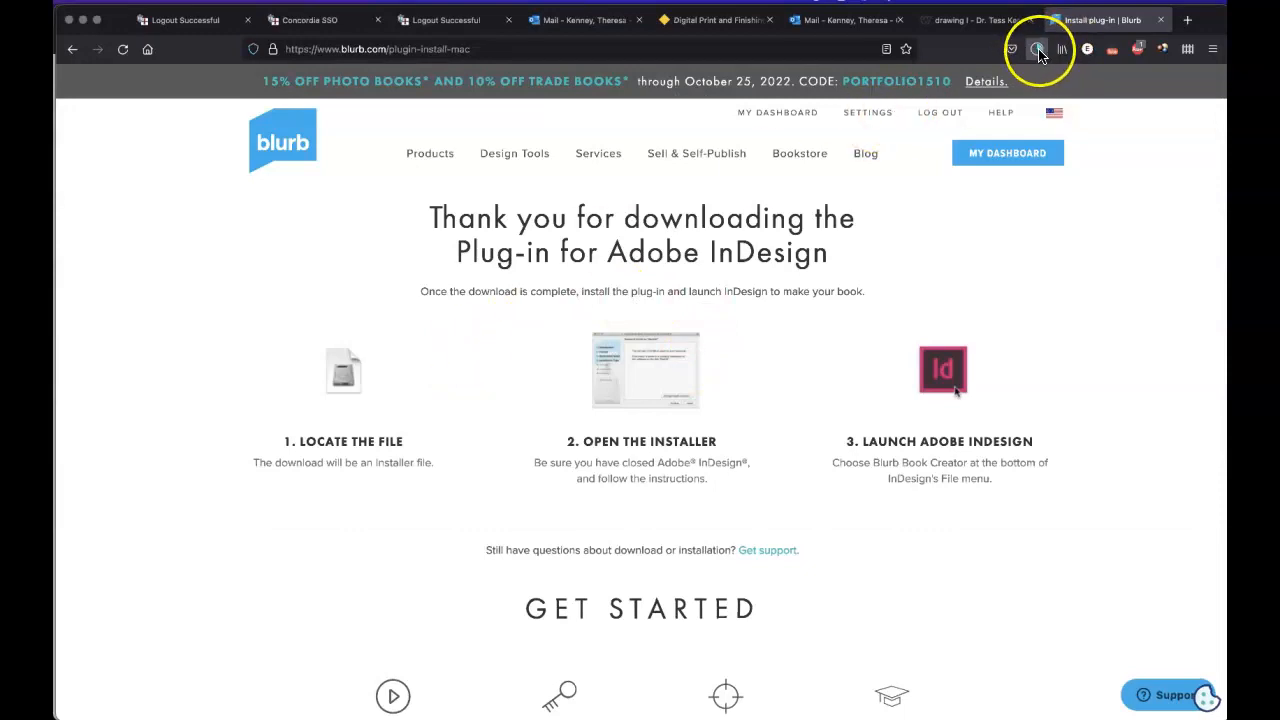
pyautogui.moveTo(1038, 49)
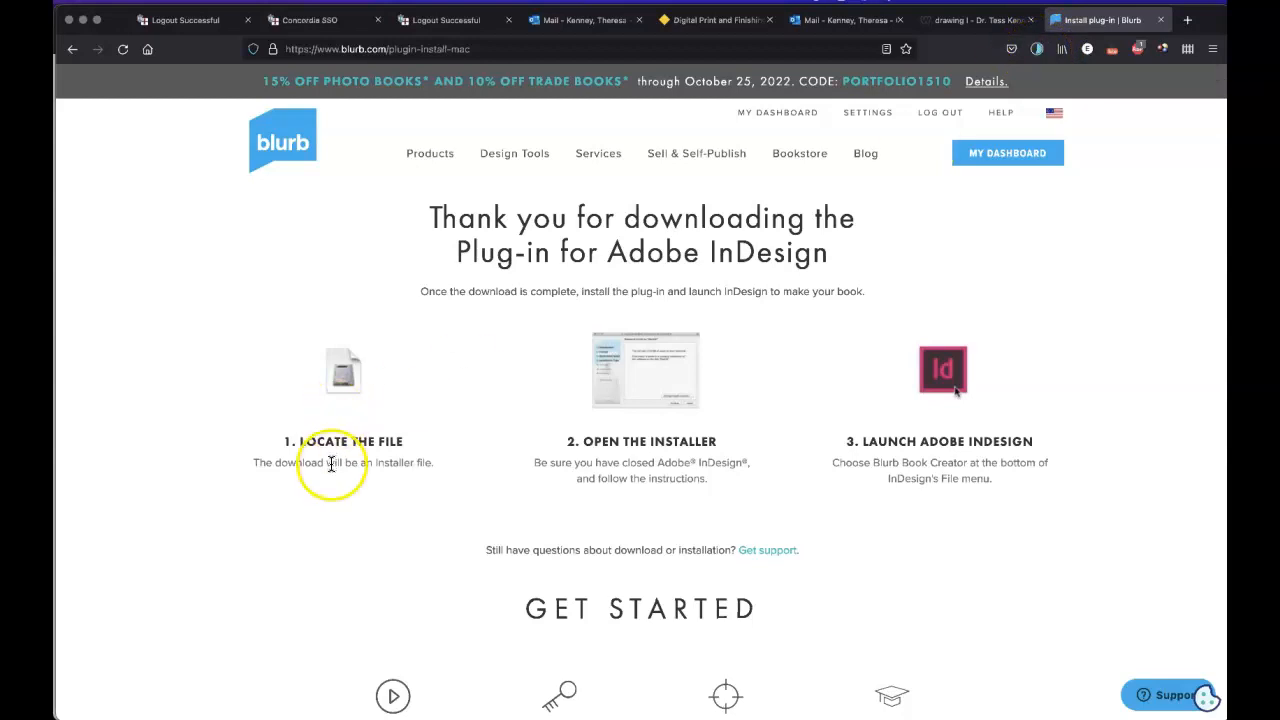
pyautogui.moveTo(345, 460)
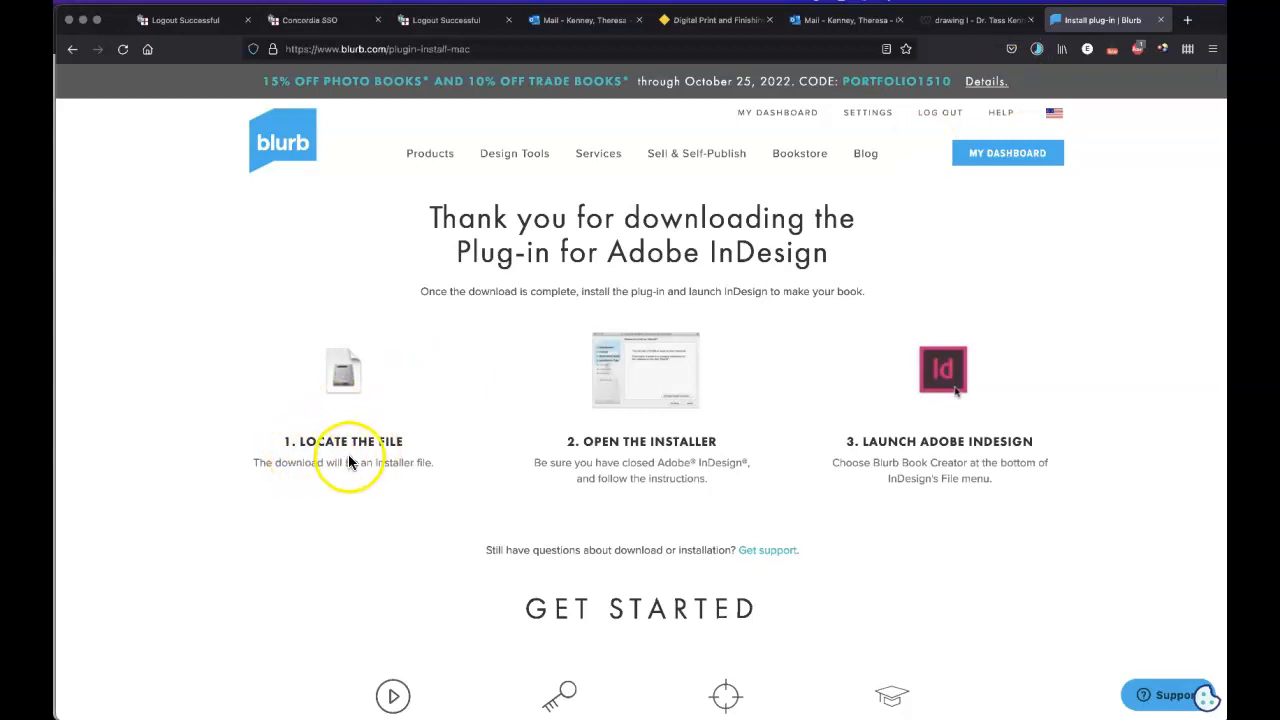
pyautogui.moveTo(413, 458)
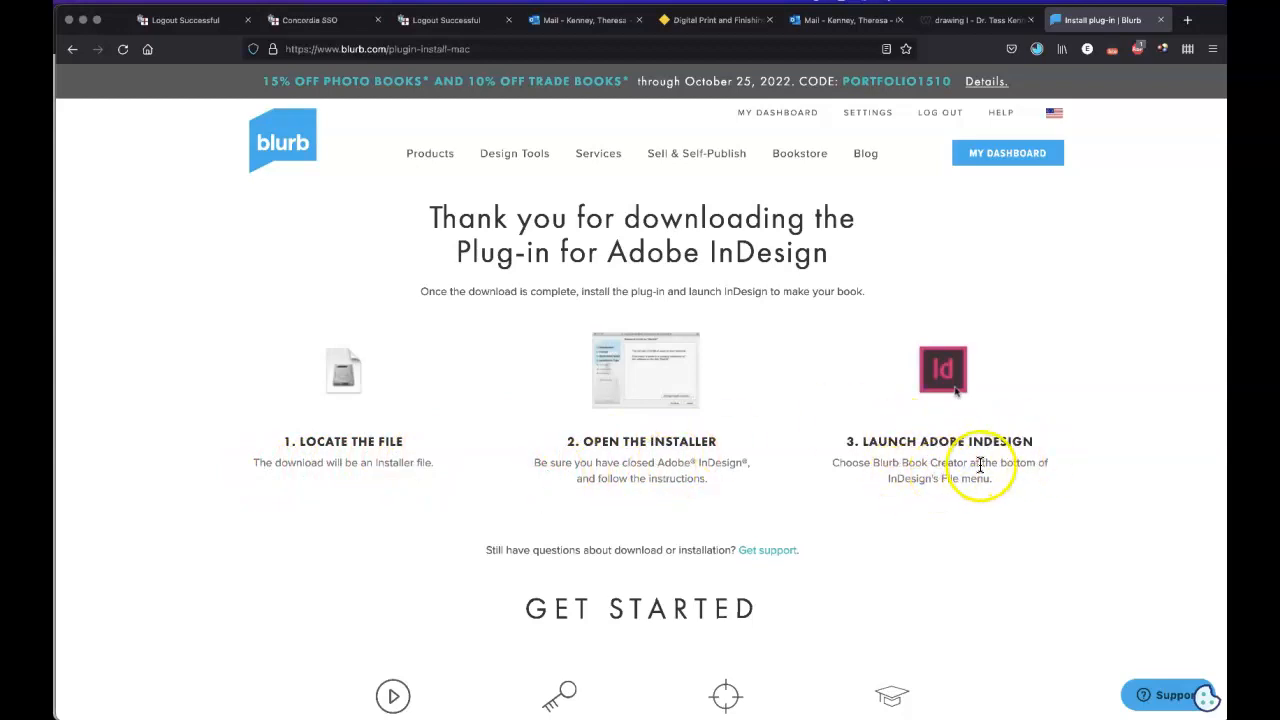
pyautogui.moveTo(940, 468)
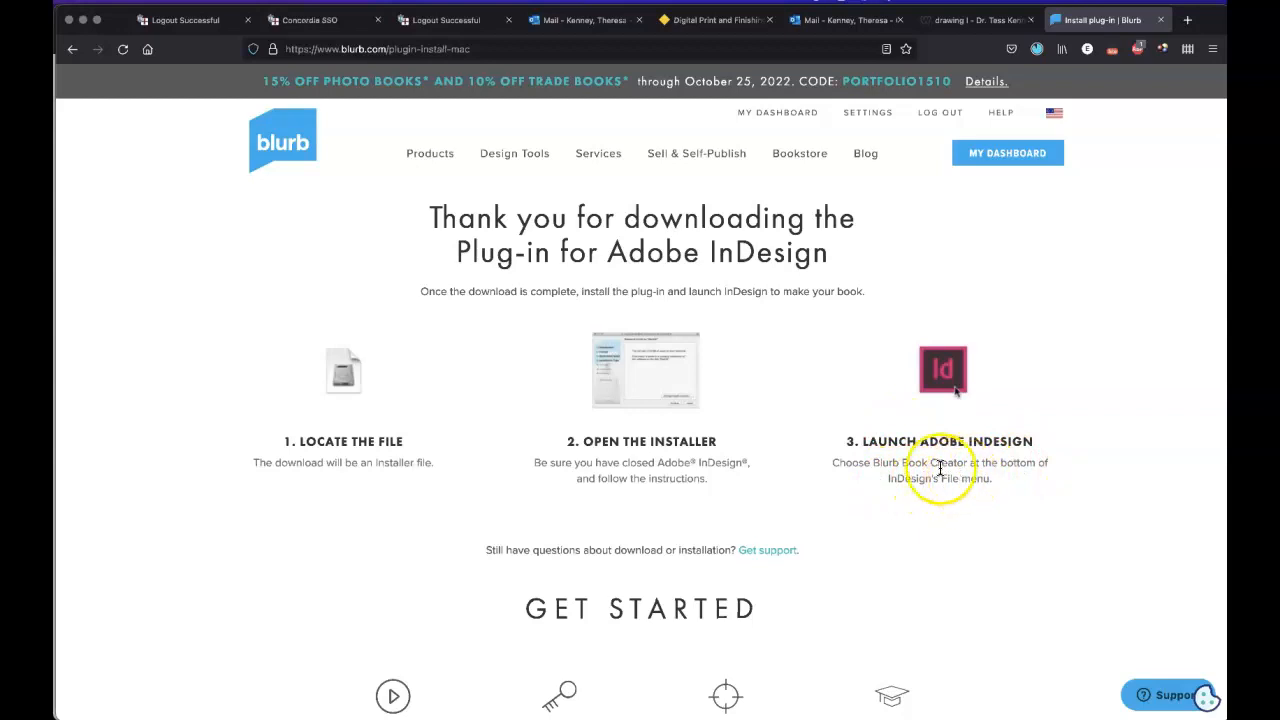
pyautogui.moveTo(923, 463)
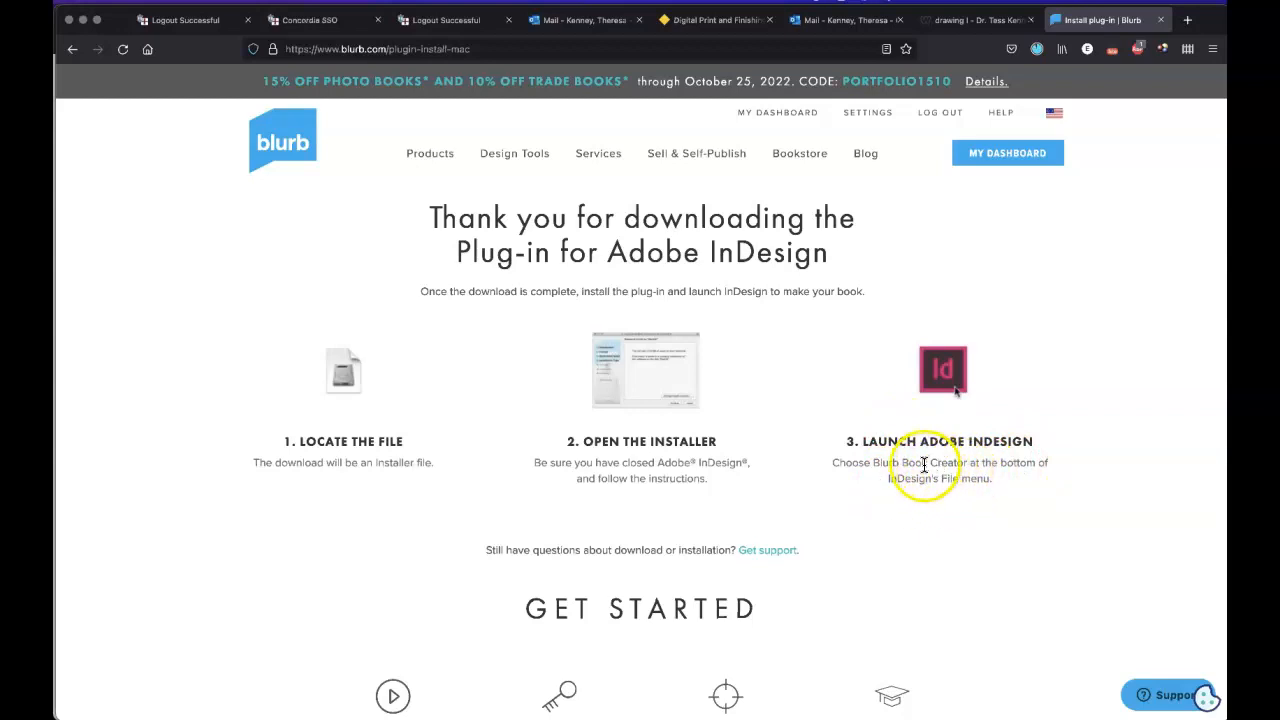
pyautogui.moveTo(967, 466)
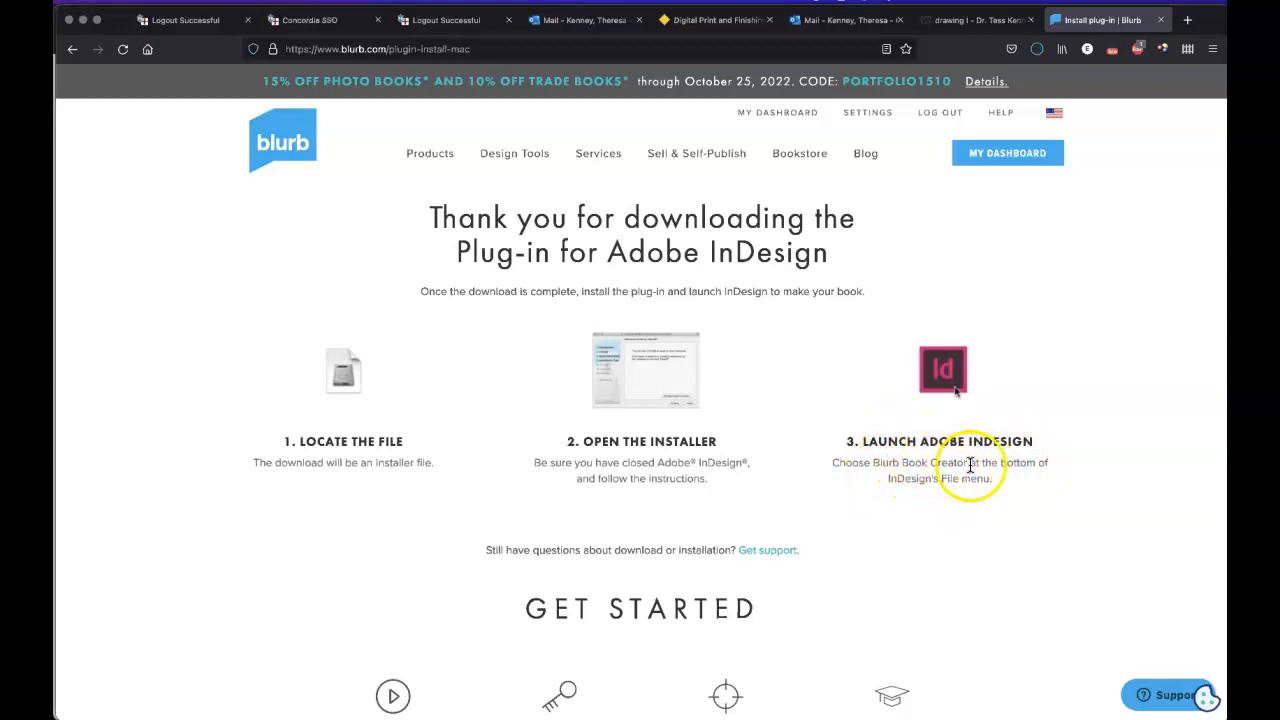
# - Show Firefox's recent downloads with the two Blurb_ID_Plugin_Installer.pkg entries
pyautogui.click(1034, 49)
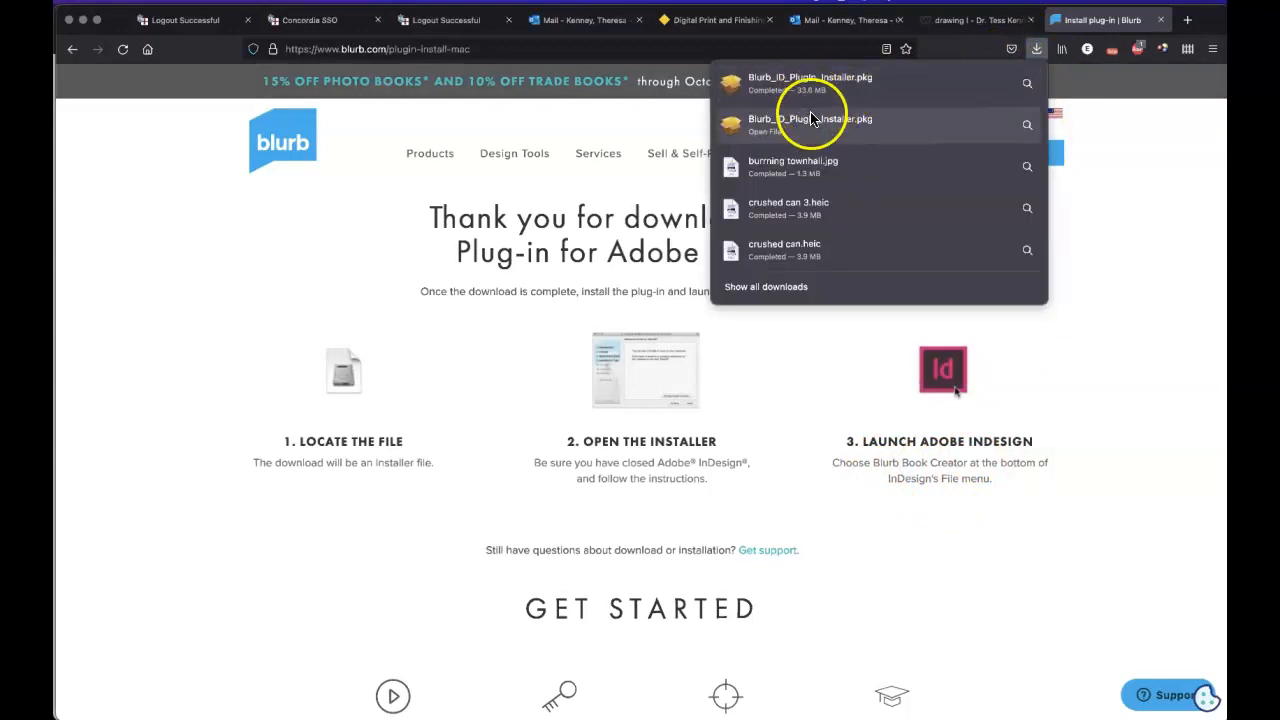
pyautogui.moveTo(810, 125)
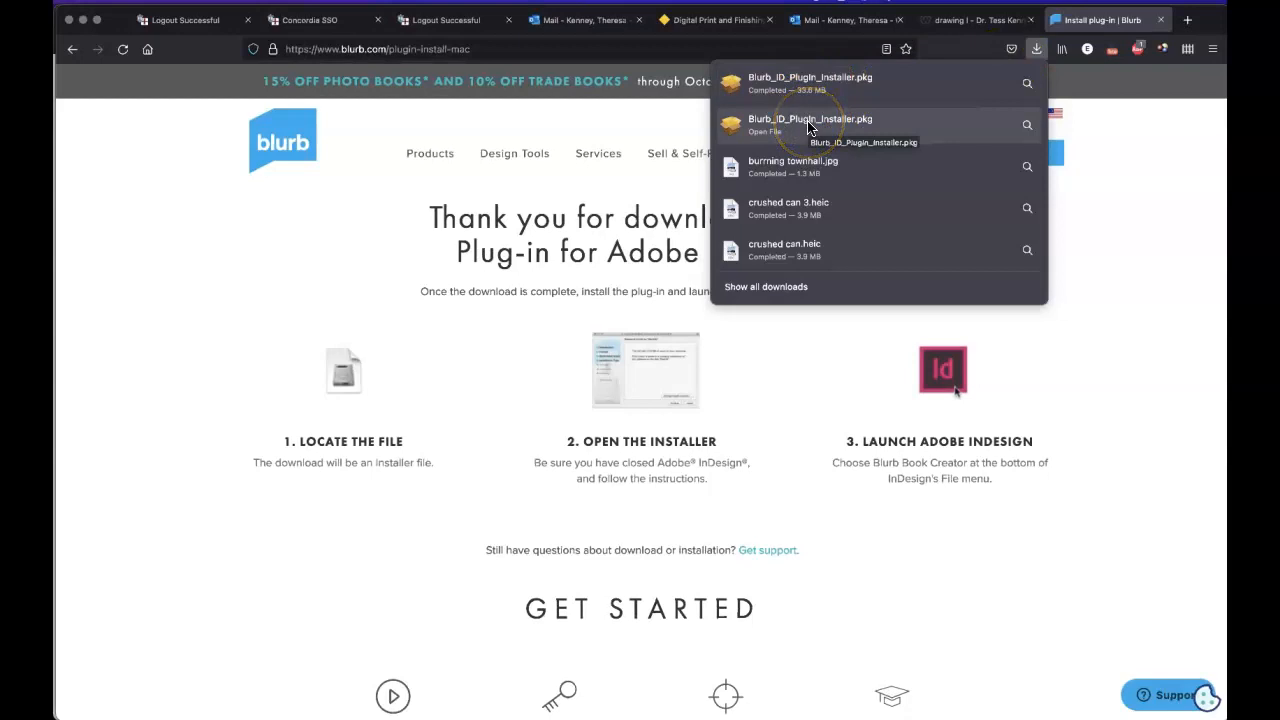
pyautogui.moveTo(790, 88)
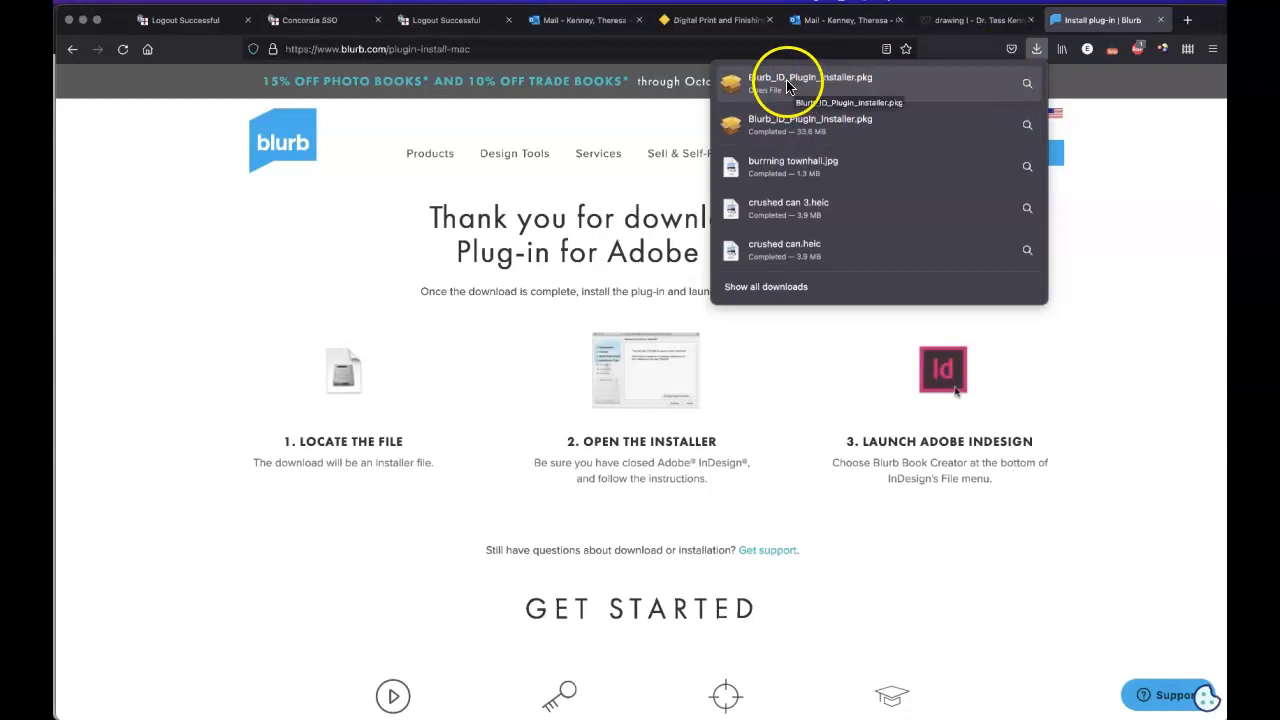
# - Launch the Blurb plugin installer package and allow its installation check
pyautogui.click(810, 83)
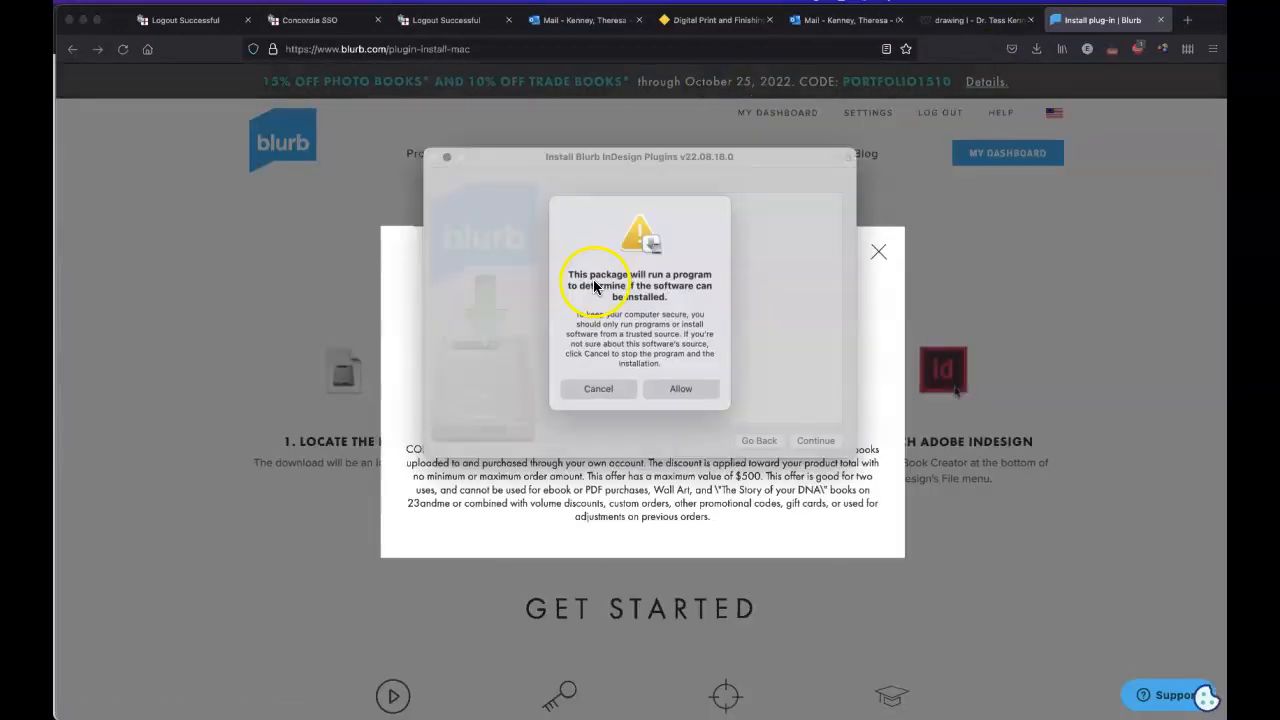
pyautogui.click(682, 388)
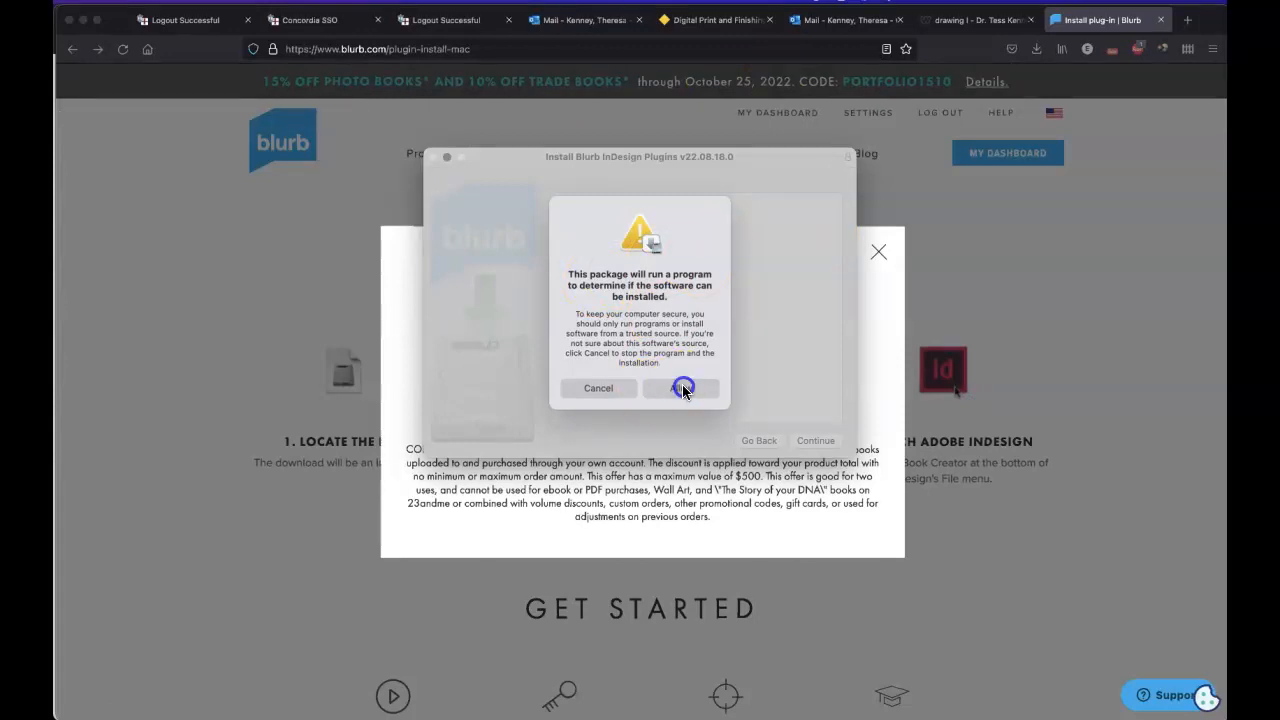
pyautogui.click(681, 388)
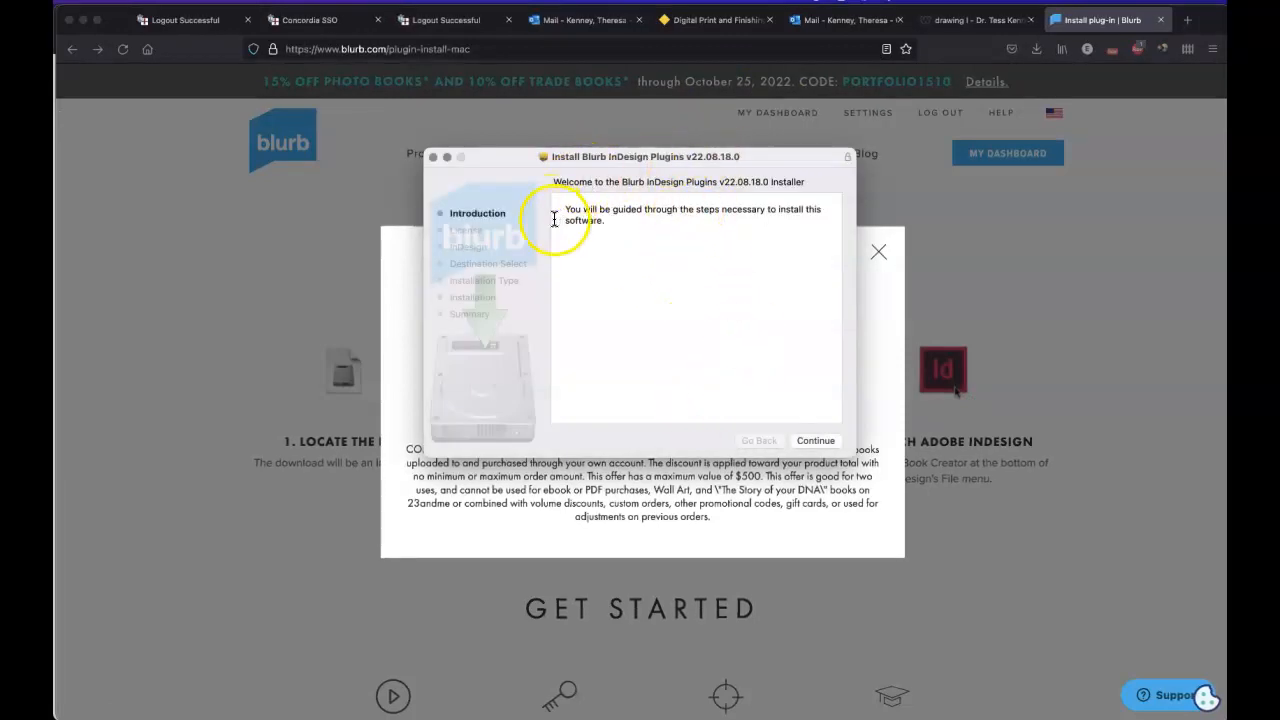
pyautogui.moveTo(746, 220)
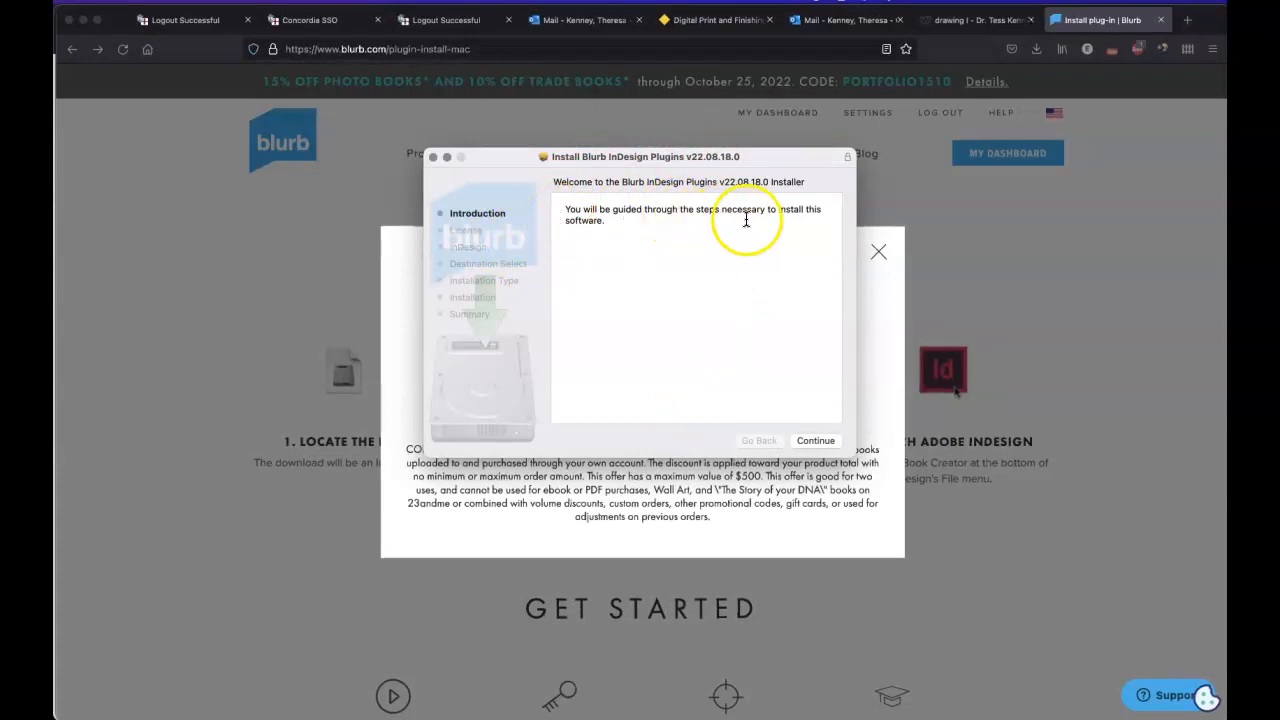
pyautogui.moveTo(727, 306)
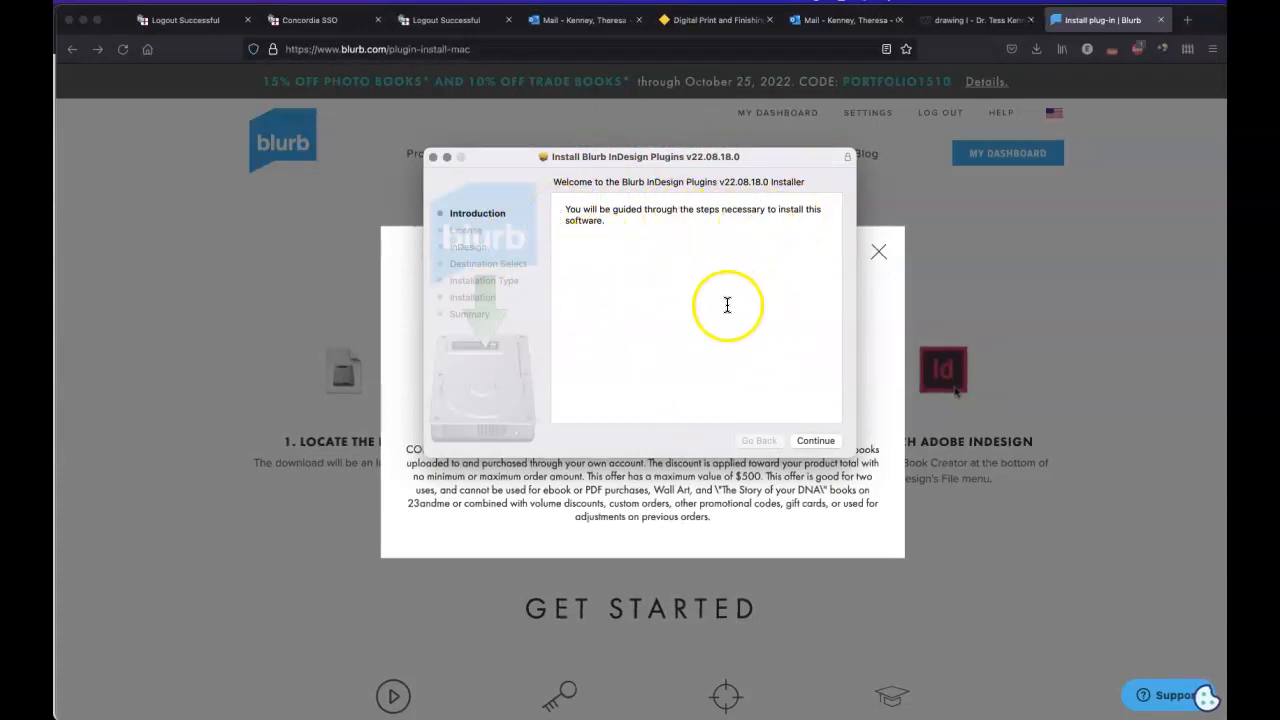
pyautogui.moveTo(817, 405)
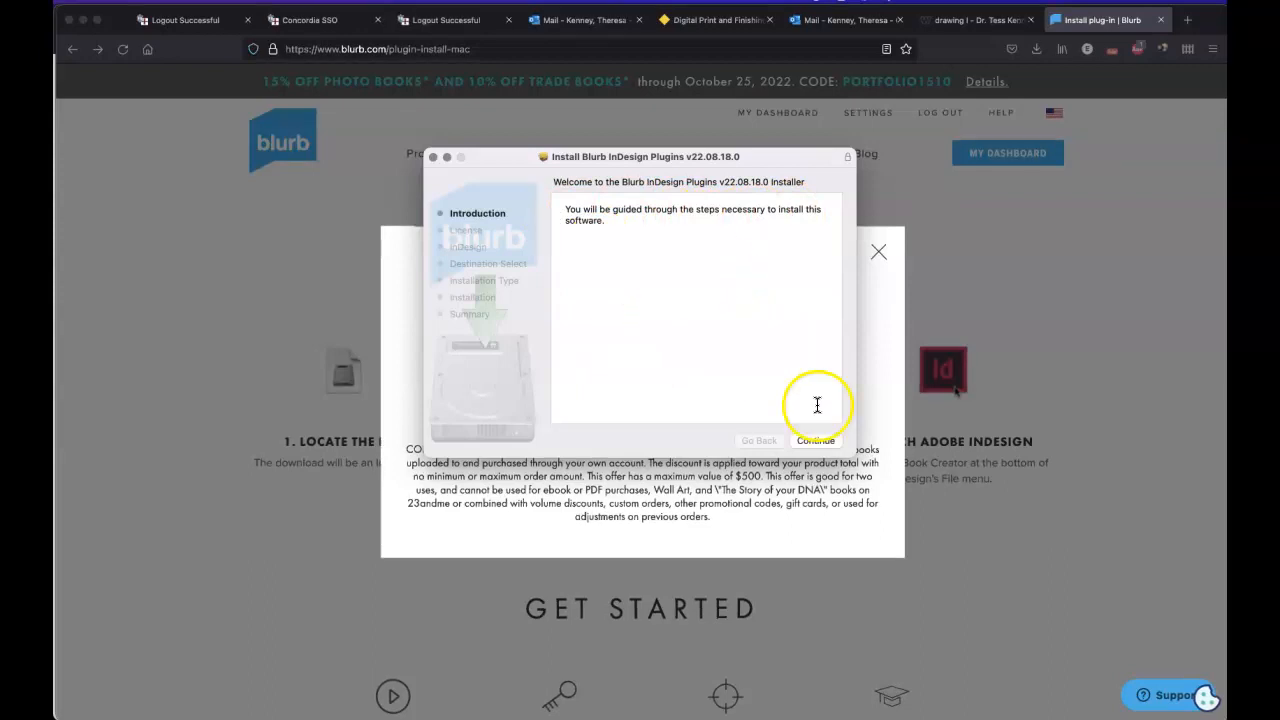
# - Continue past the introduction and accept the Blurb software license agreement
pyautogui.click(815, 440)
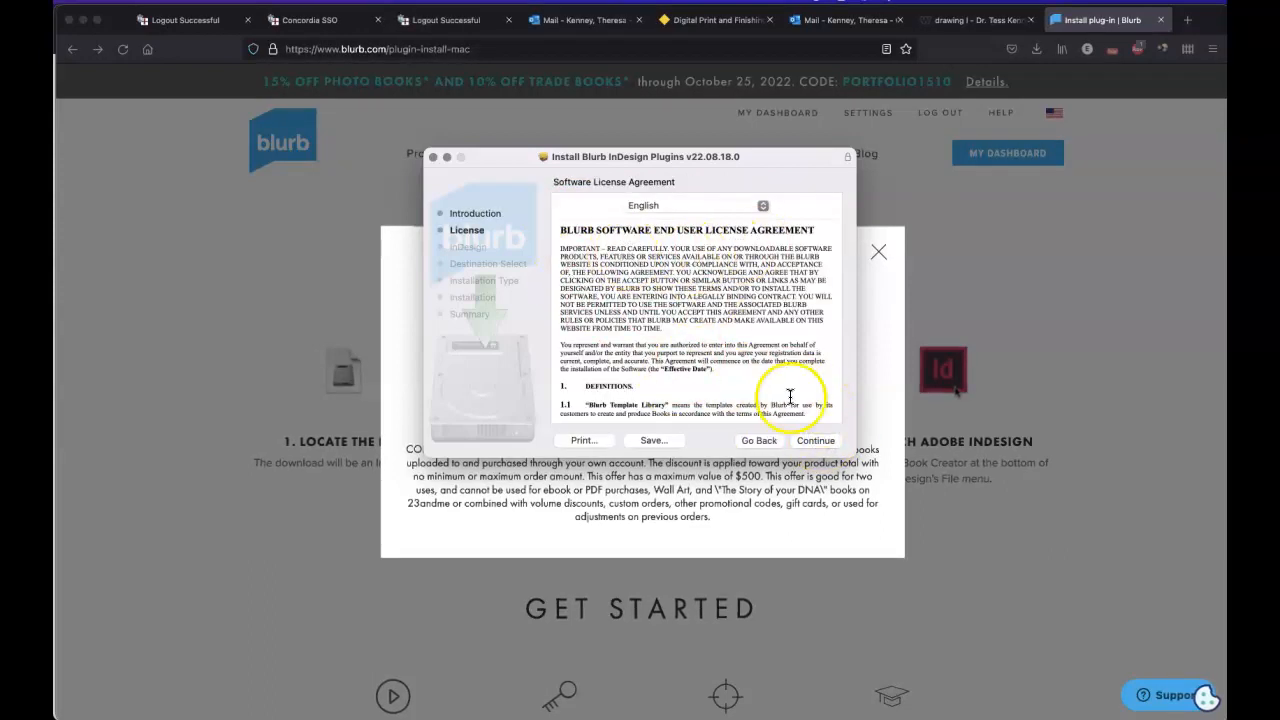
pyautogui.click(815, 440)
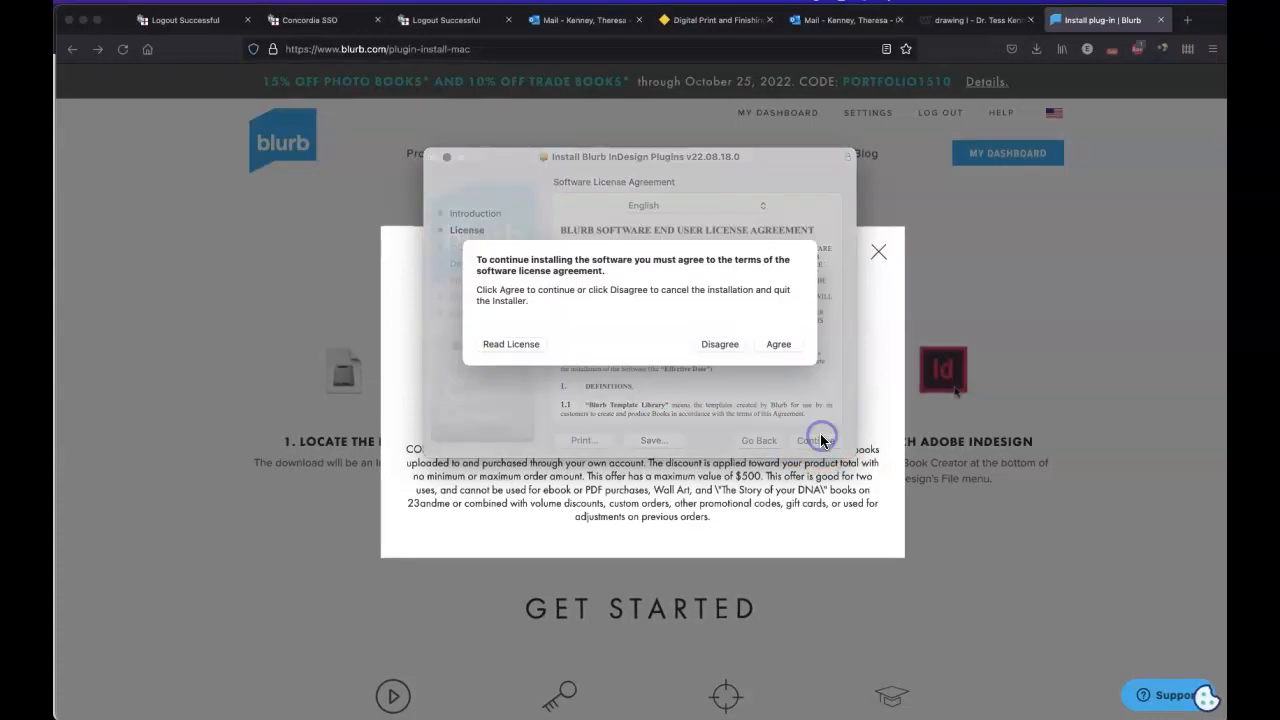
pyautogui.click(778, 344)
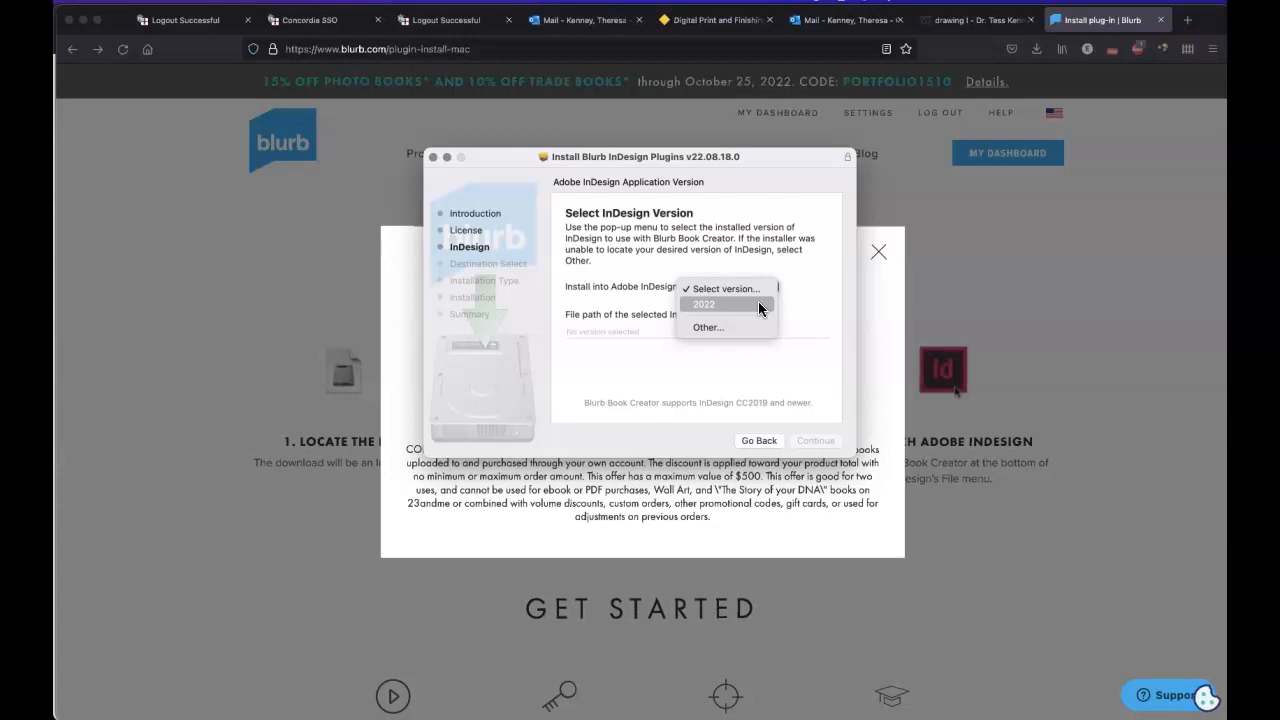
pyautogui.moveTo(737, 327)
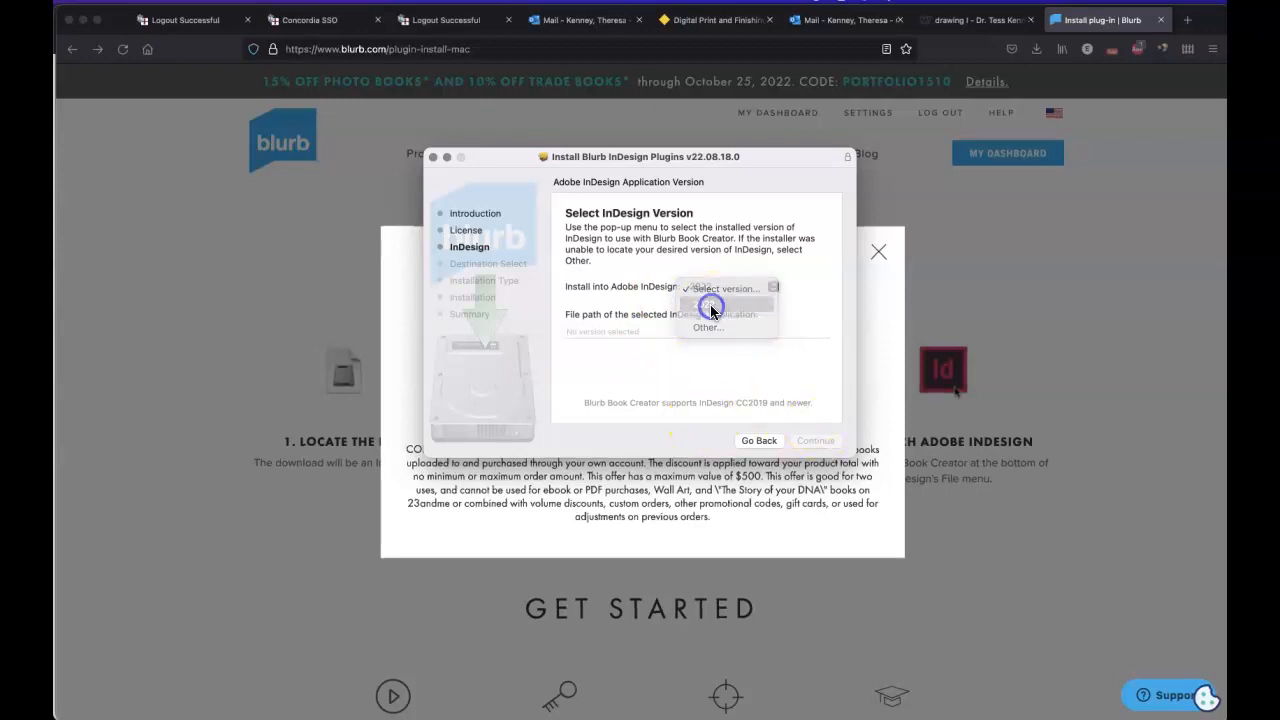
# - Set InDesign 2022 as the install target and acknowledge the quit-InDesign warning
pyautogui.click(715, 305)
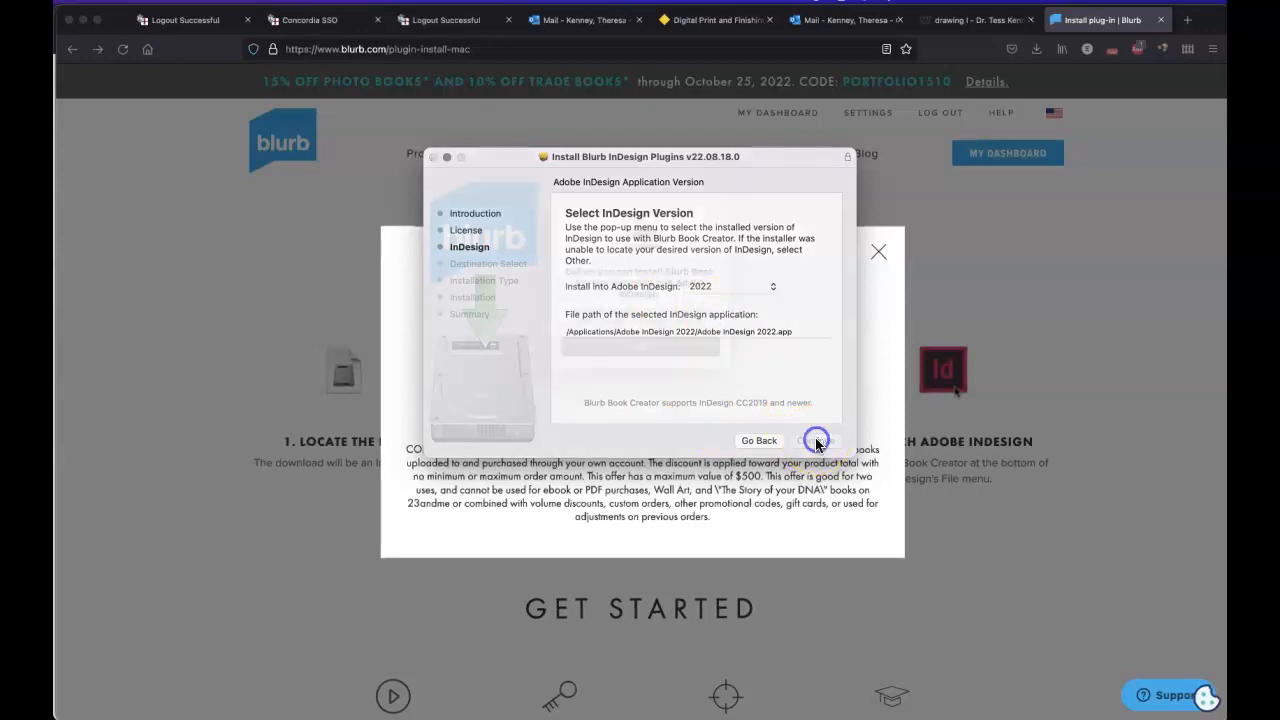
pyautogui.click(815, 440)
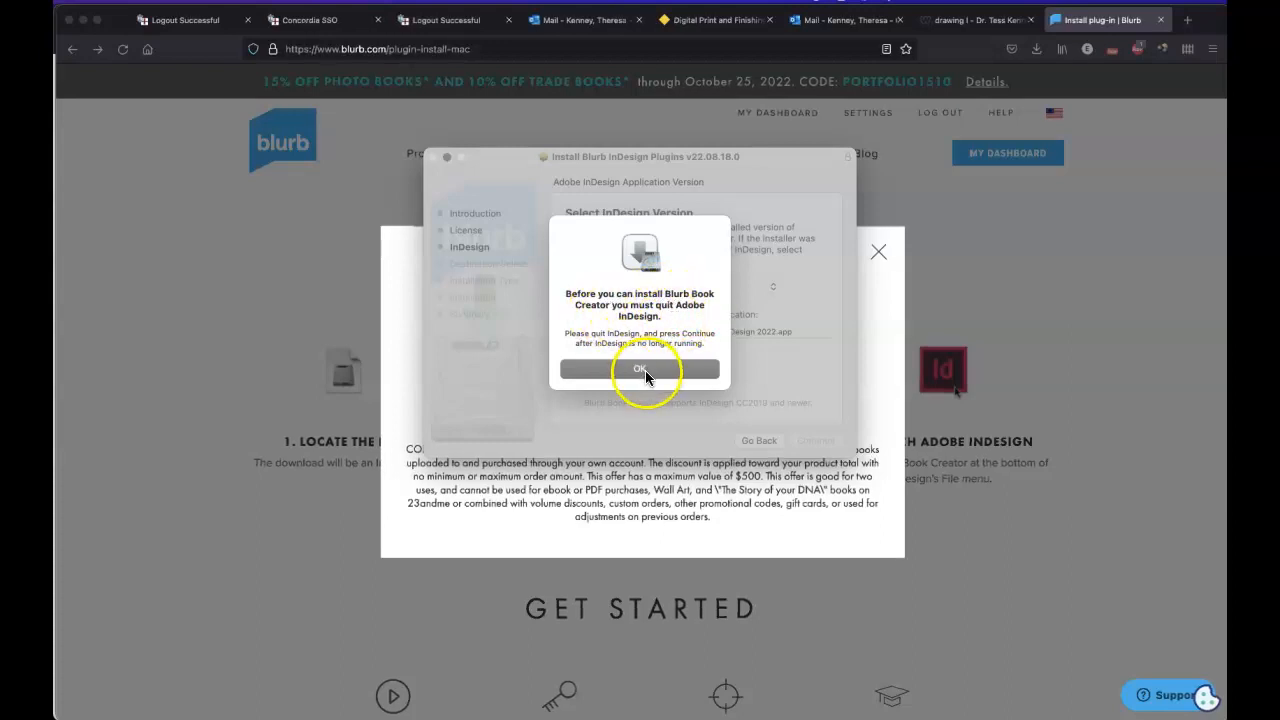
pyautogui.click(663, 370)
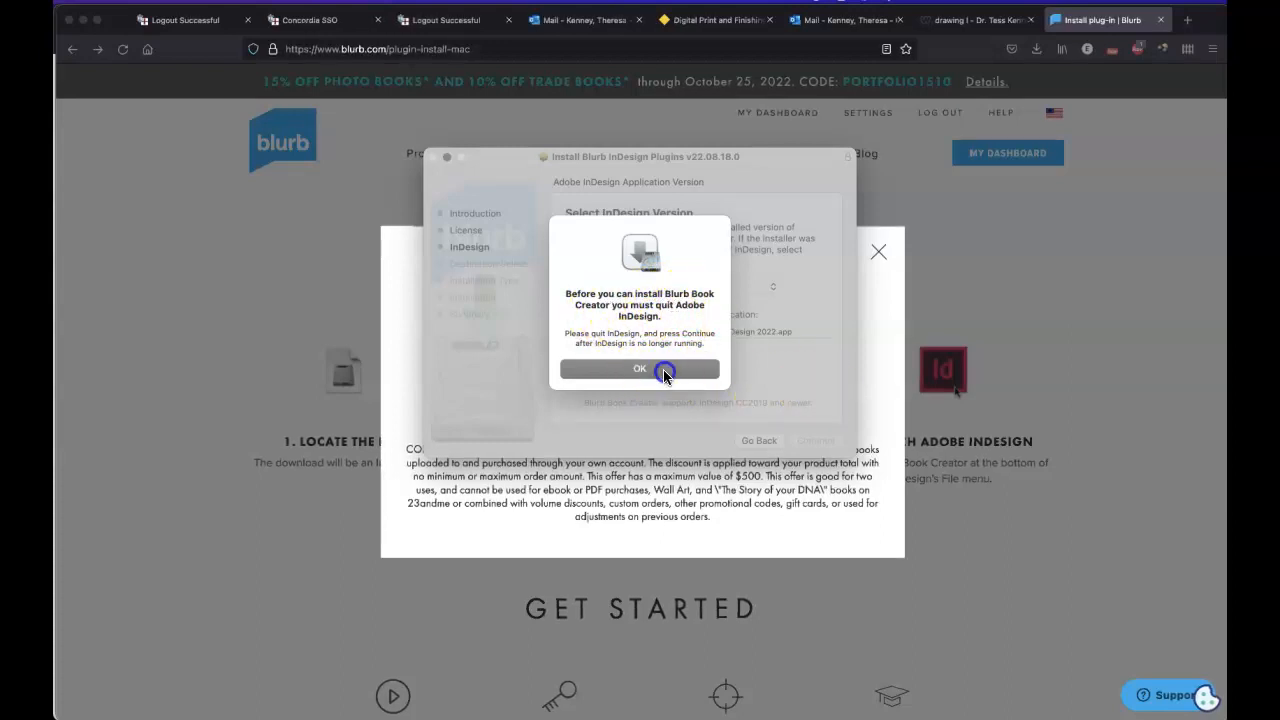
pyautogui.click(639, 369)
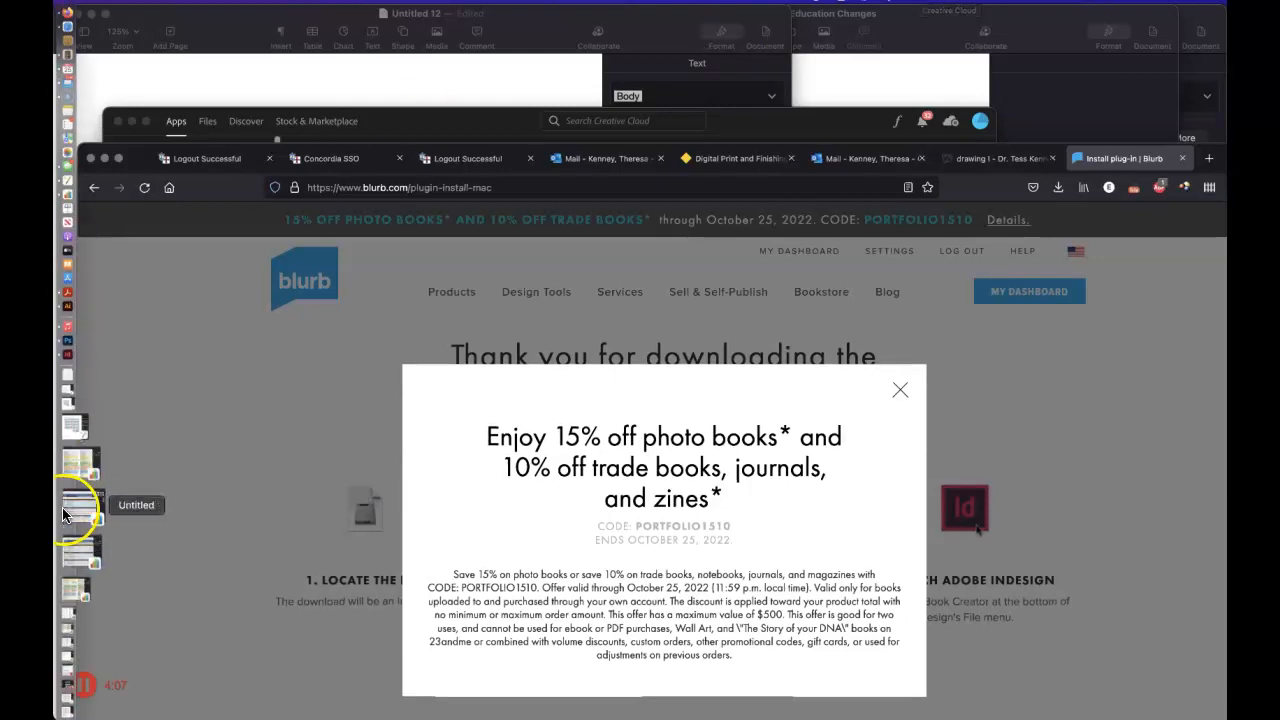
pyautogui.moveTo(78, 218)
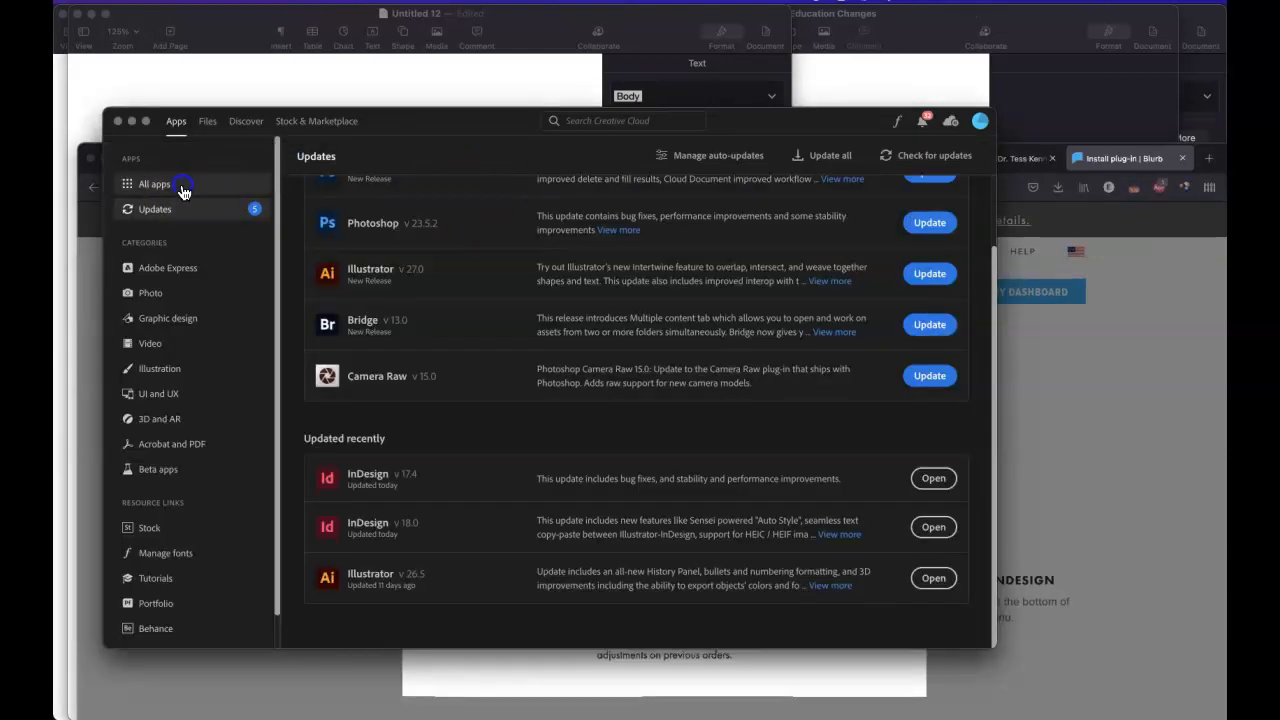
# - List all installed Adobe apps and open InDesign's actions menu: Manage plugins, Other versions, Uninstall
pyautogui.click(154, 183)
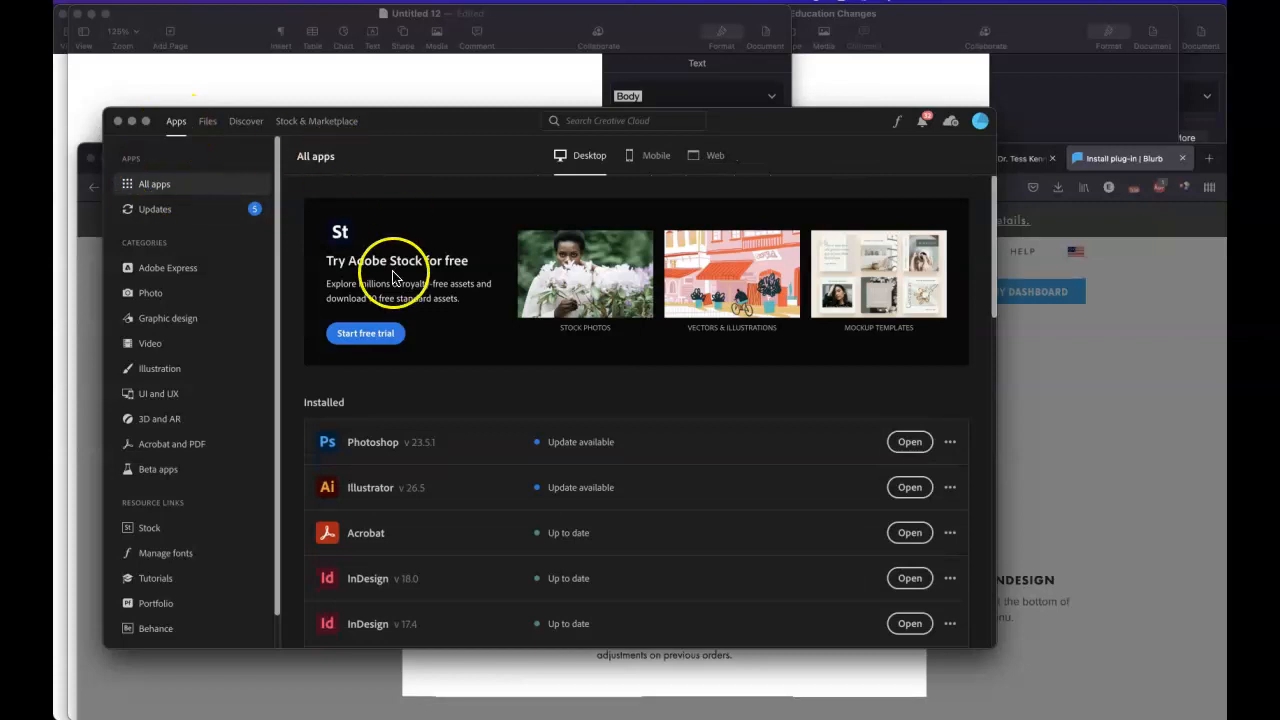
pyautogui.scroll(-3)
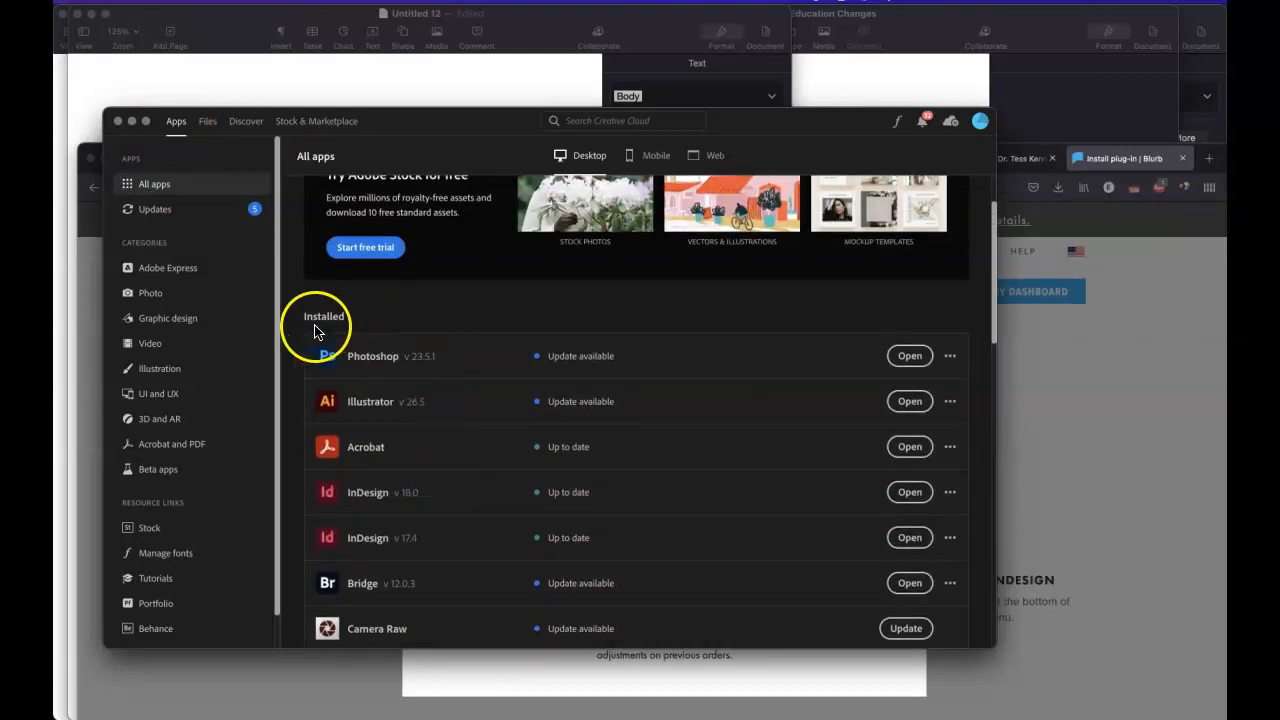
pyautogui.moveTo(370, 355)
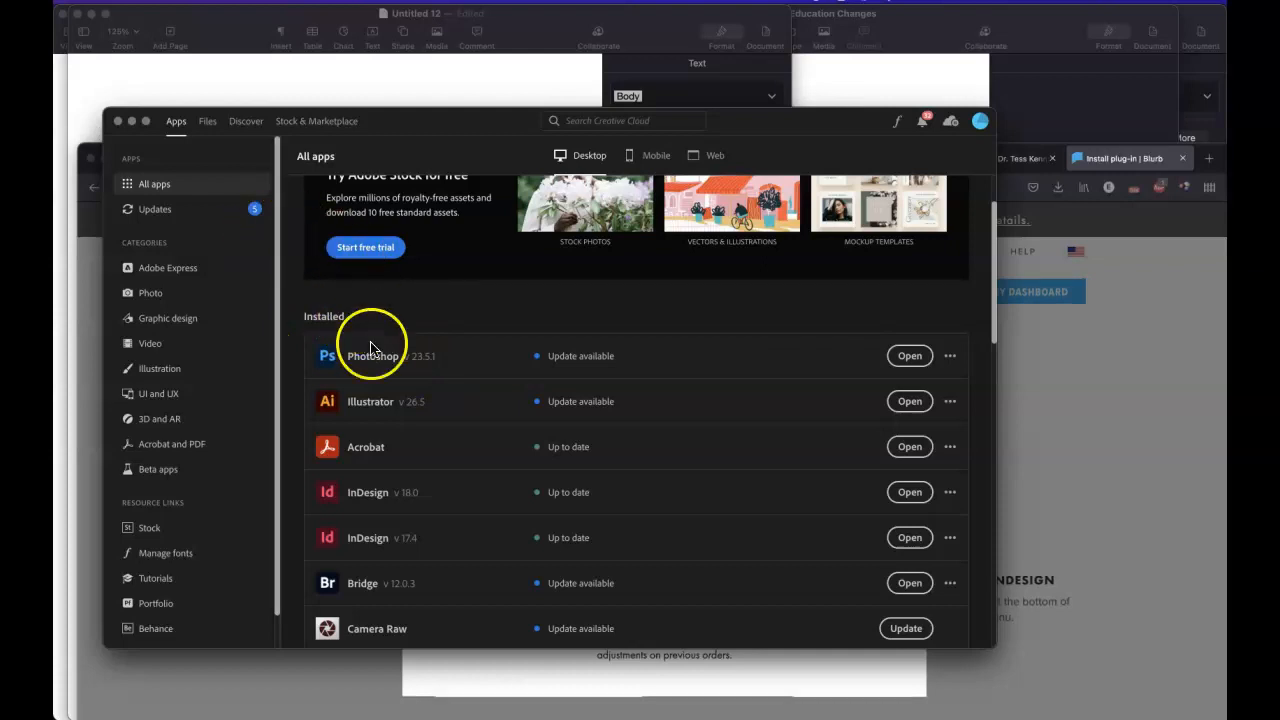
pyautogui.moveTo(419, 370)
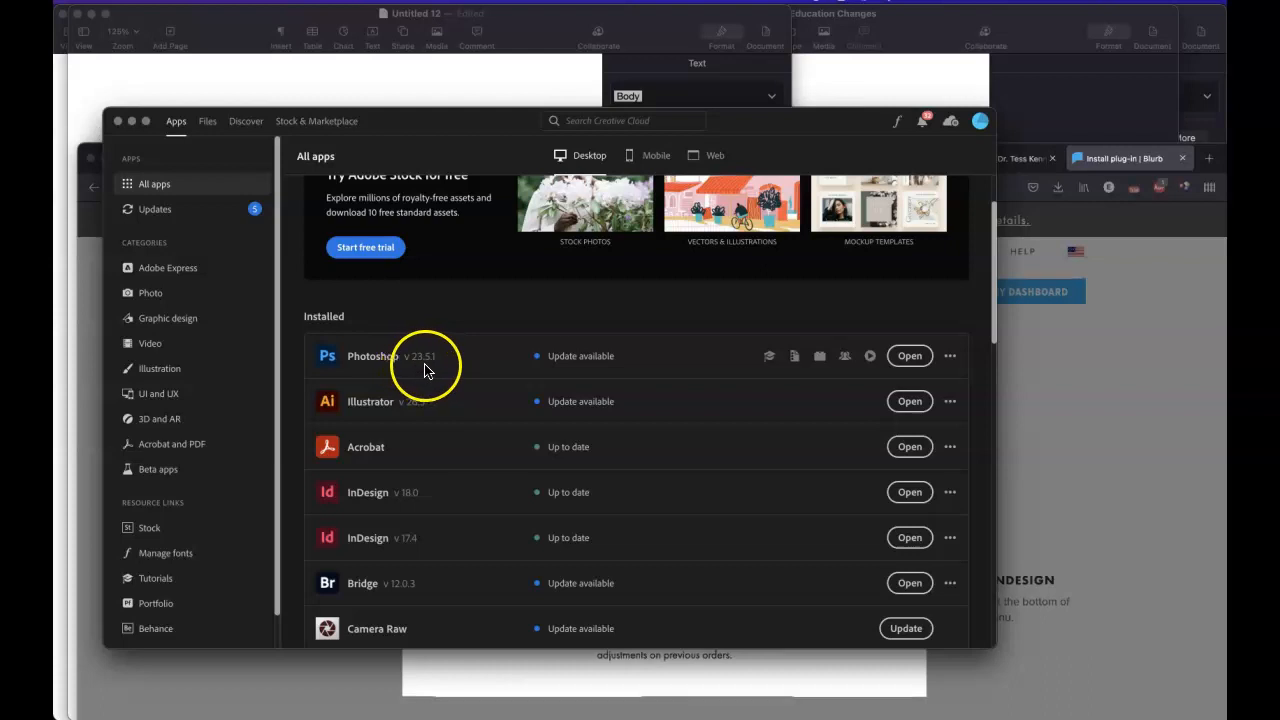
pyautogui.moveTo(417, 411)
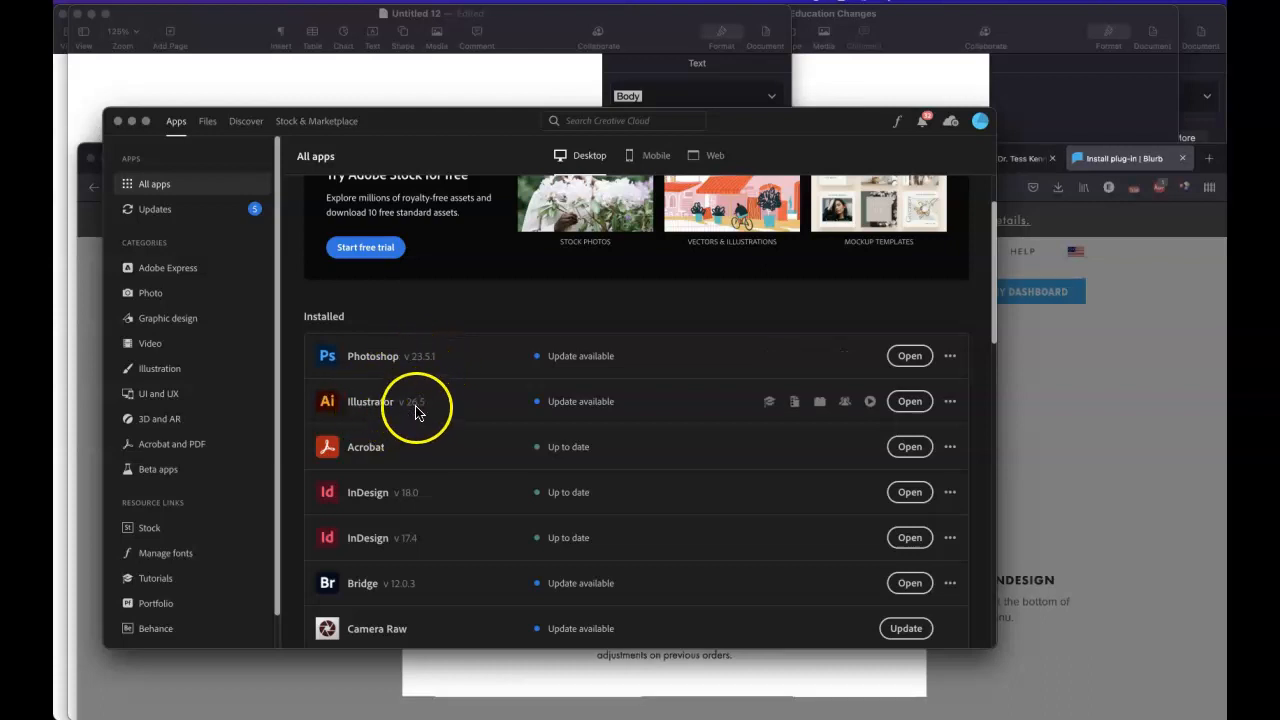
pyautogui.moveTo(582, 407)
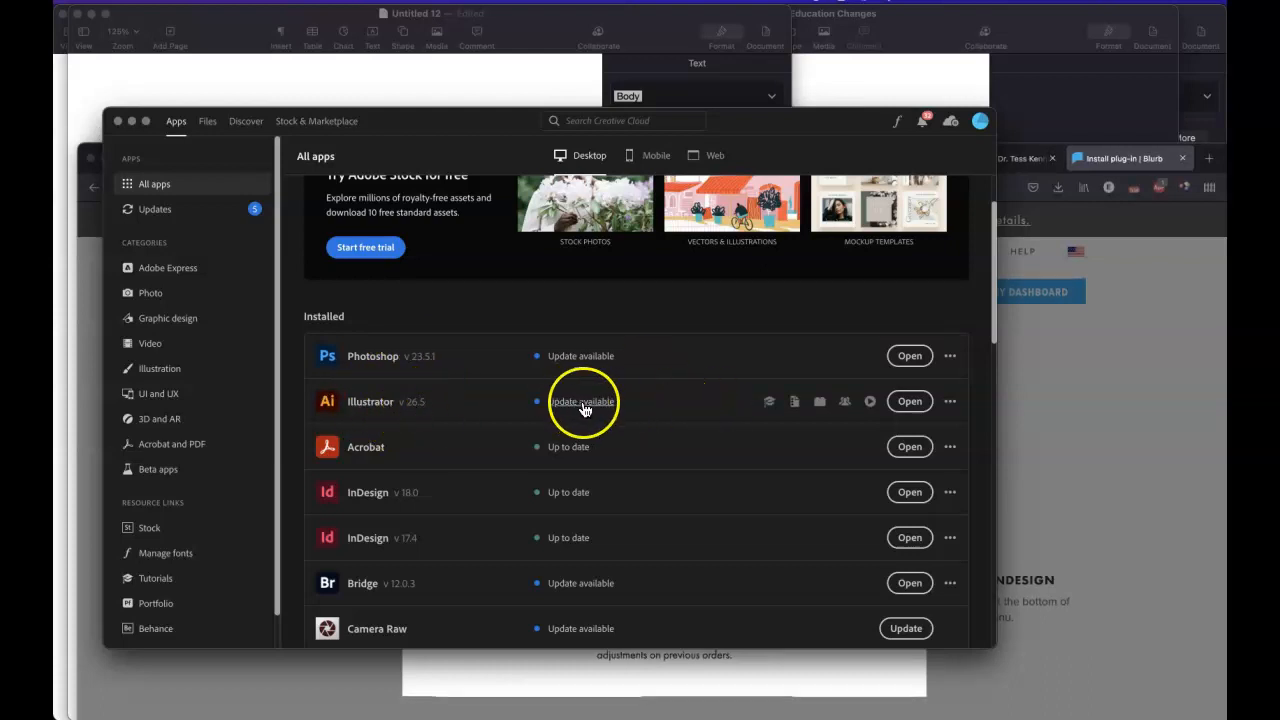
pyautogui.scroll(-3)
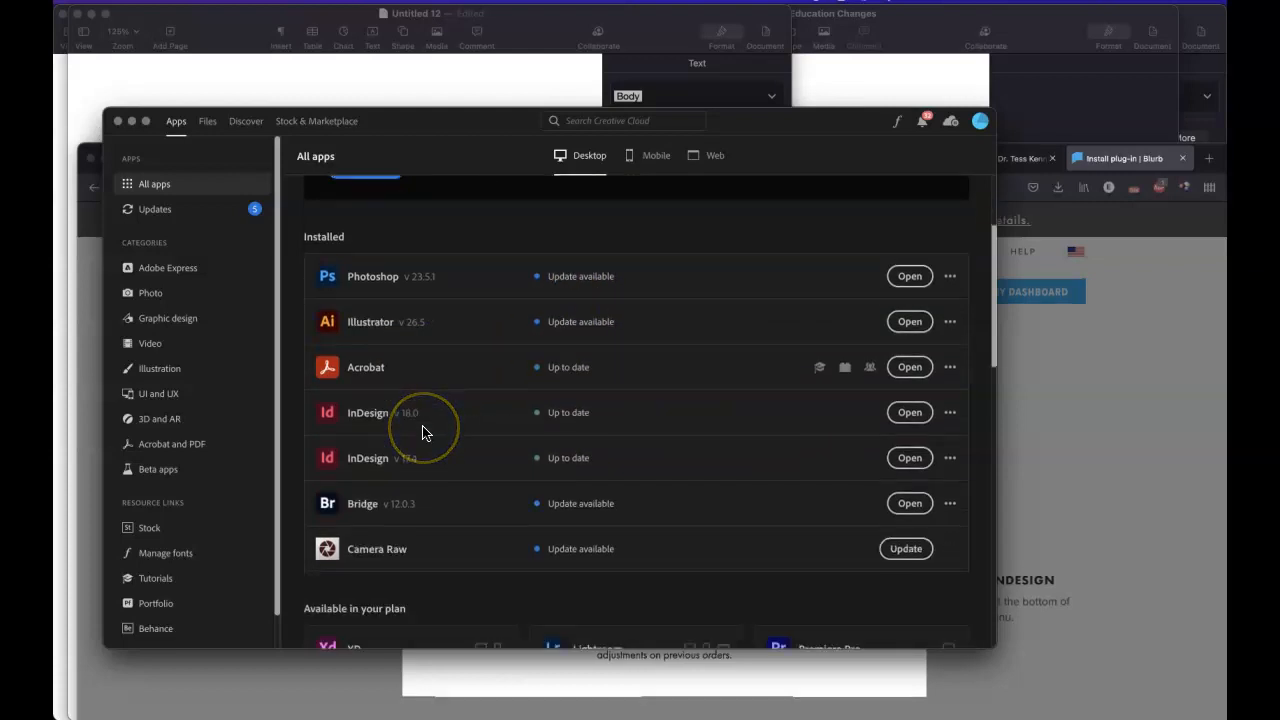
pyautogui.scroll(-3)
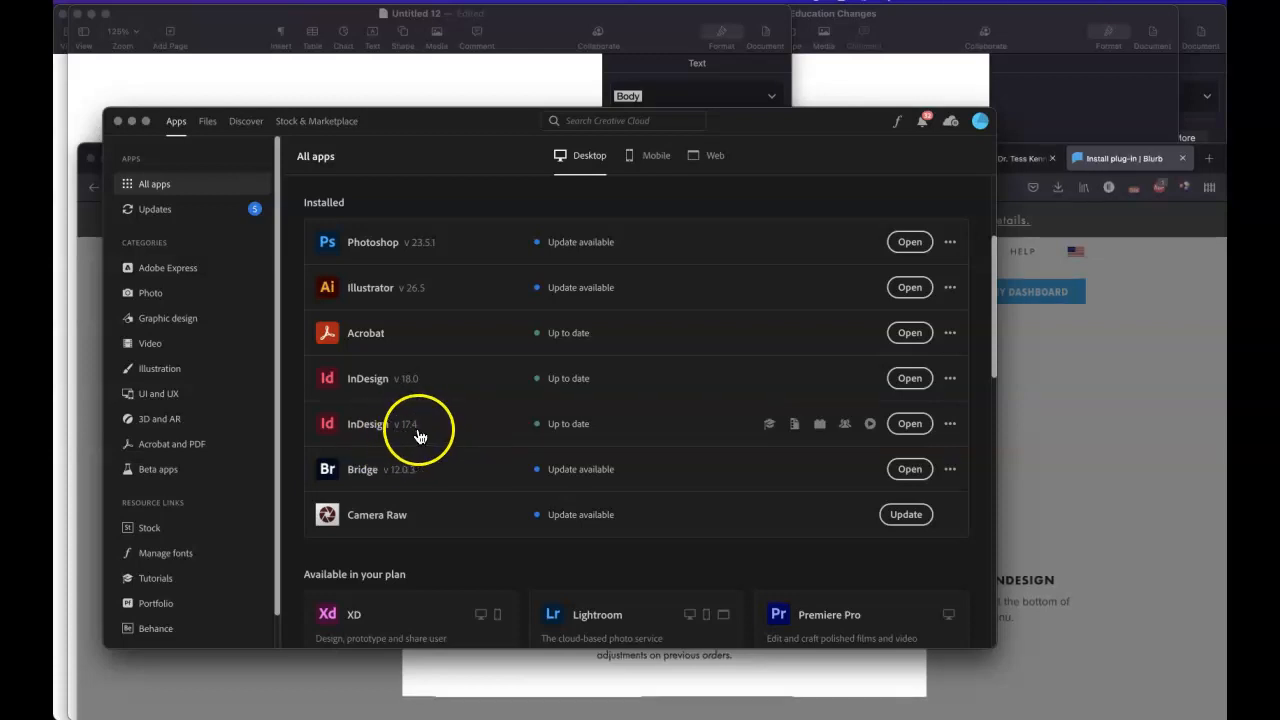
pyautogui.moveTo(404, 437)
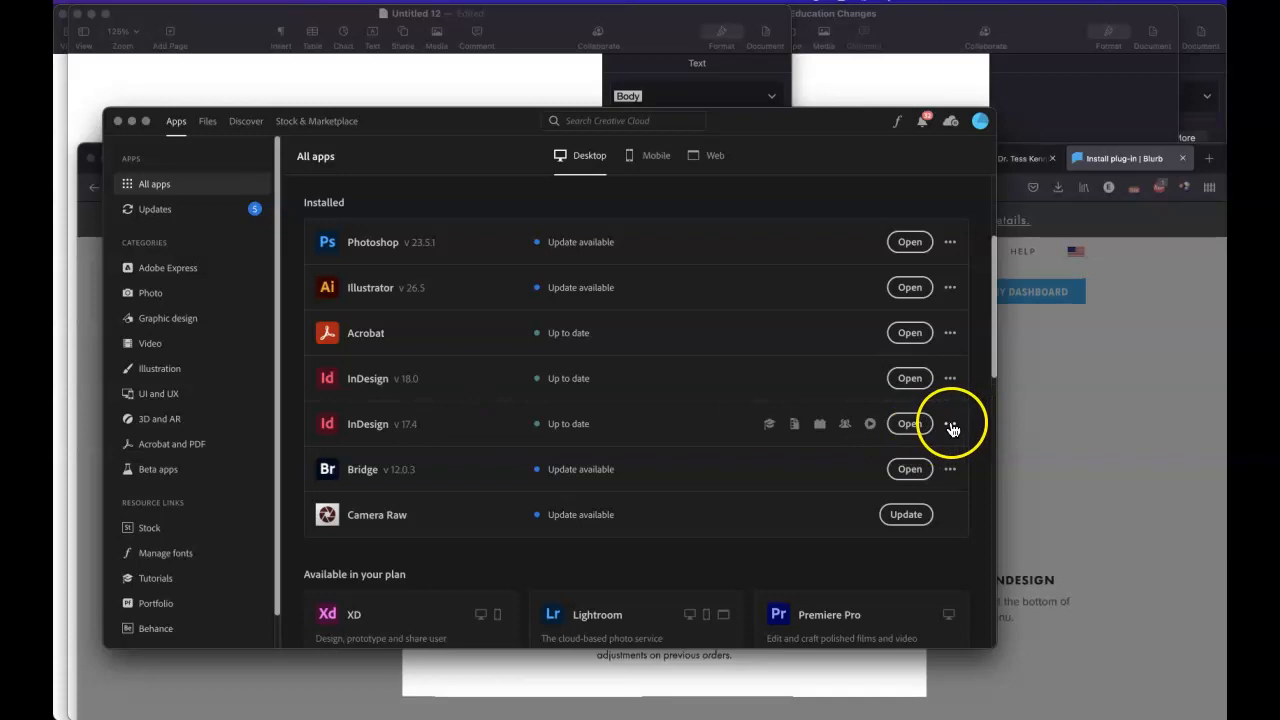
pyautogui.click(951, 423)
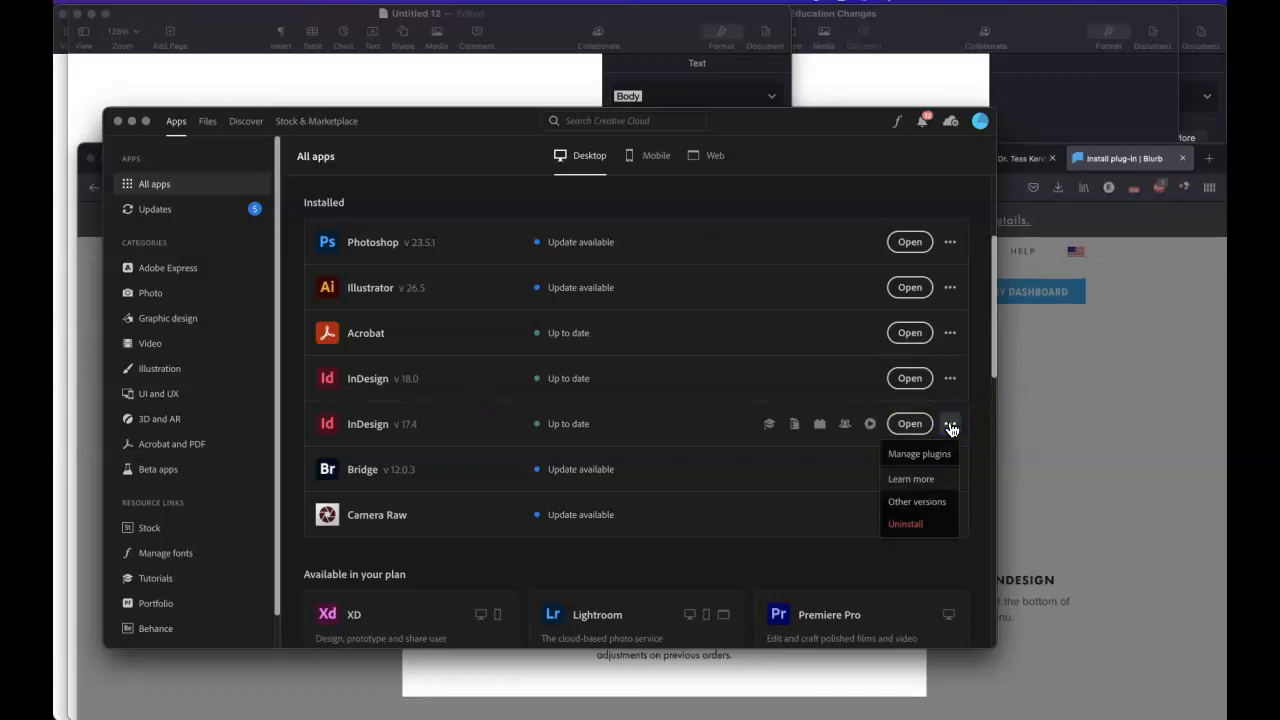
pyautogui.moveTo(932, 507)
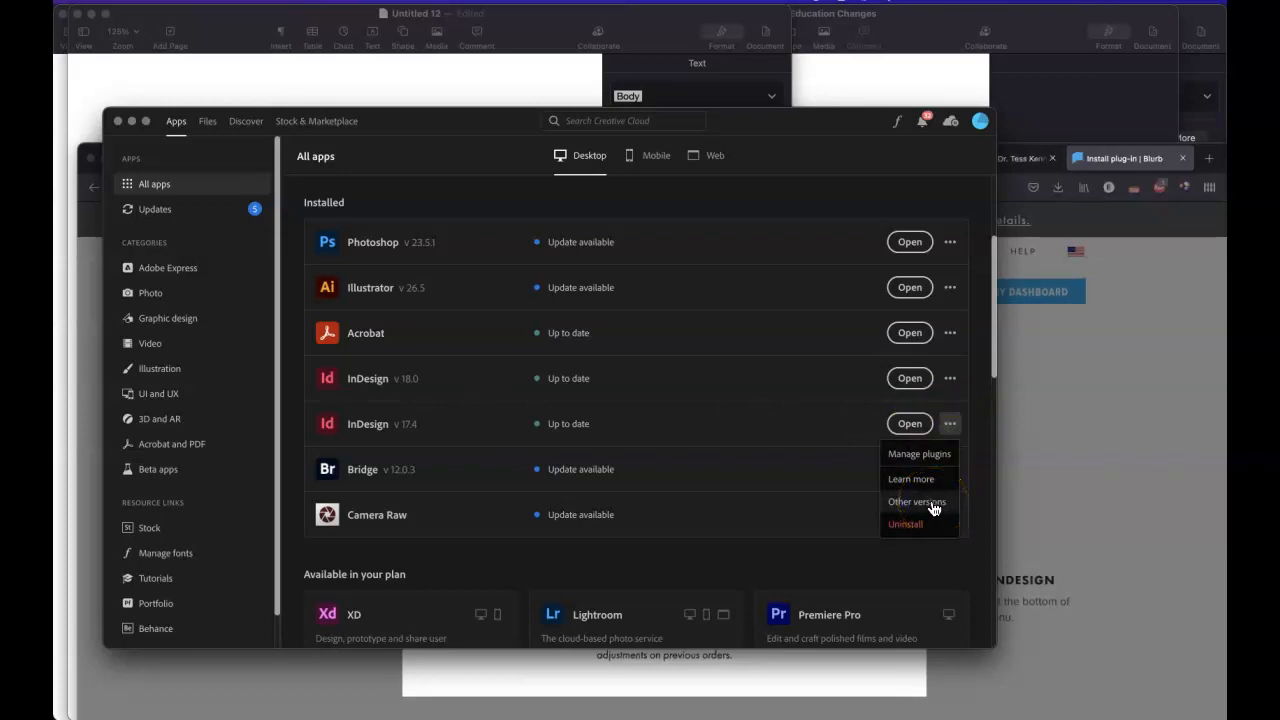
pyautogui.moveTo(422, 392)
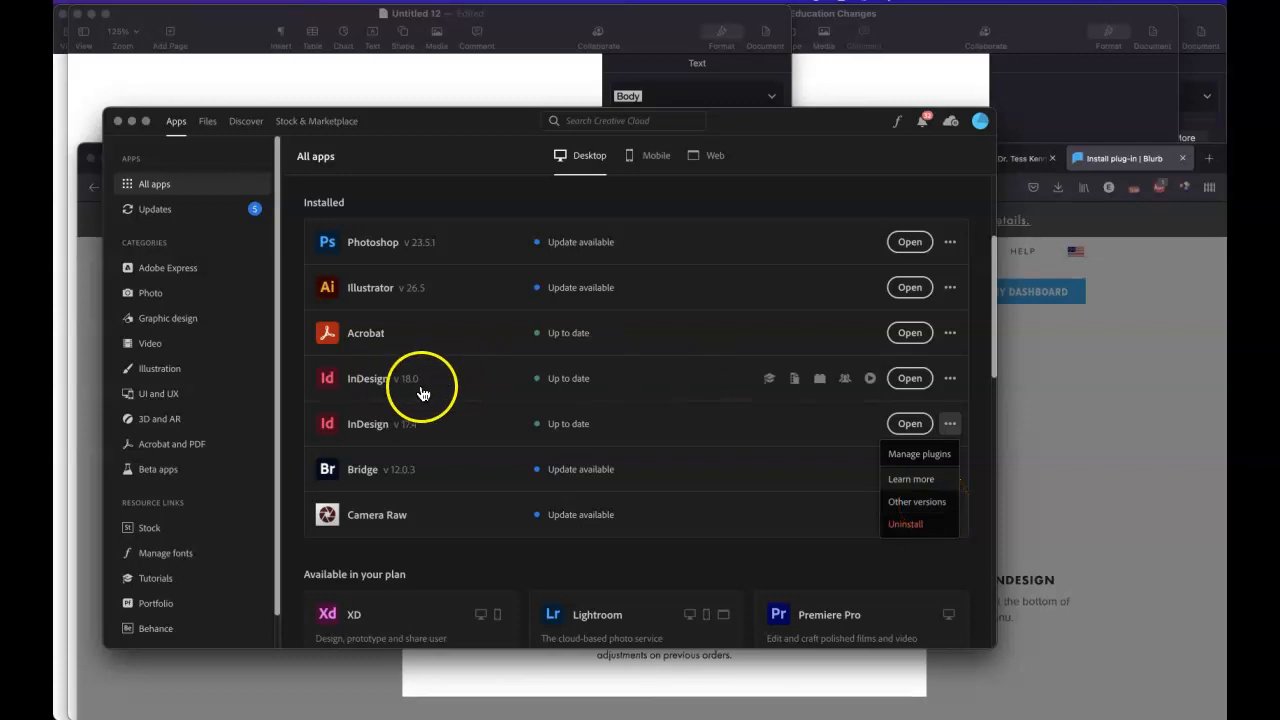
pyautogui.moveTo(950, 378)
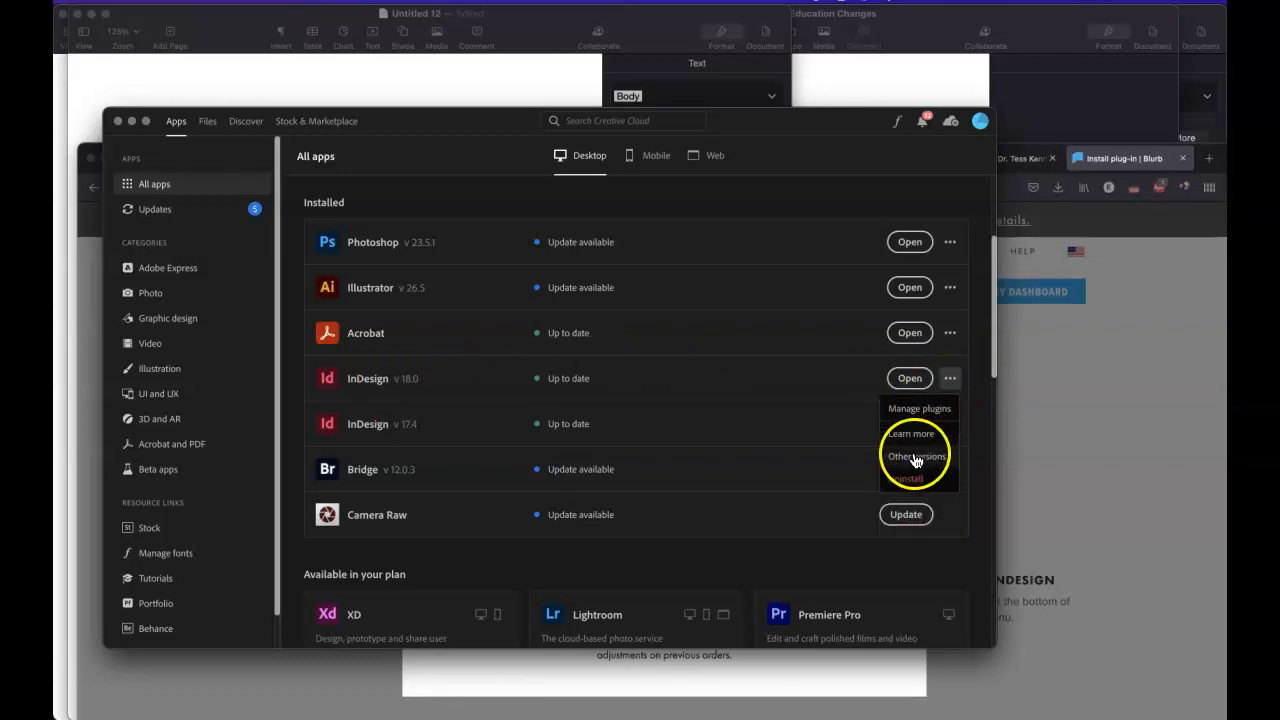
pyautogui.click(912, 455)
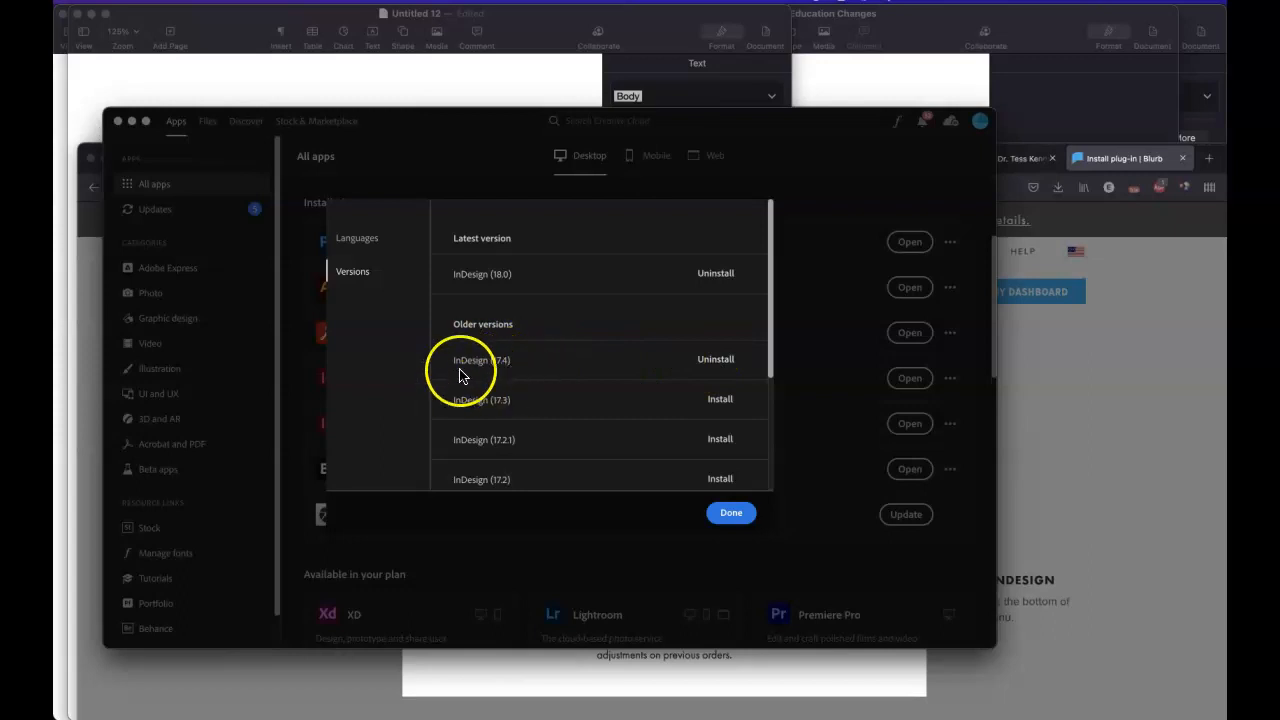
pyautogui.moveTo(720, 359)
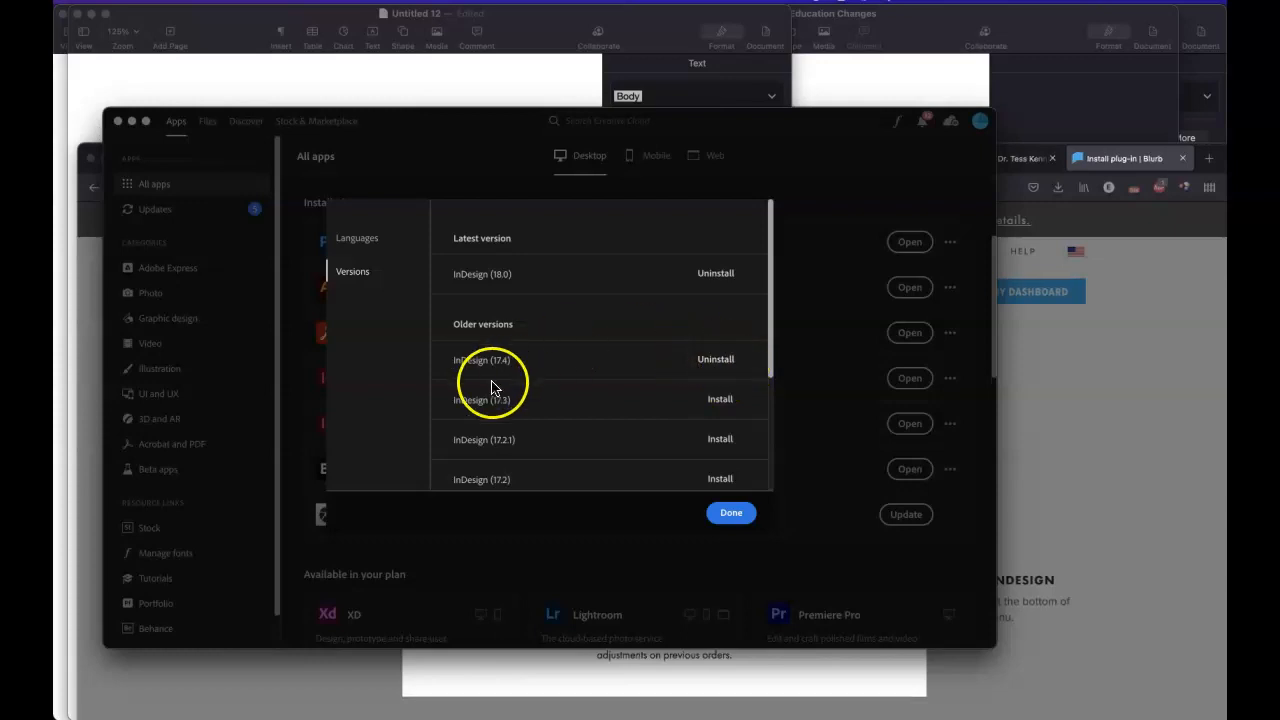
pyautogui.moveTo(535, 360)
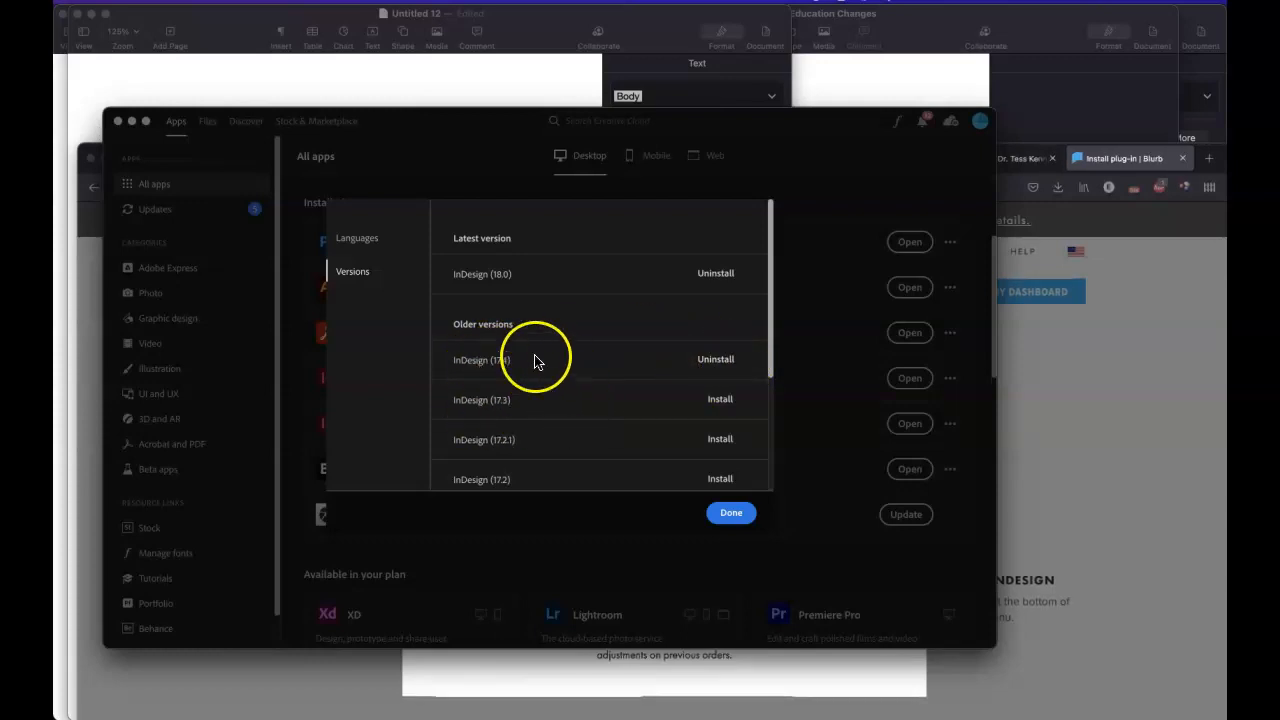
pyautogui.moveTo(501, 366)
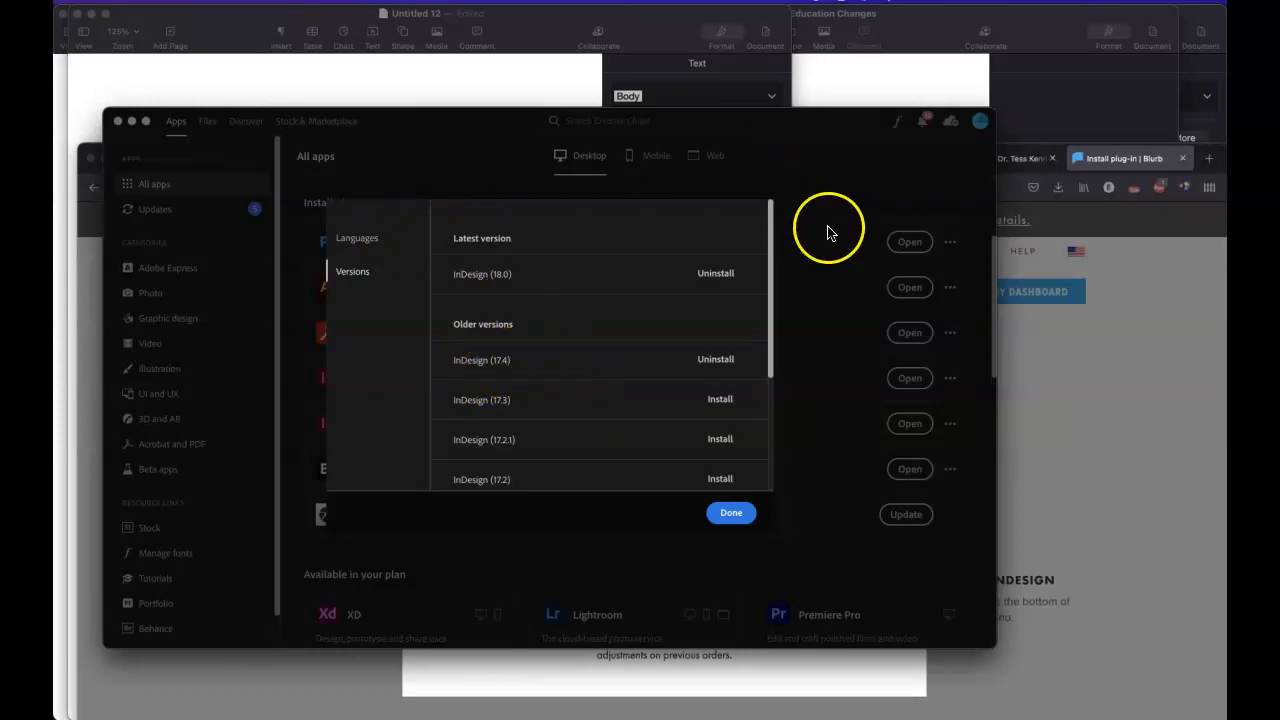
pyautogui.moveTo(795, 399)
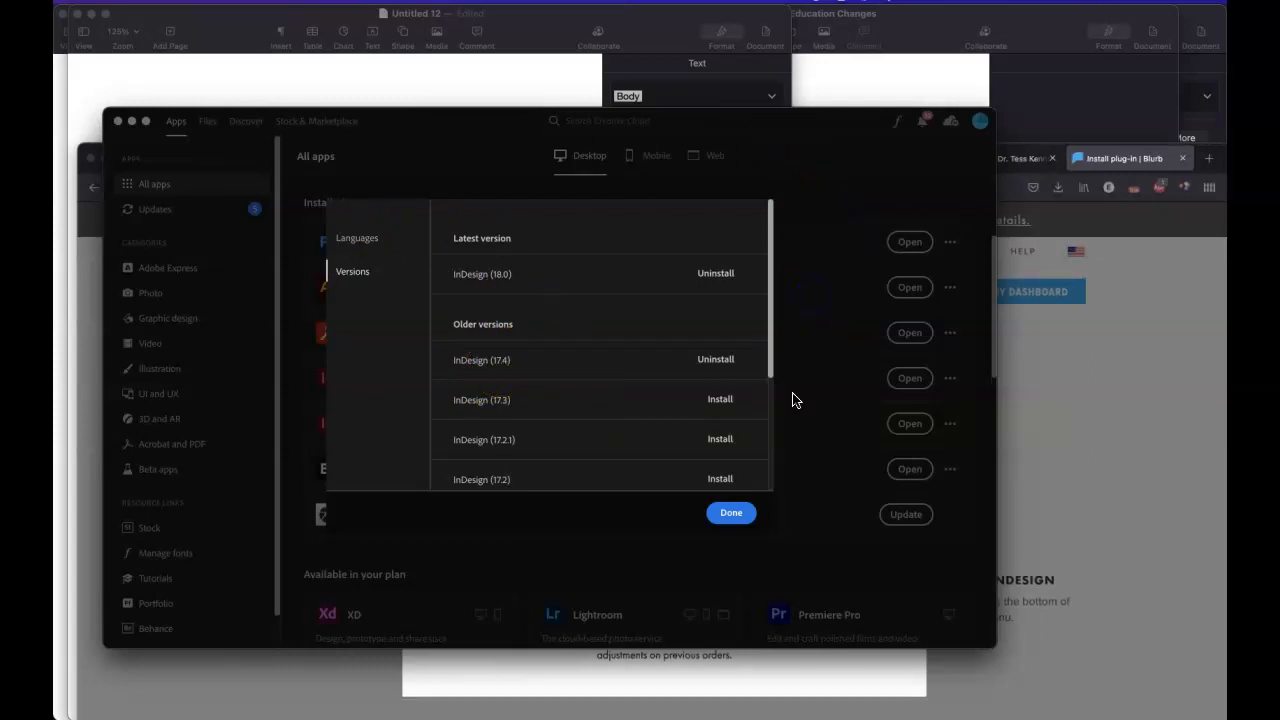
pyautogui.click(730, 512)
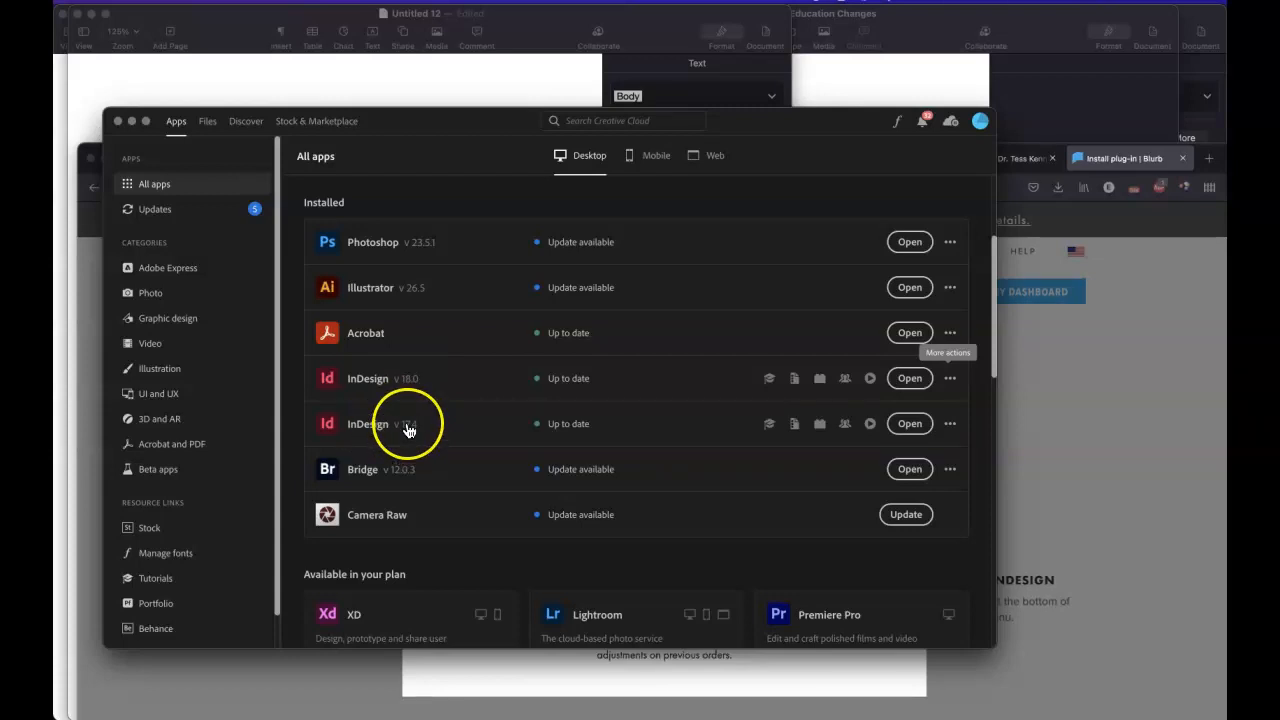
pyautogui.moveTo(918, 398)
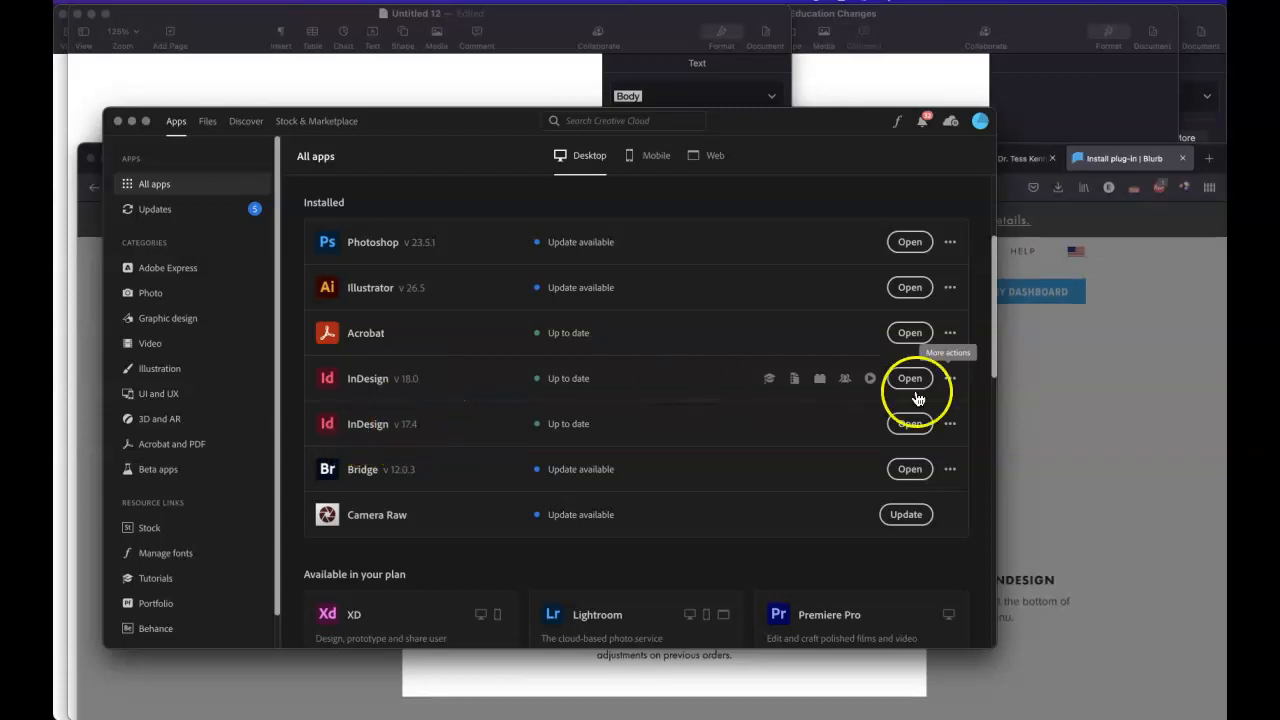
# - Launch InDesign 2022 from the Creative Cloud installed apps list
pyautogui.click(909, 378)
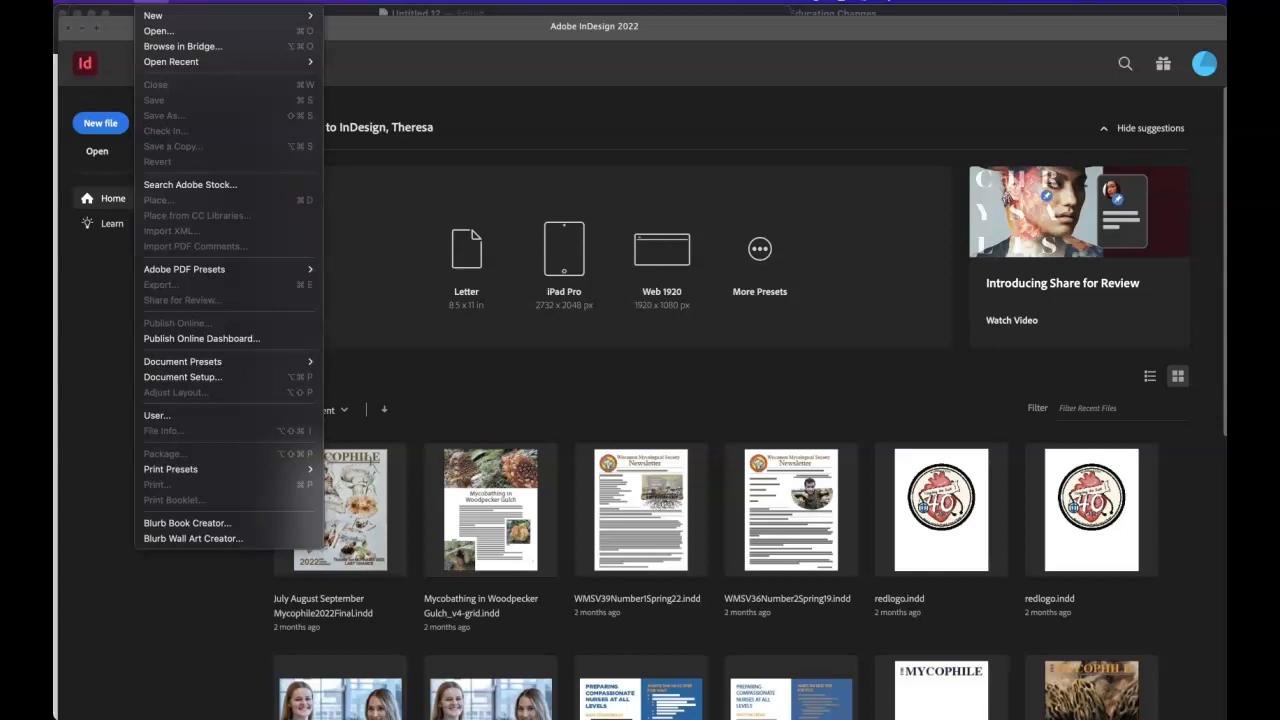
# - Start Blurb Book Creator from InDesign's File menu, showing the Spring 2021 test project
pyautogui.click(80, 10)
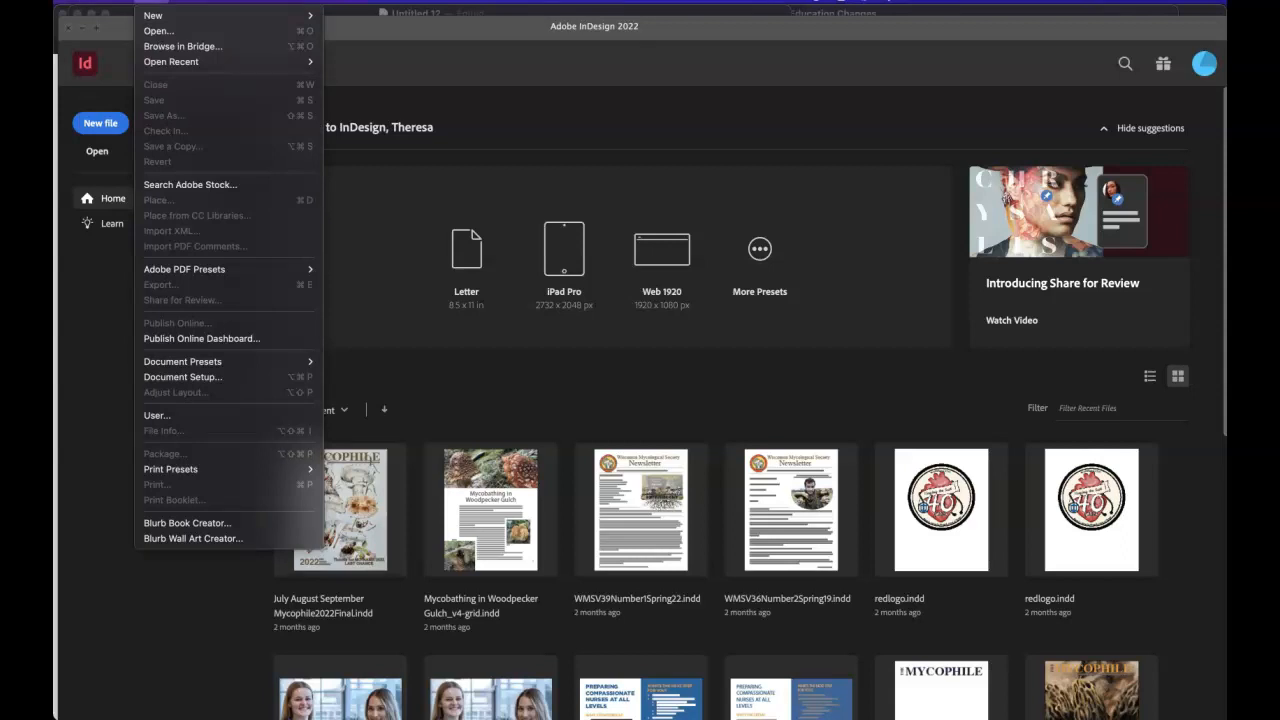
pyautogui.moveTo(189, 427)
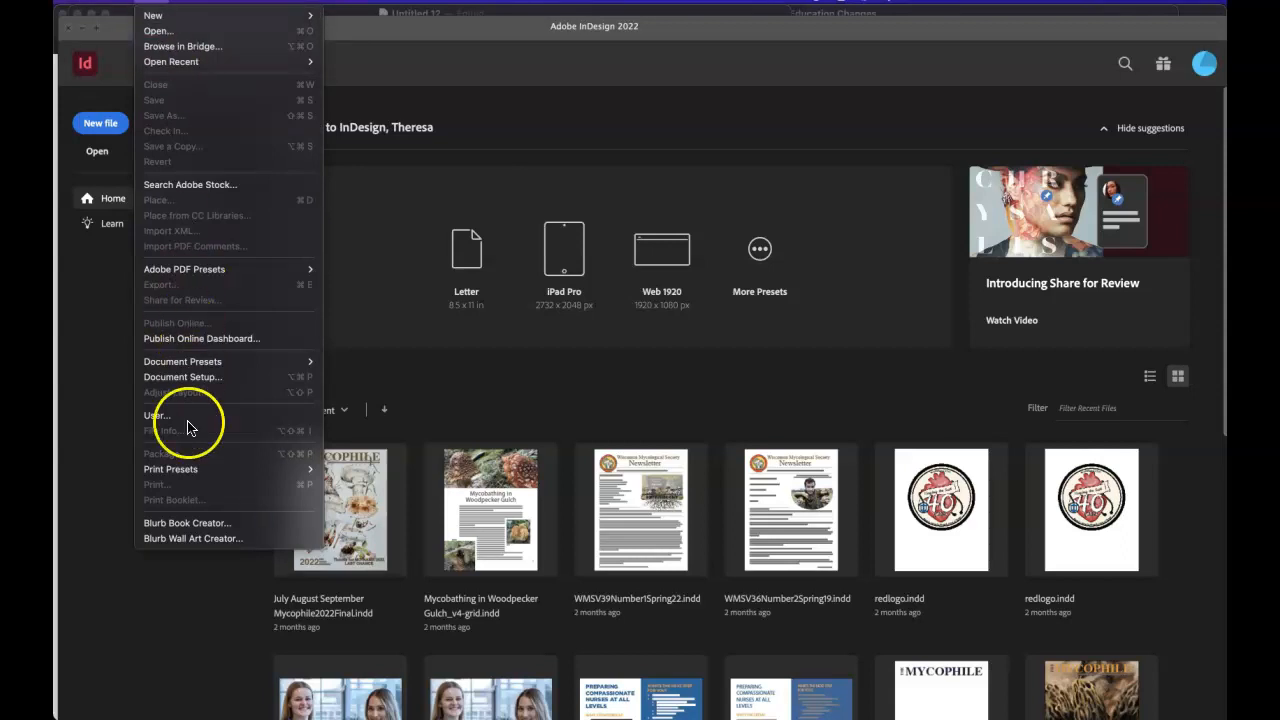
pyautogui.moveTo(186, 523)
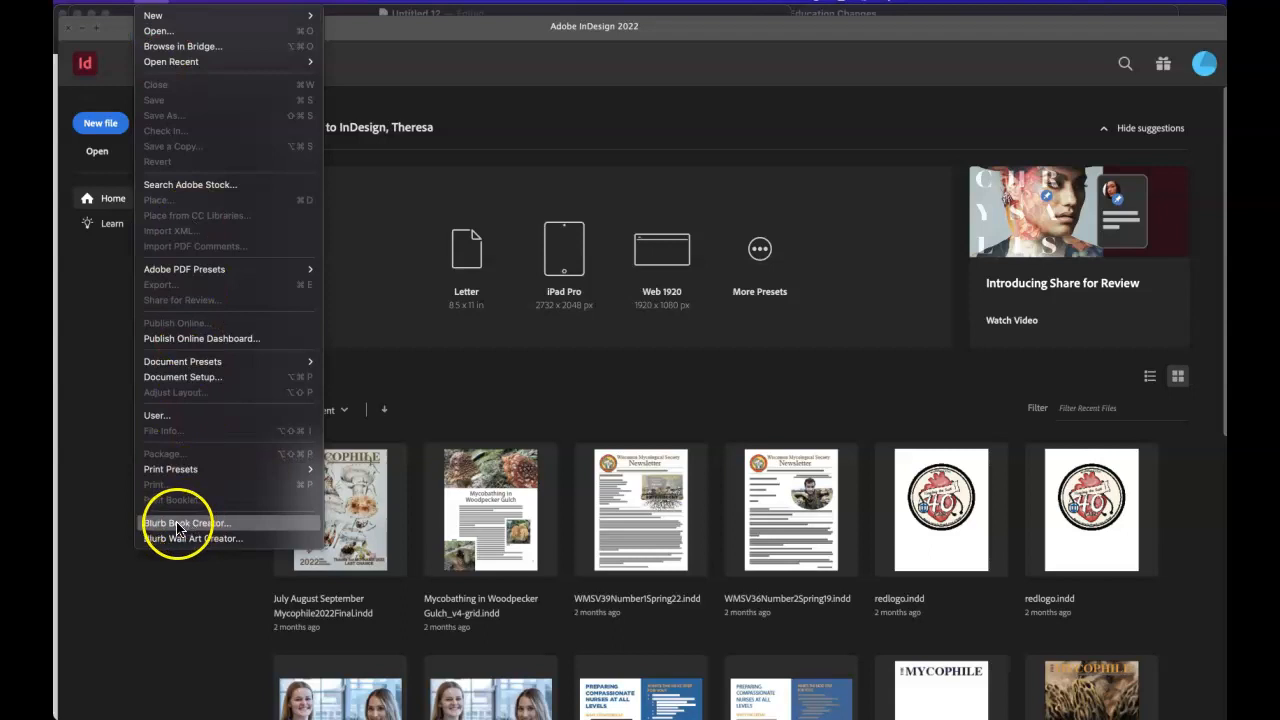
pyautogui.click(178, 528)
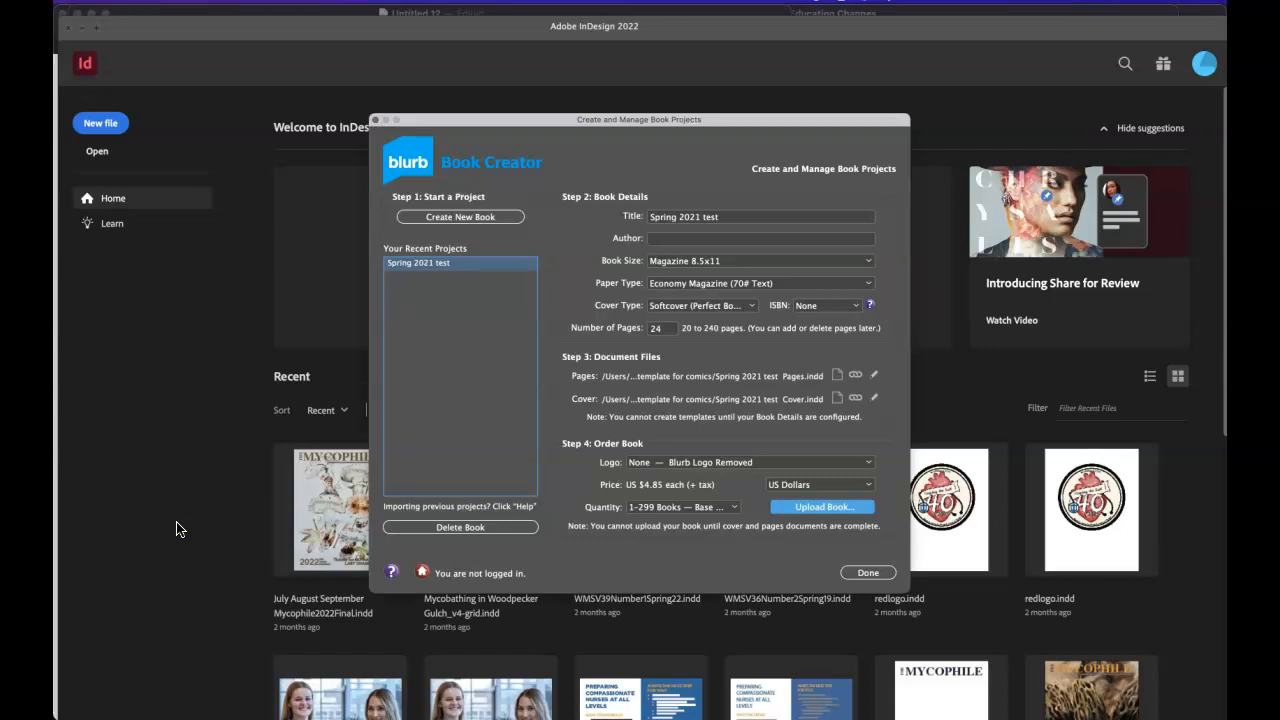
# - Delete the Spring 2021 test project from the Blurb book list
pyautogui.click(728, 217)
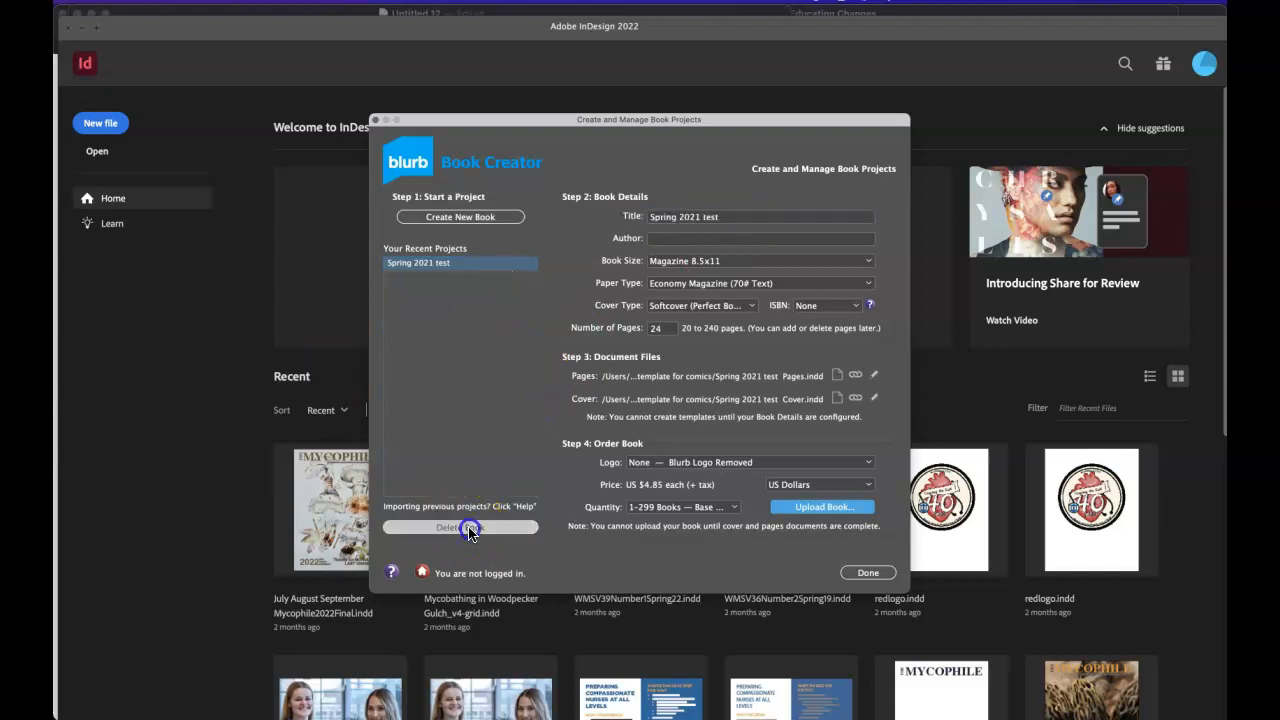
pyautogui.click(460, 527)
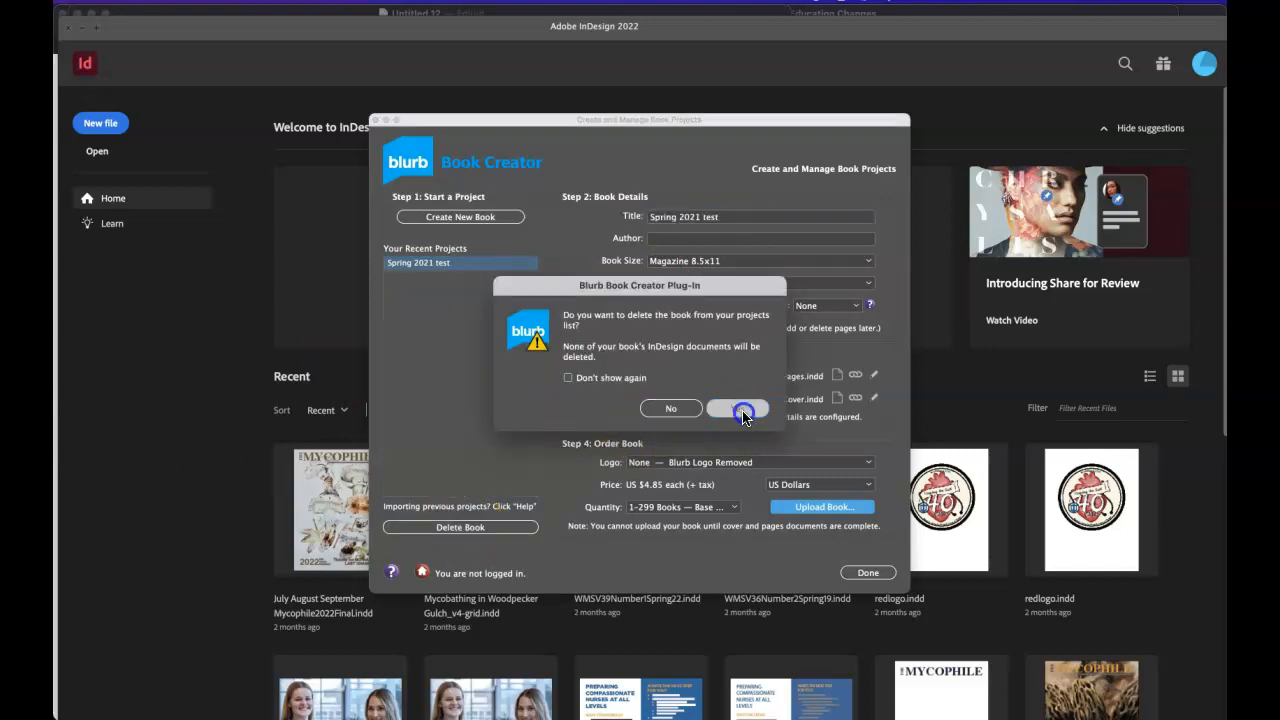
pyautogui.click(738, 408)
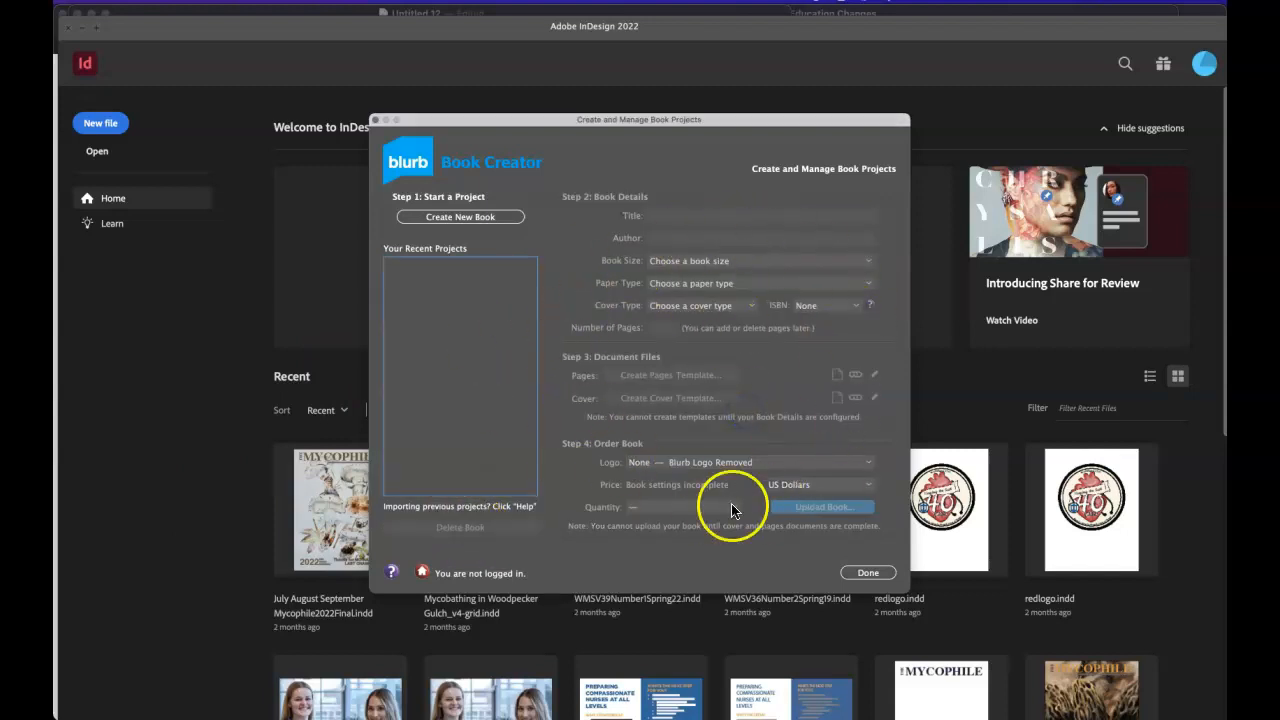
pyautogui.moveTo(468, 217)
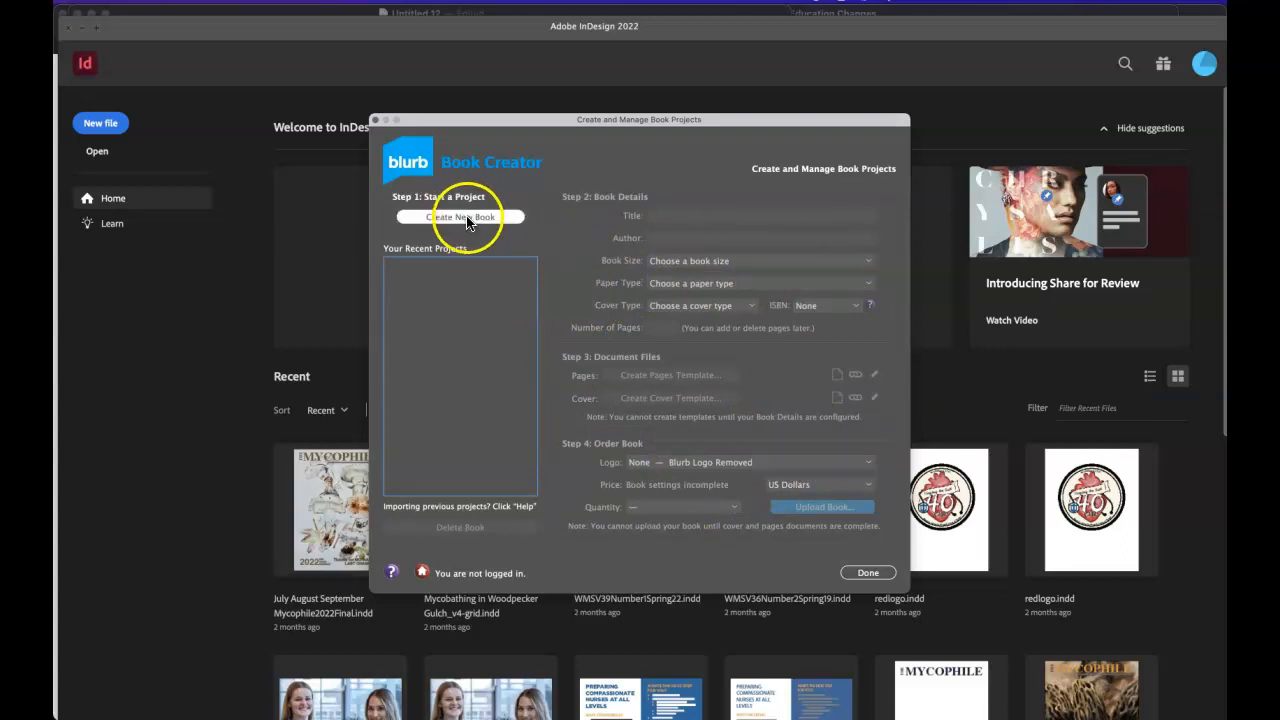
# - Create a new book project titled 'Test Fall 2022'
pyautogui.click(460, 217)
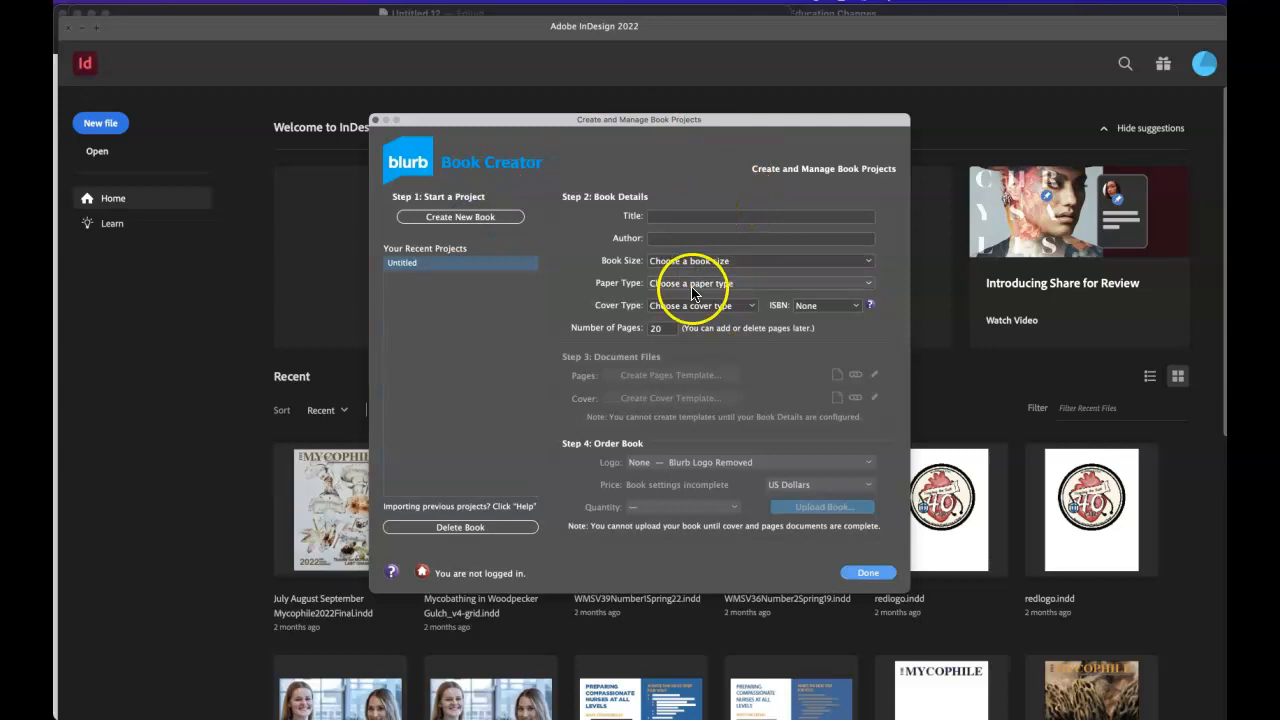
pyautogui.click(660, 216)
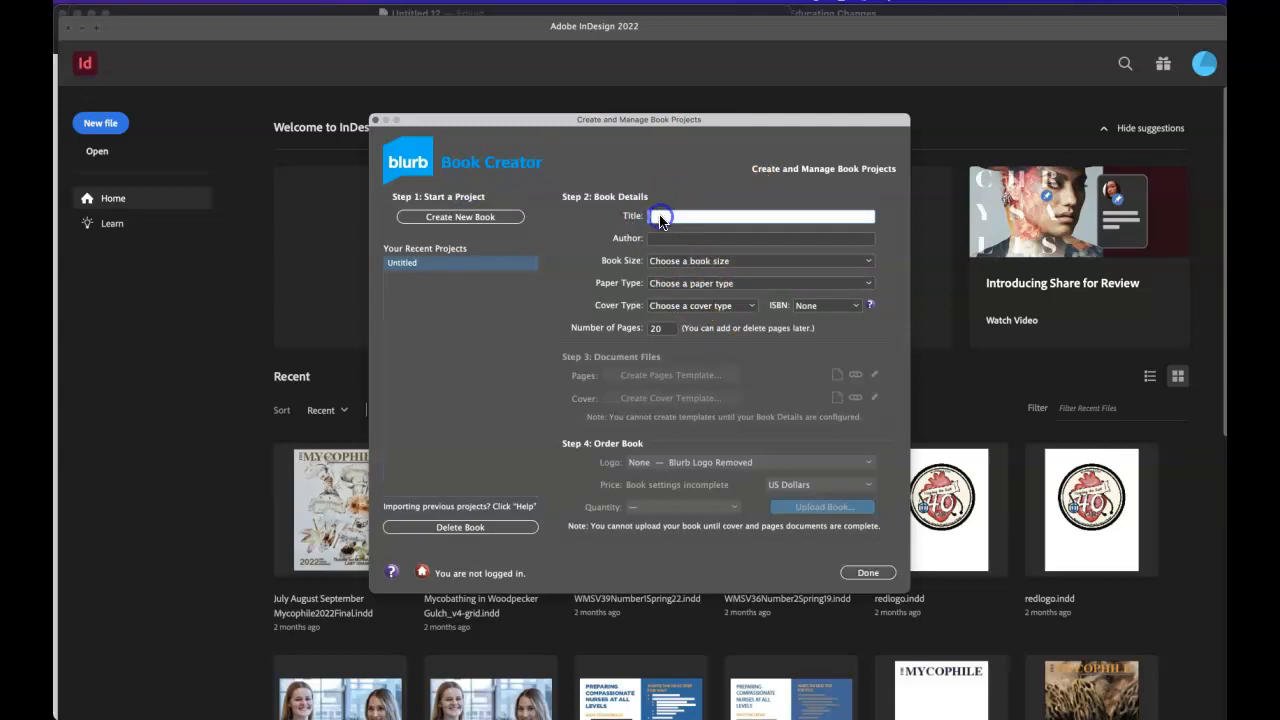
pyautogui.write('Test Fall 2022')
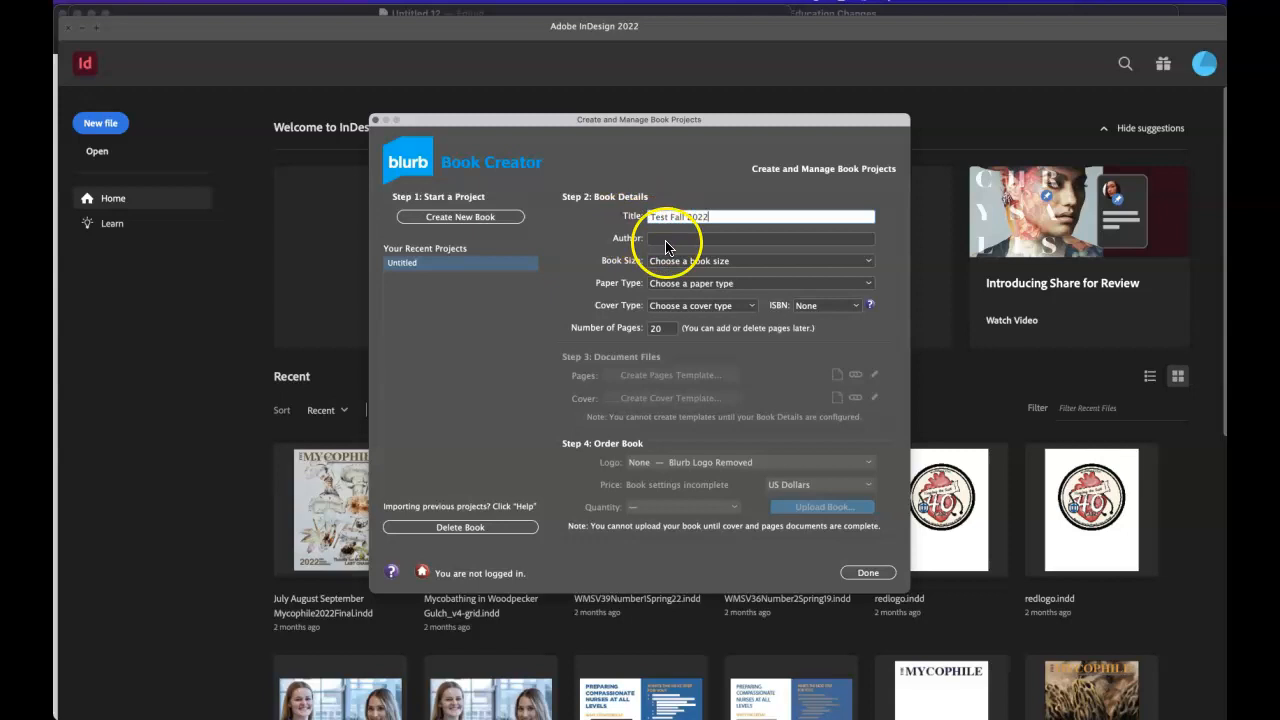
pyautogui.click(760, 238)
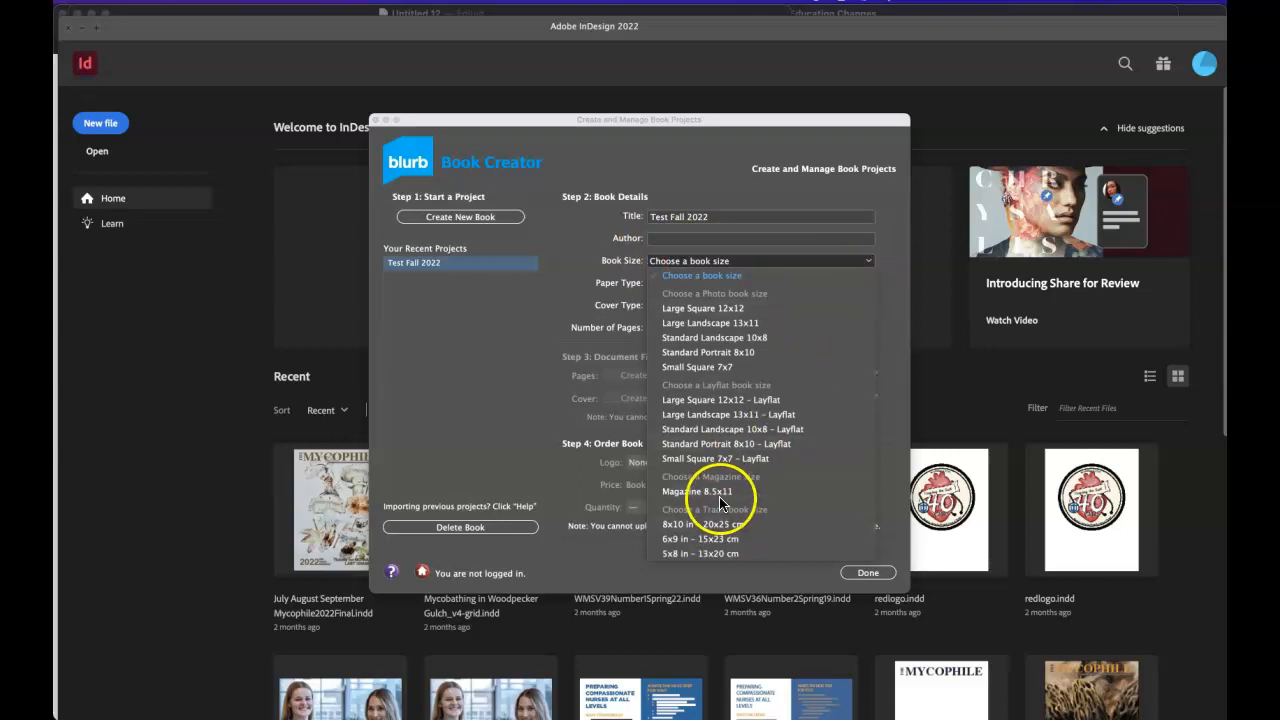
pyautogui.moveTo(692, 494)
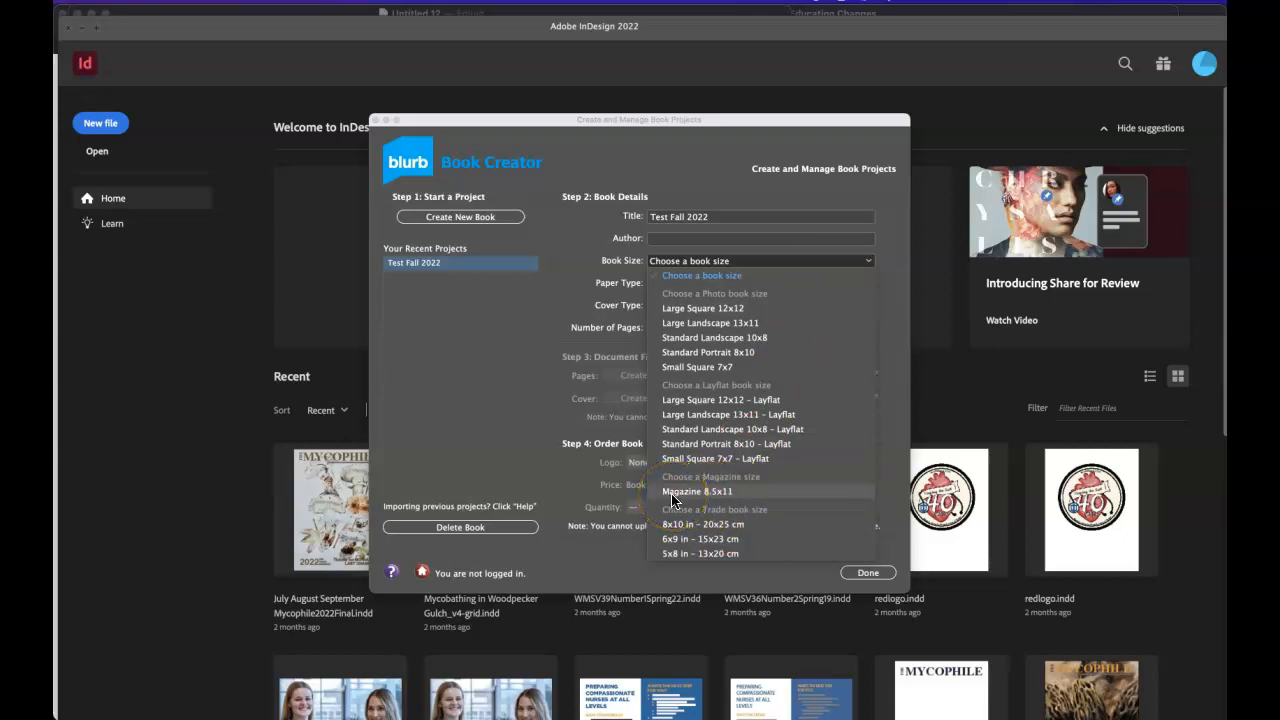
# - Set Magazine 8.5x11 size, Economy Magazine (70# Text) paper and Softcover (Perfect Bound) cover
pyautogui.click(704, 491)
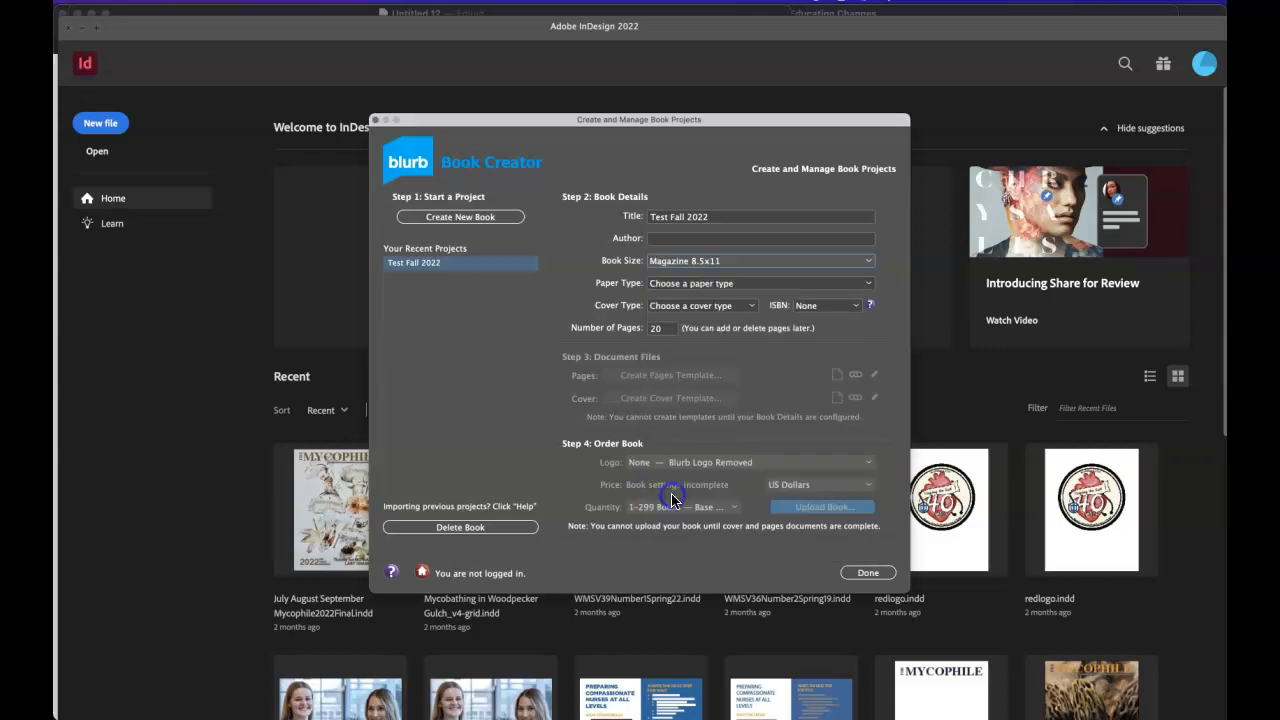
pyautogui.click(761, 283)
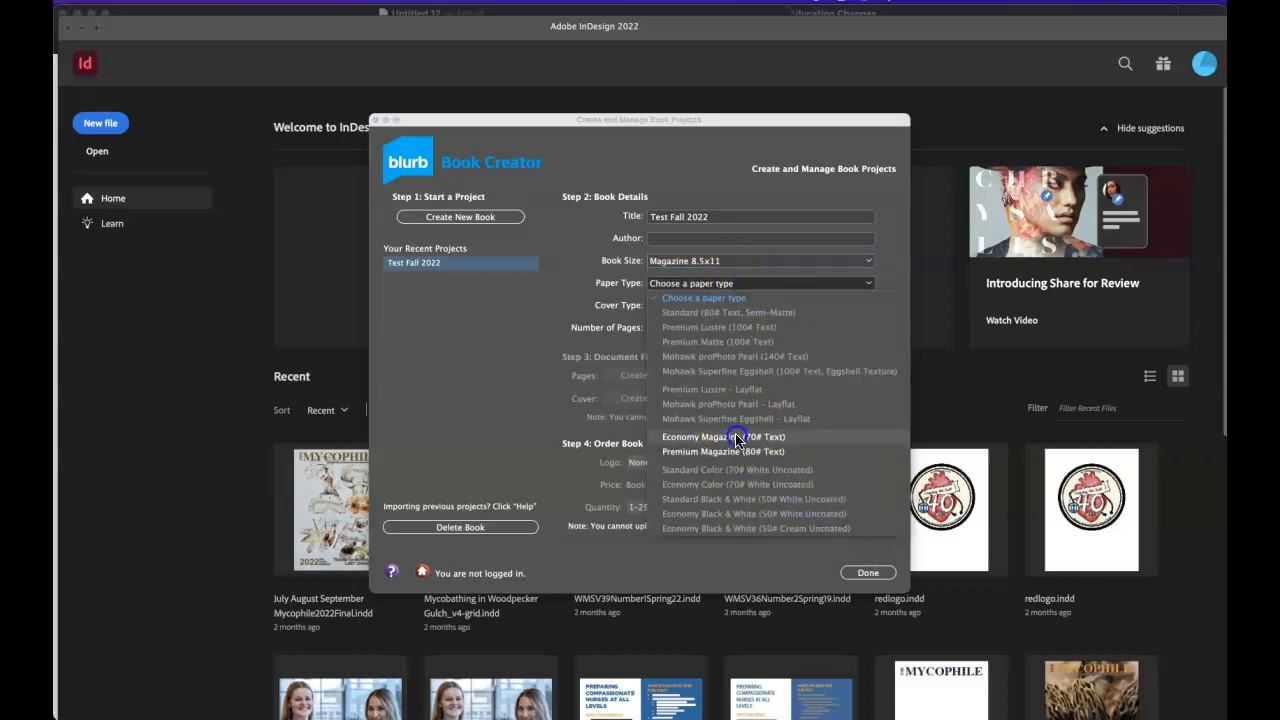
pyautogui.click(721, 436)
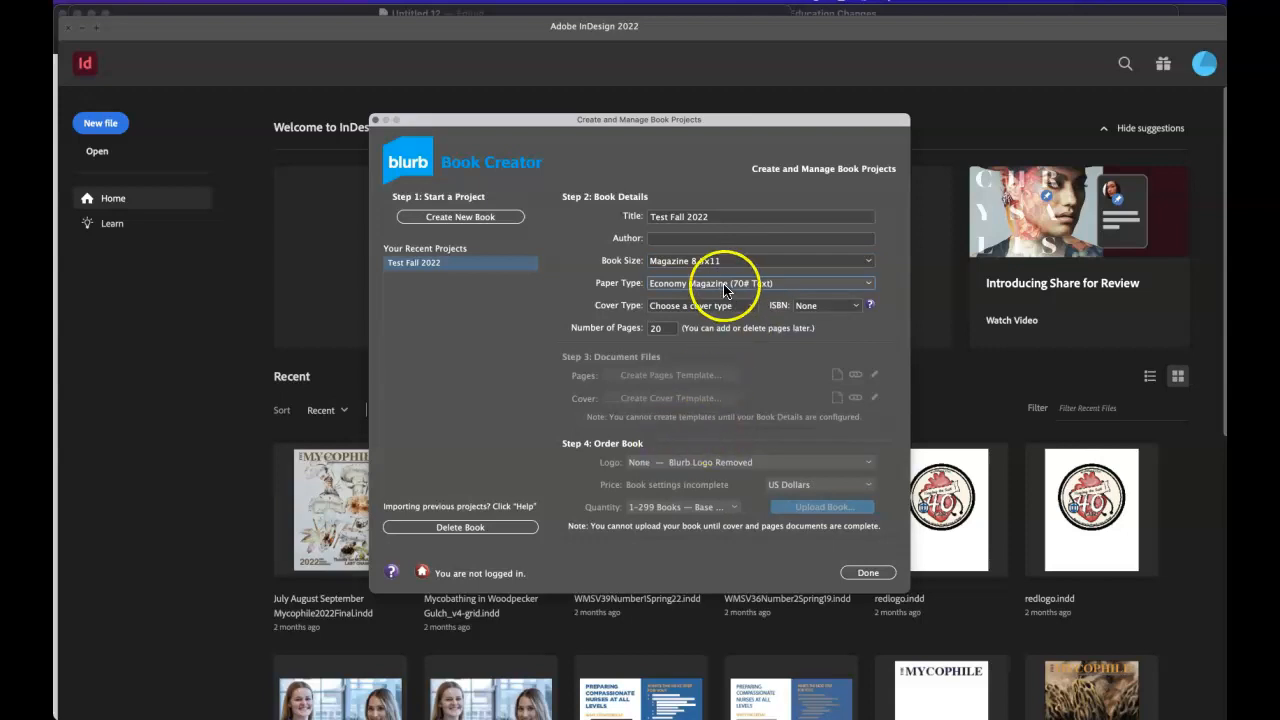
pyautogui.click(702, 305)
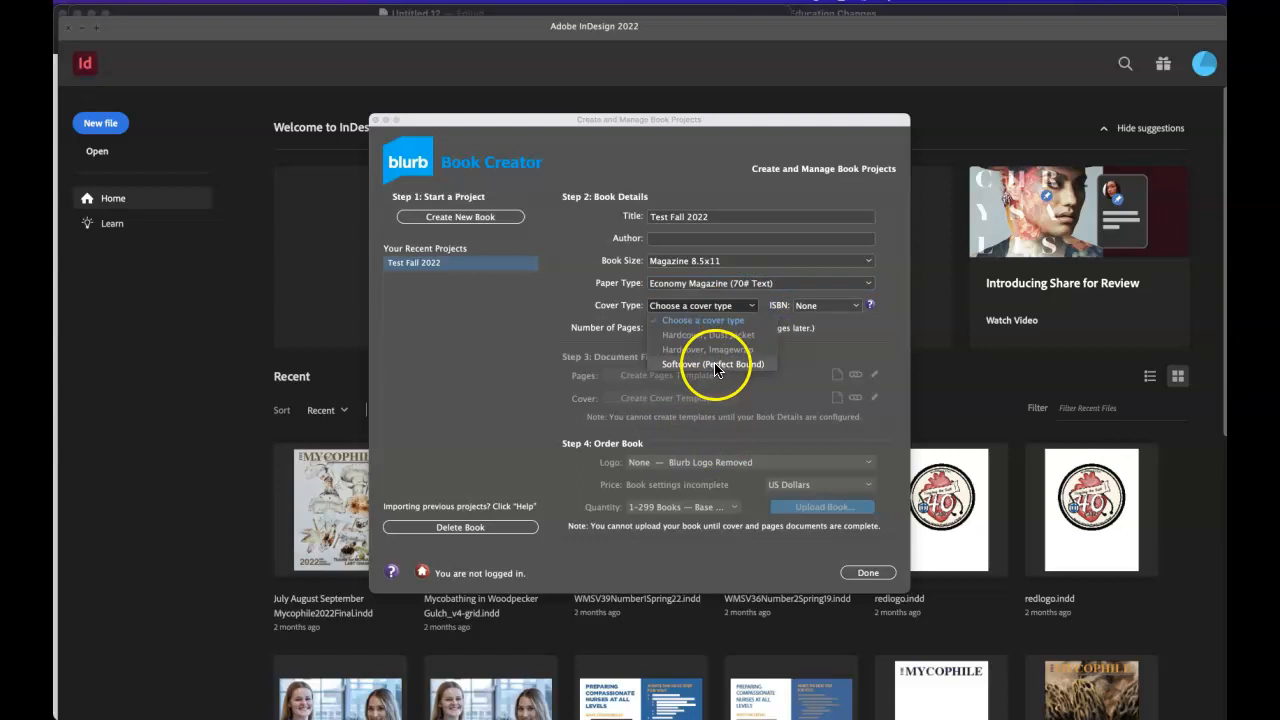
pyautogui.moveTo(670, 367)
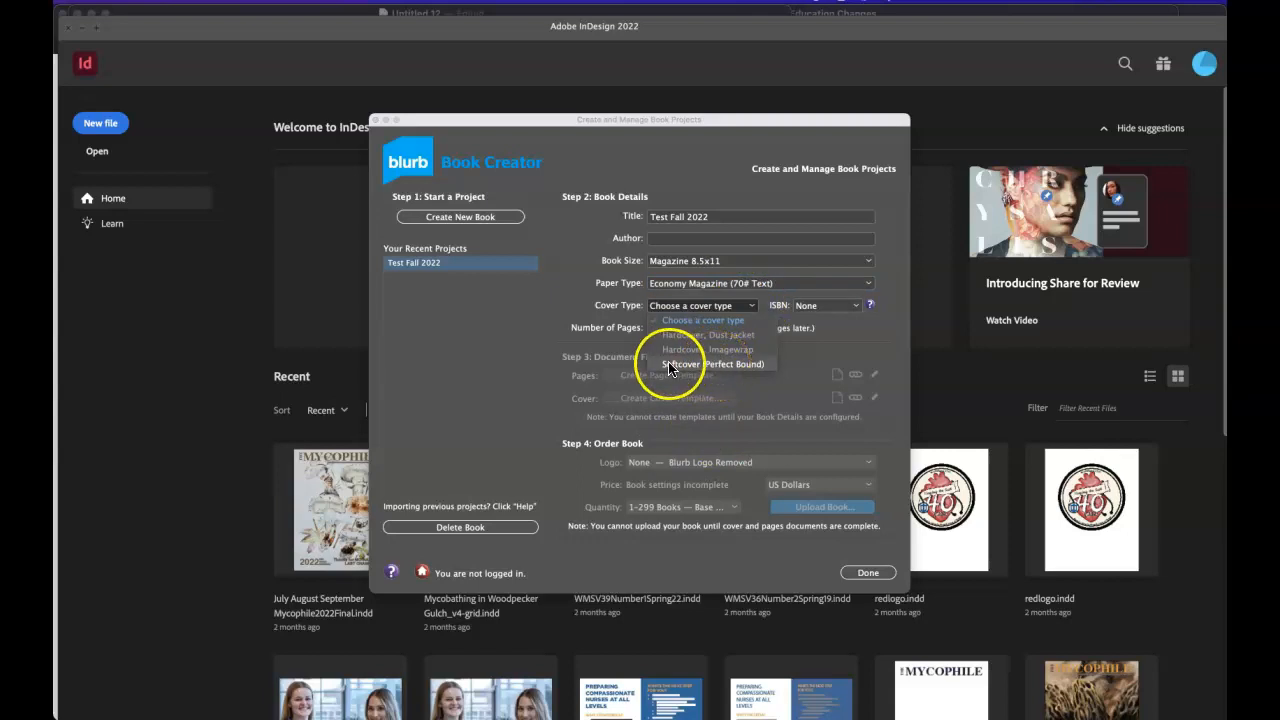
pyautogui.click(713, 364)
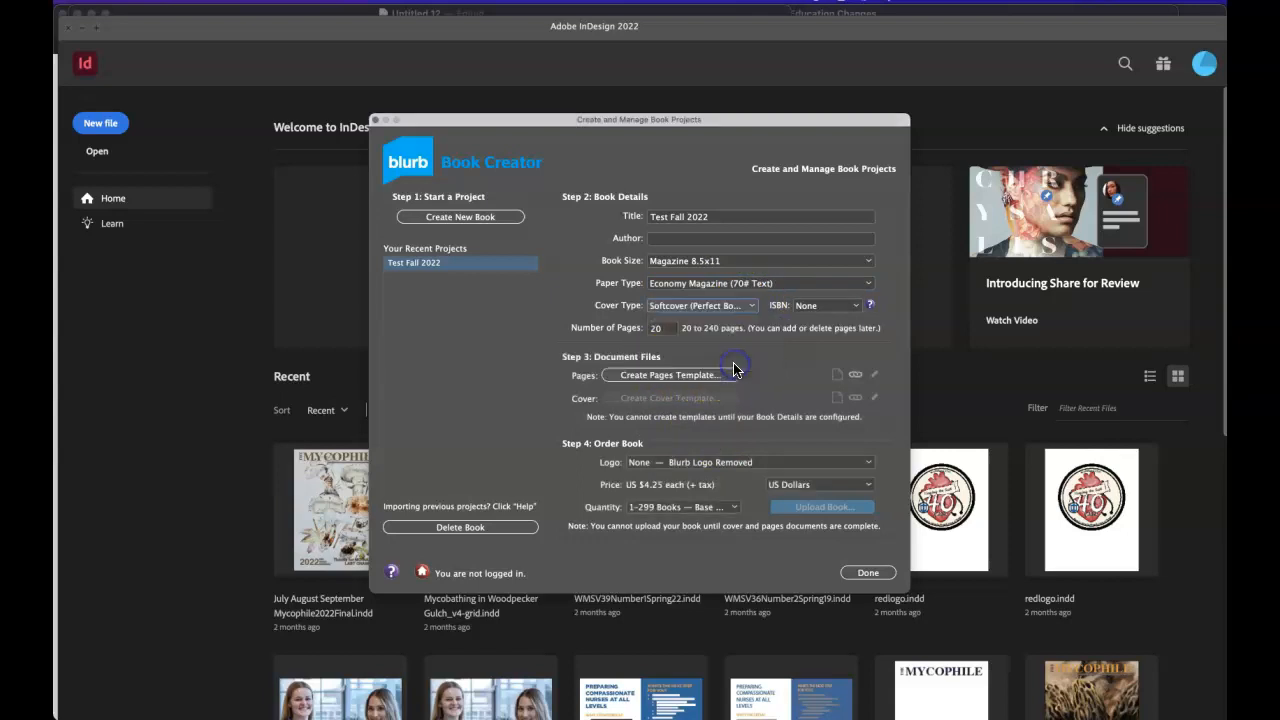
pyautogui.click(660, 327)
pyautogui.write('24')
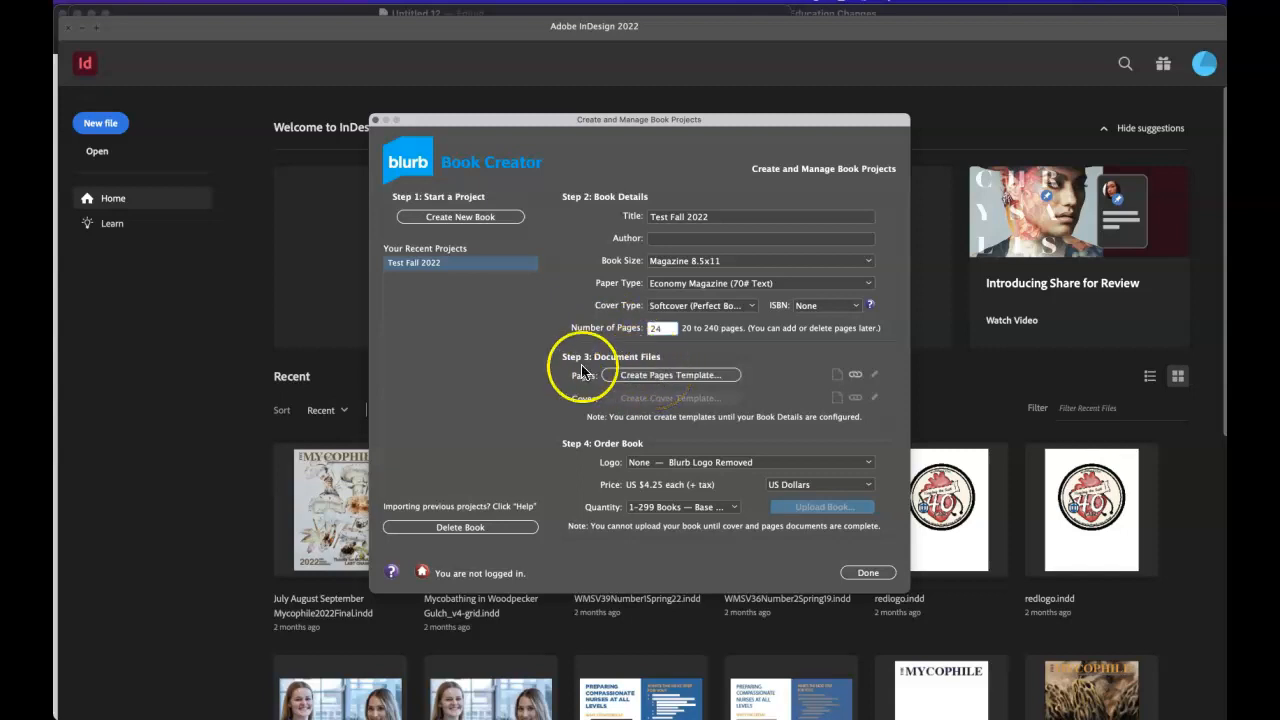
pyautogui.moveTo(670, 375)
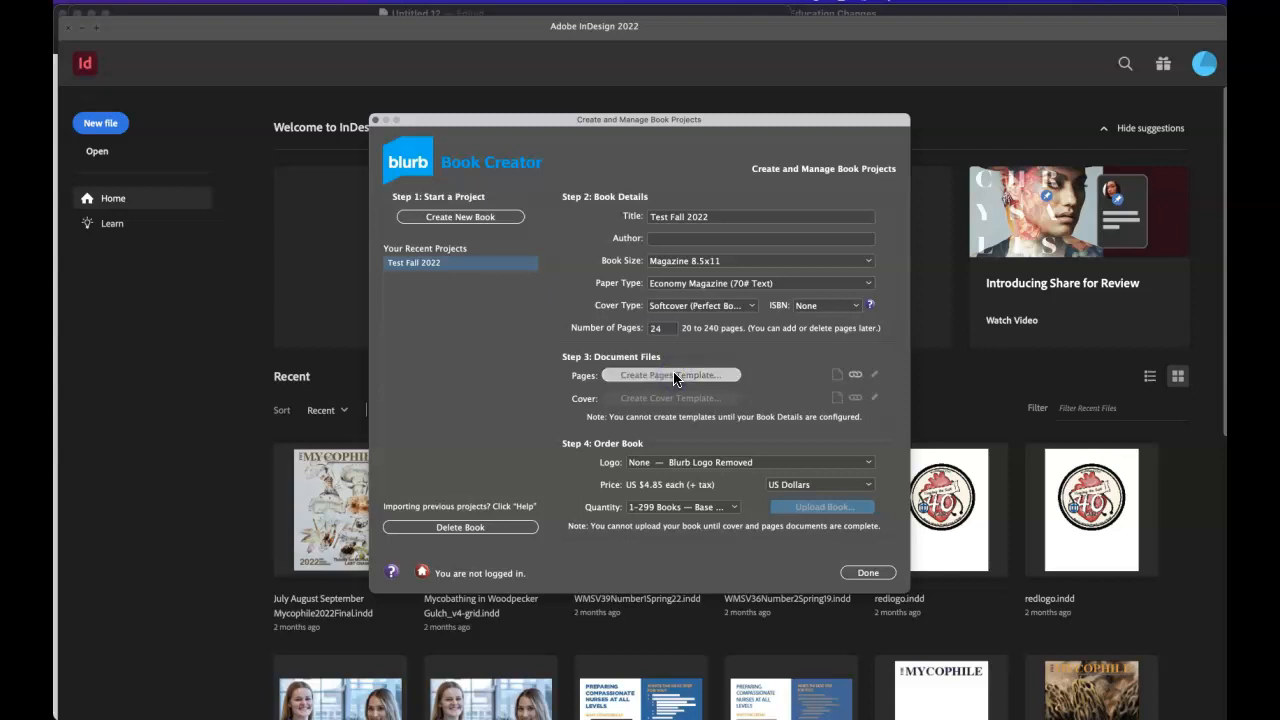
# - Create a 'Blurb Indesign comic book' folder in Documents for the pages template
pyautogui.click(672, 375)
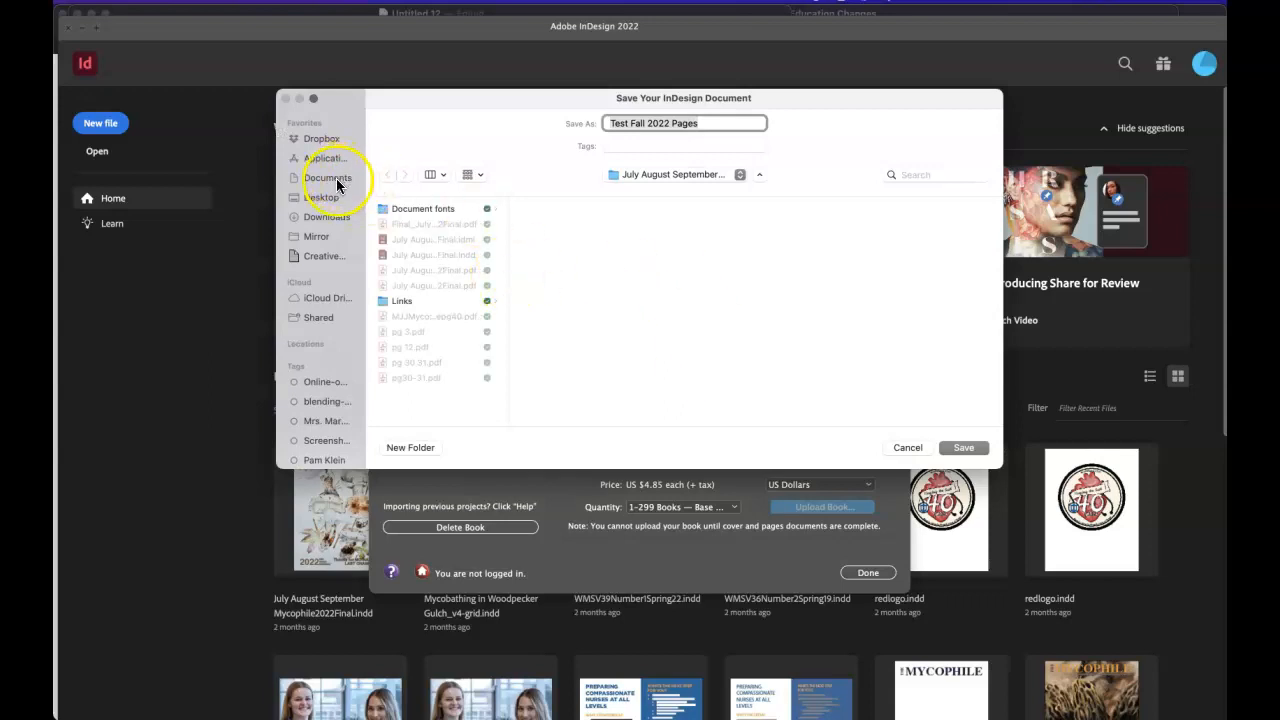
pyautogui.click(327, 177)
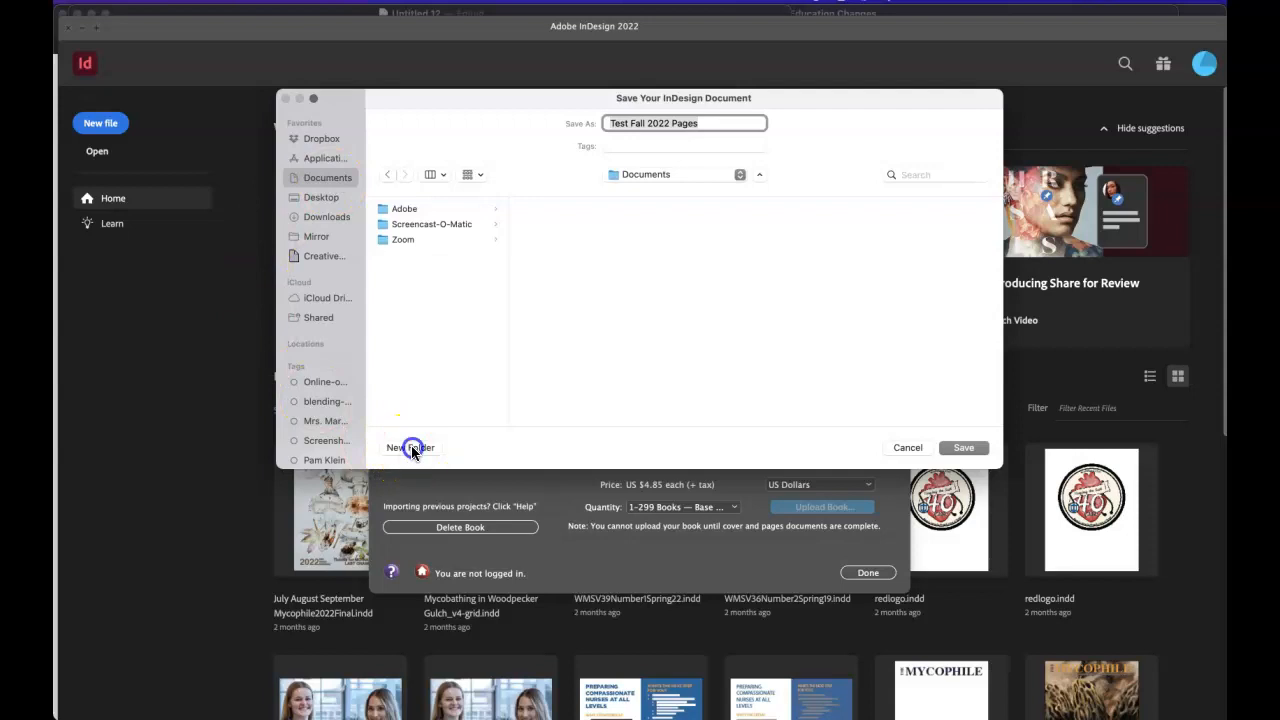
pyautogui.click(411, 448)
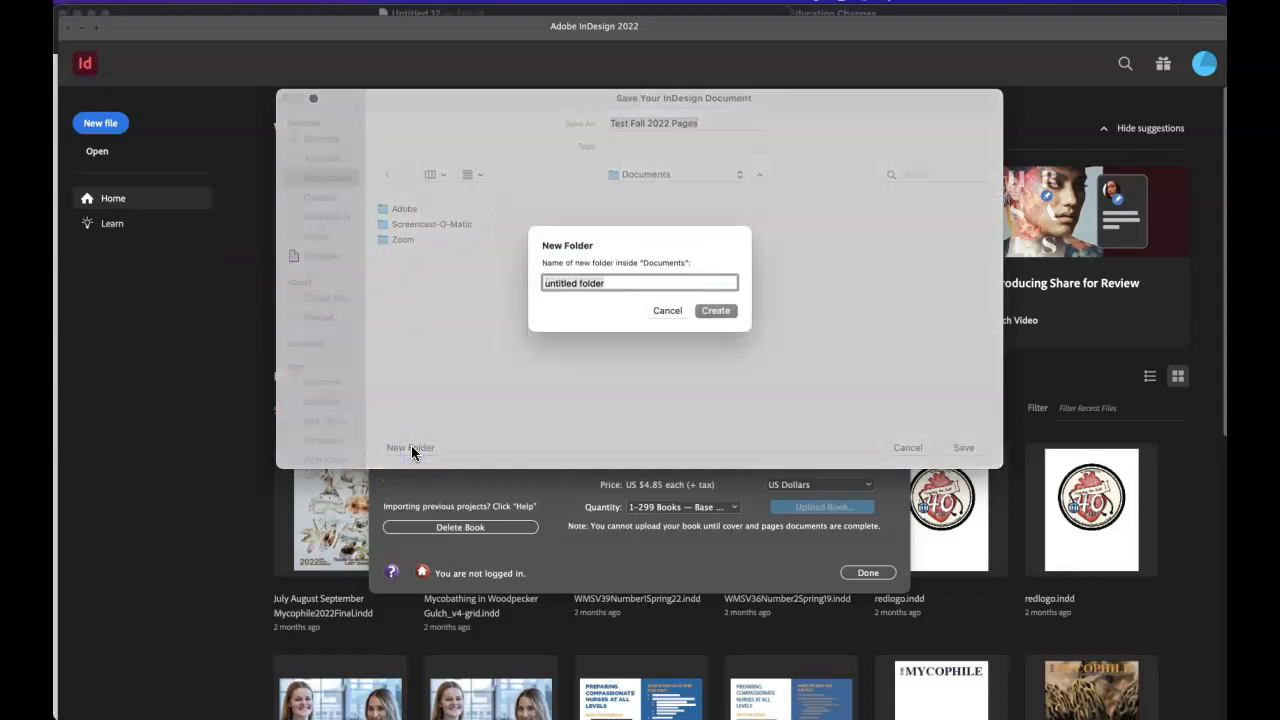
pyautogui.write('B')
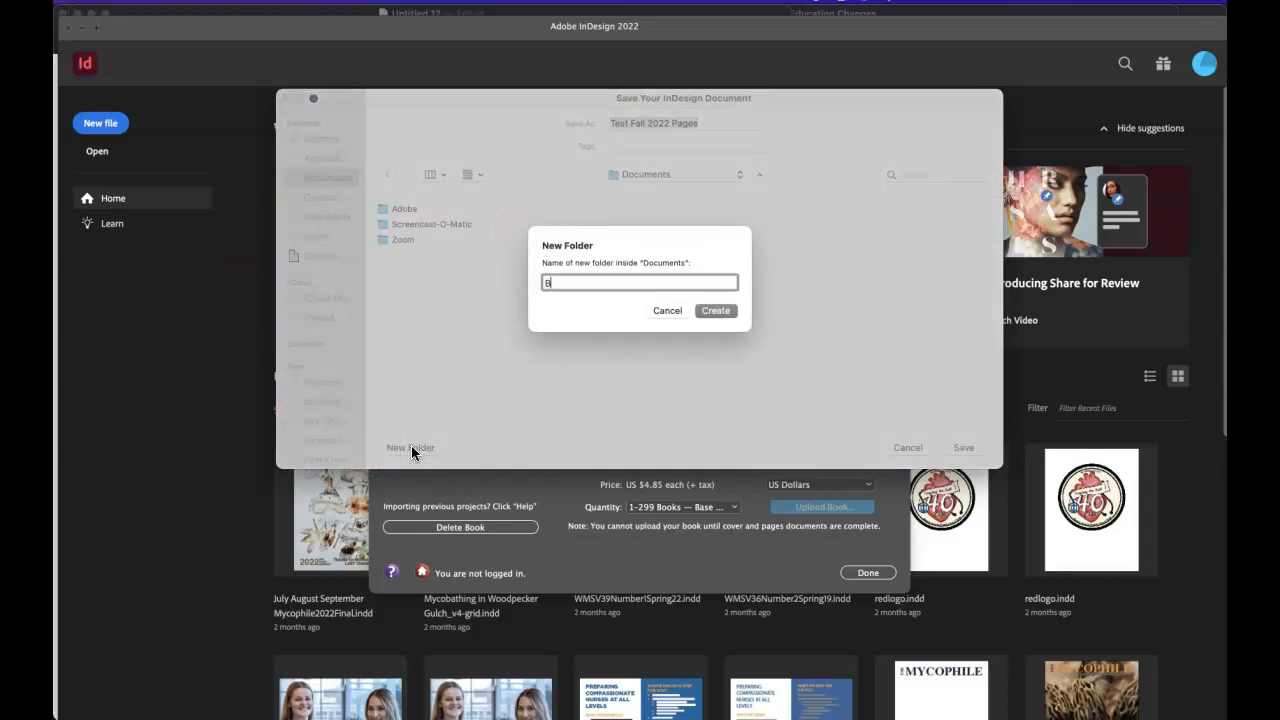
pyautogui.write('lurb Indesign b')
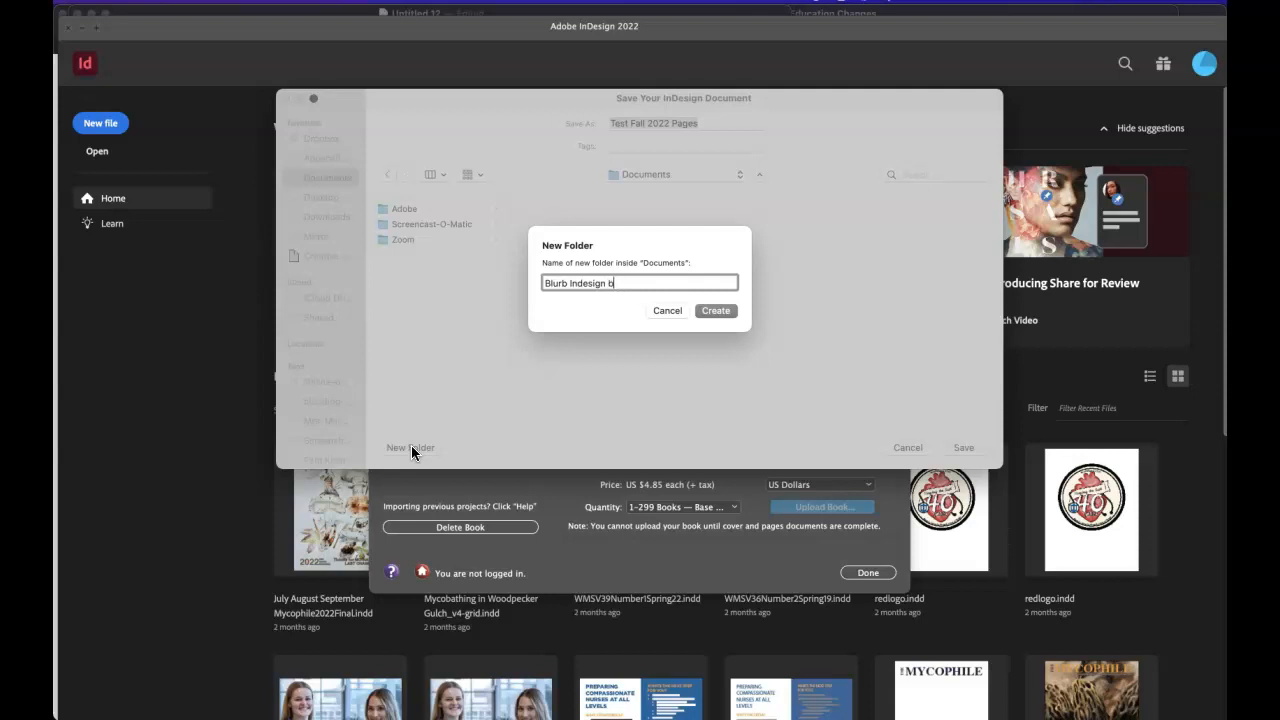
pyautogui.write('comic')
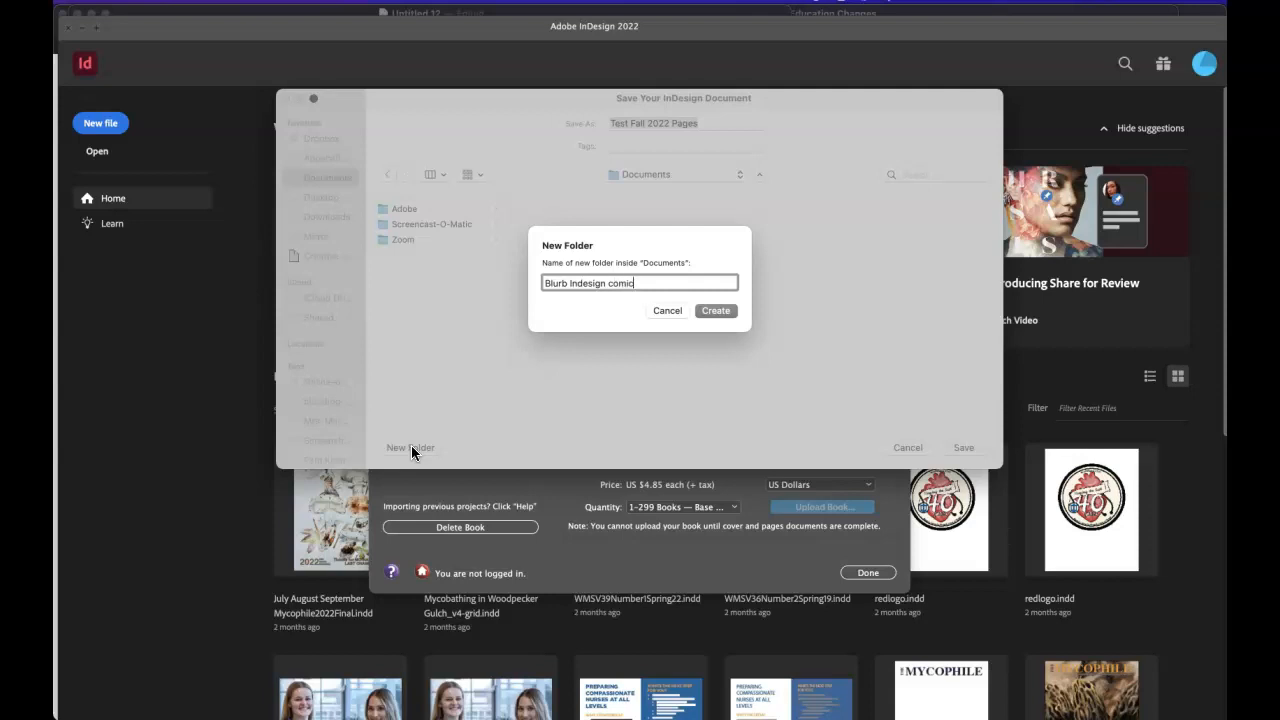
pyautogui.write('book')
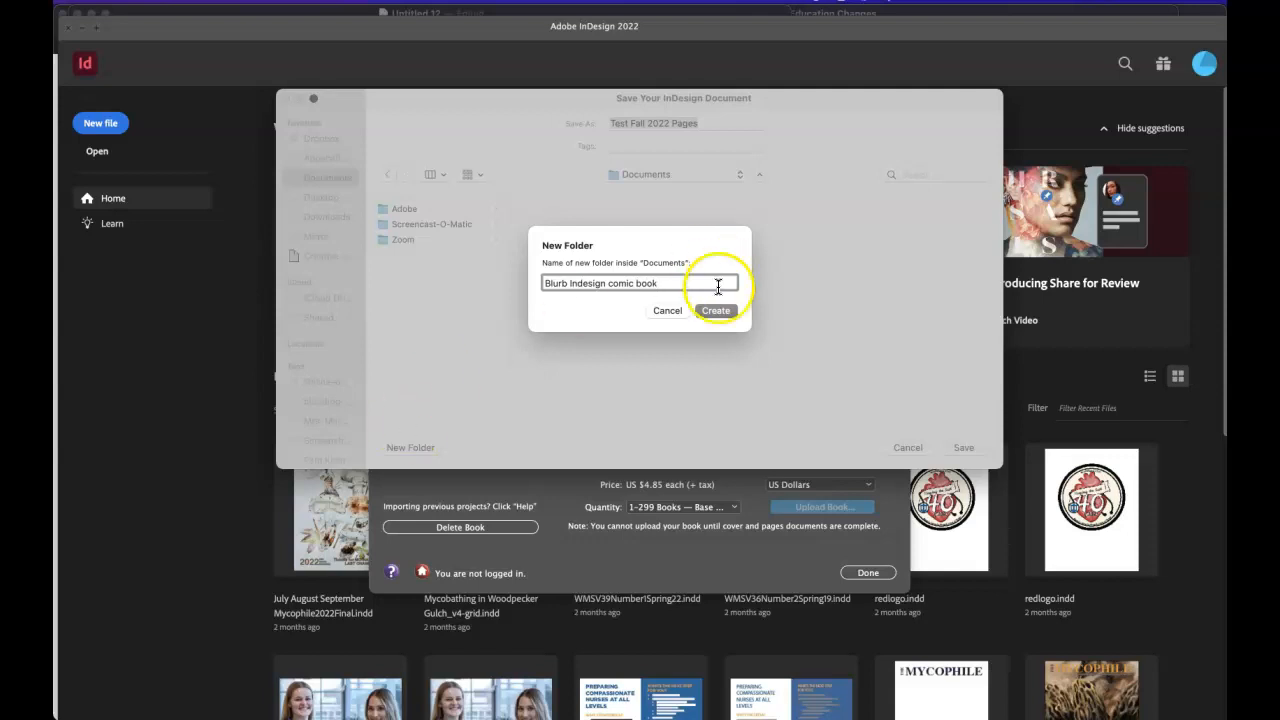
pyautogui.click(716, 310)
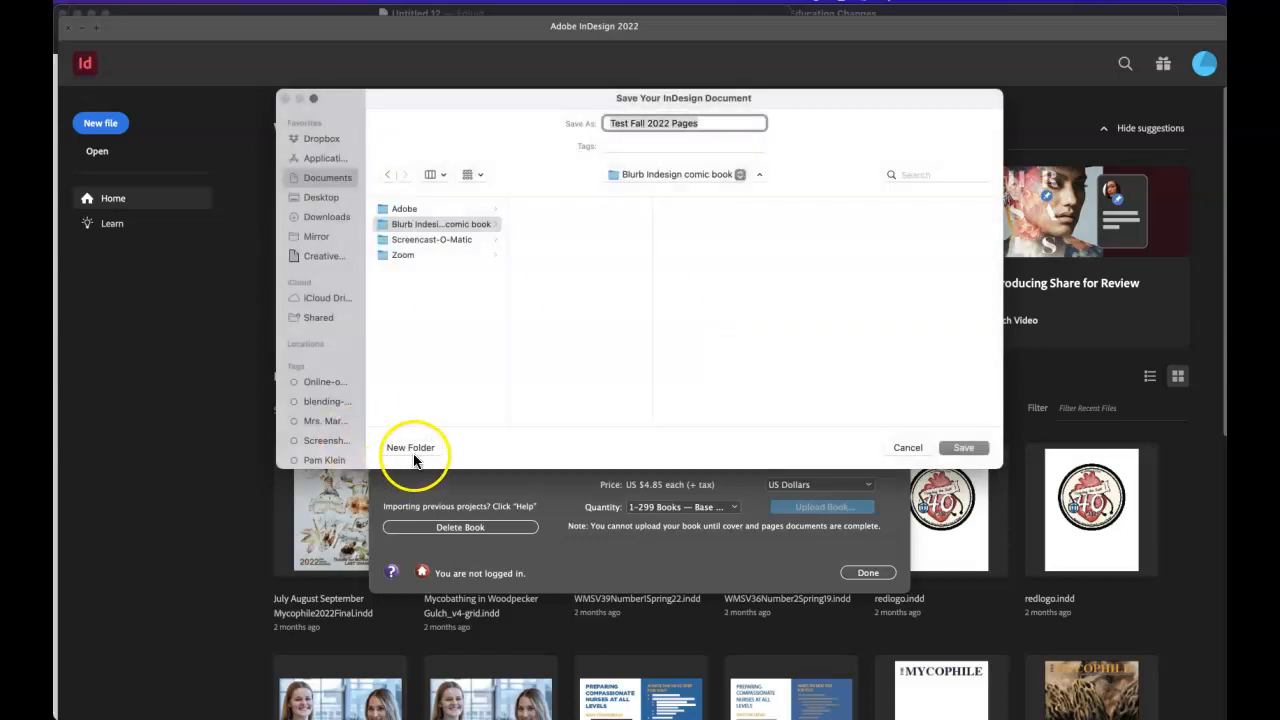
pyautogui.click(411, 447)
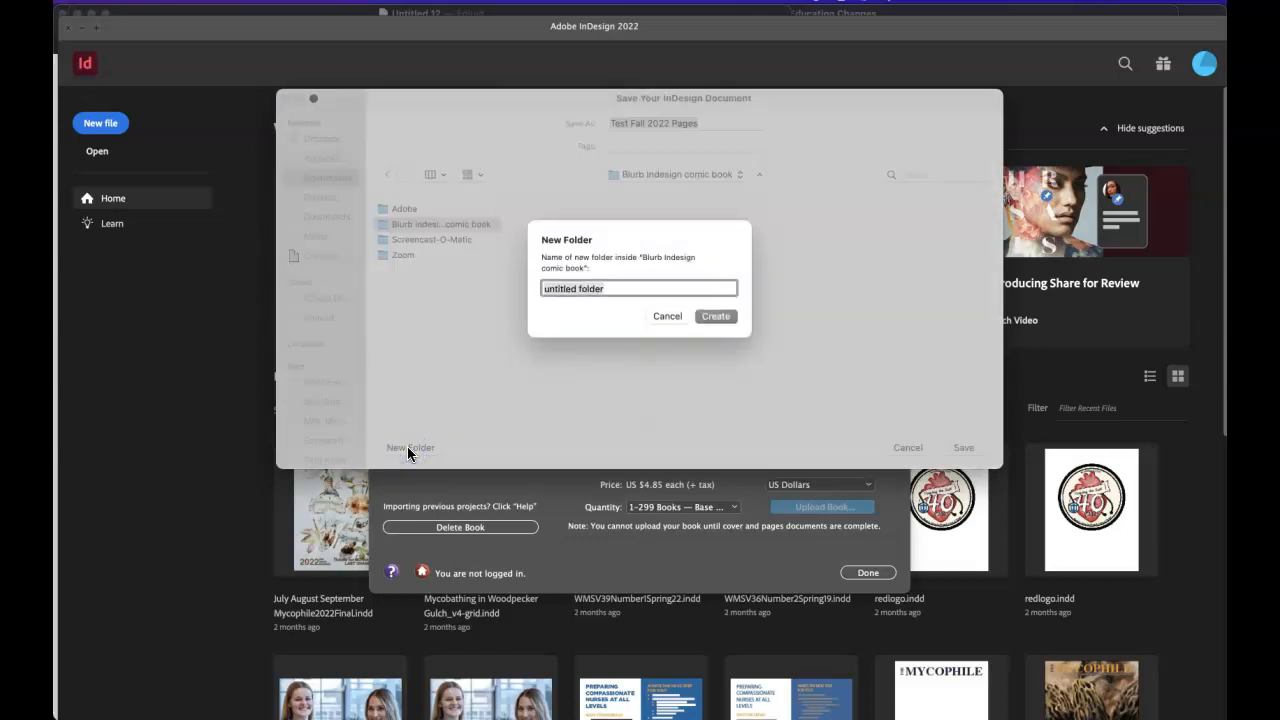
# - Create a 'blurb comic book pages' subfolder and save the pages template there
pyautogui.write('h')
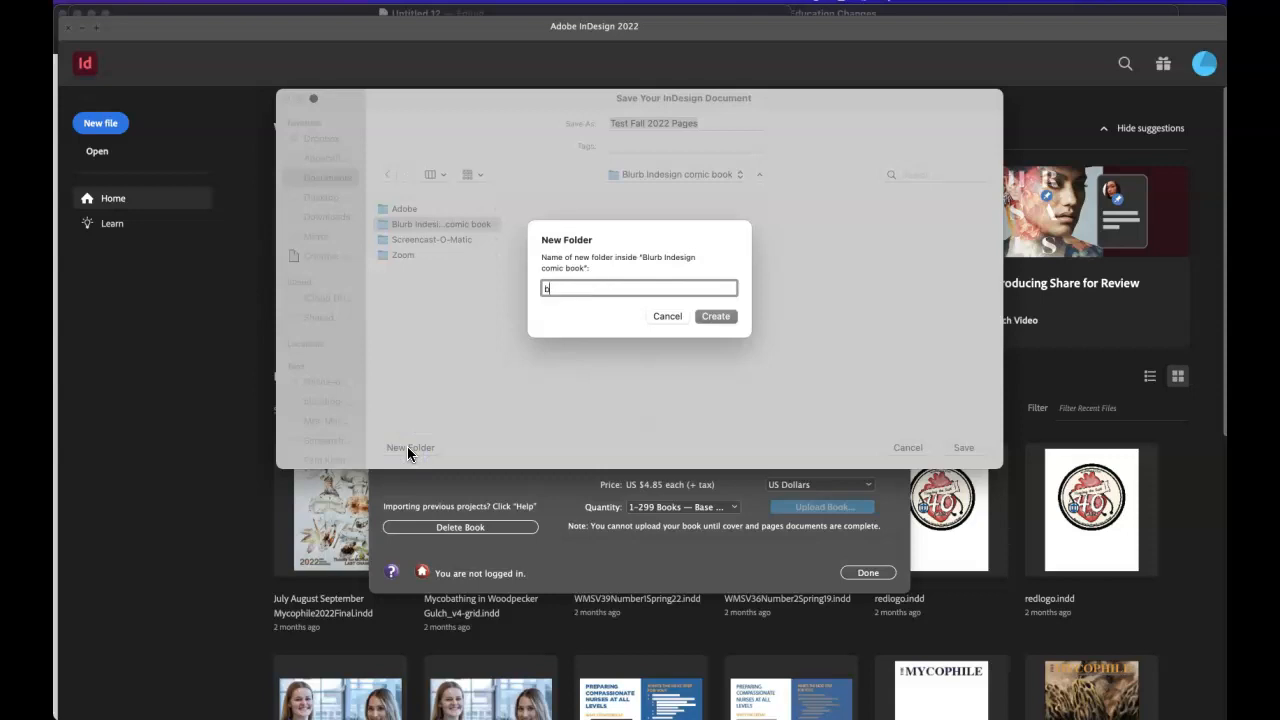
pyautogui.write('blurb comic book pages')
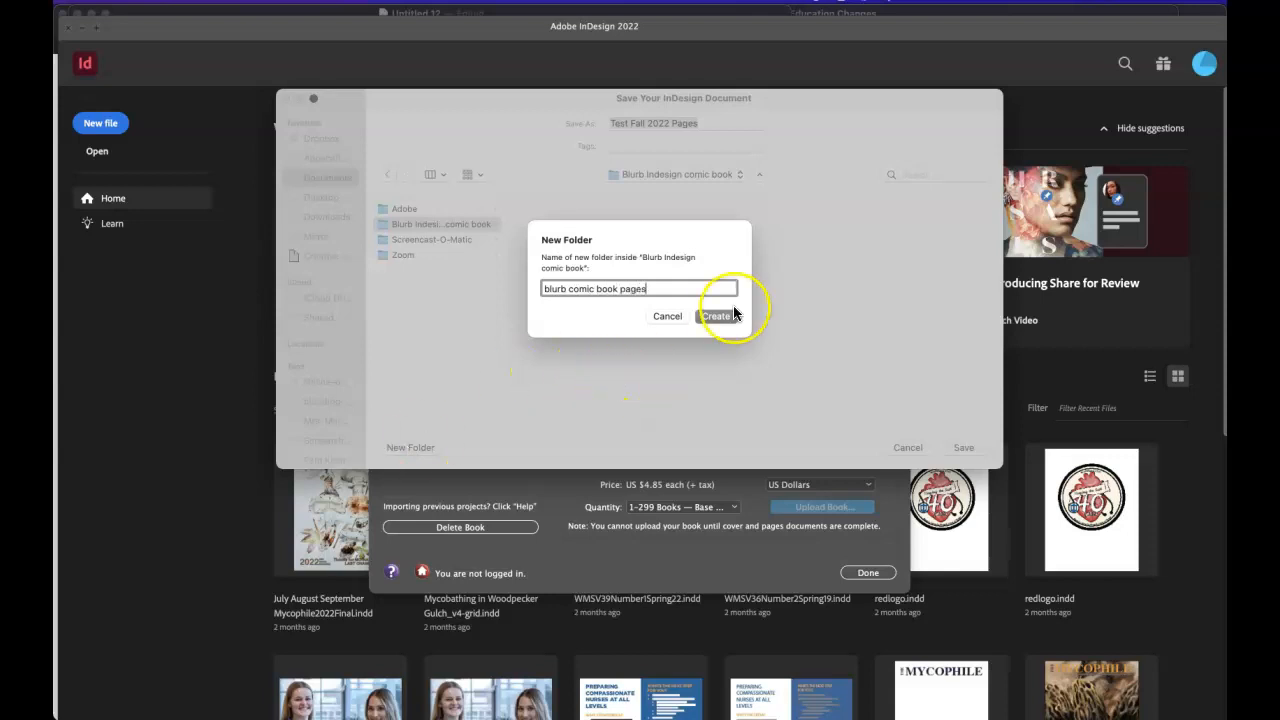
pyautogui.click(717, 316)
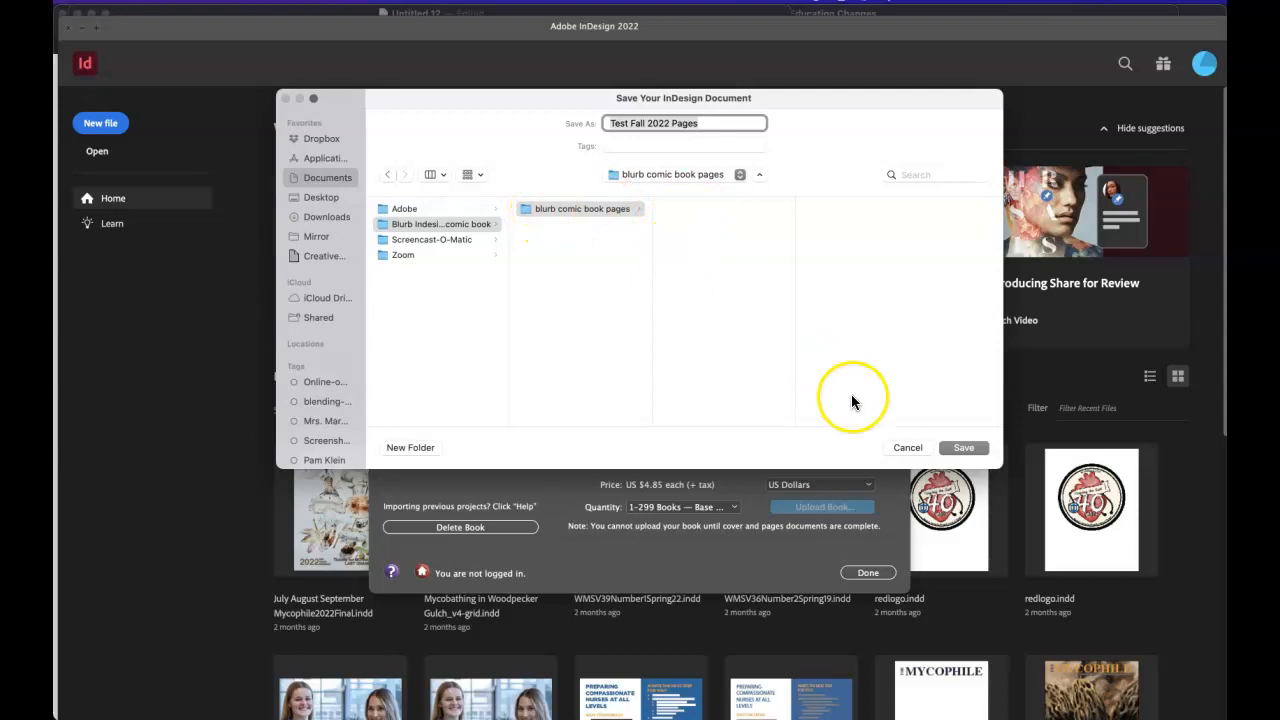
pyautogui.click(908, 447)
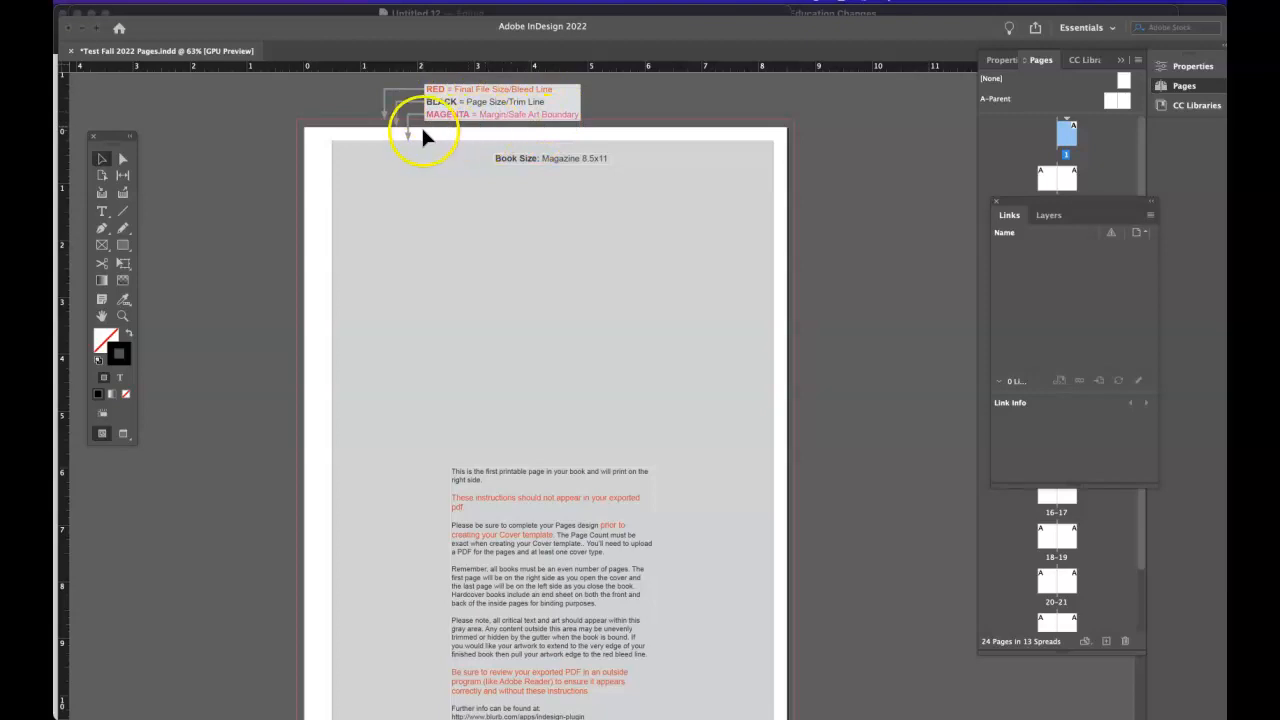
pyautogui.moveTo(445, 142)
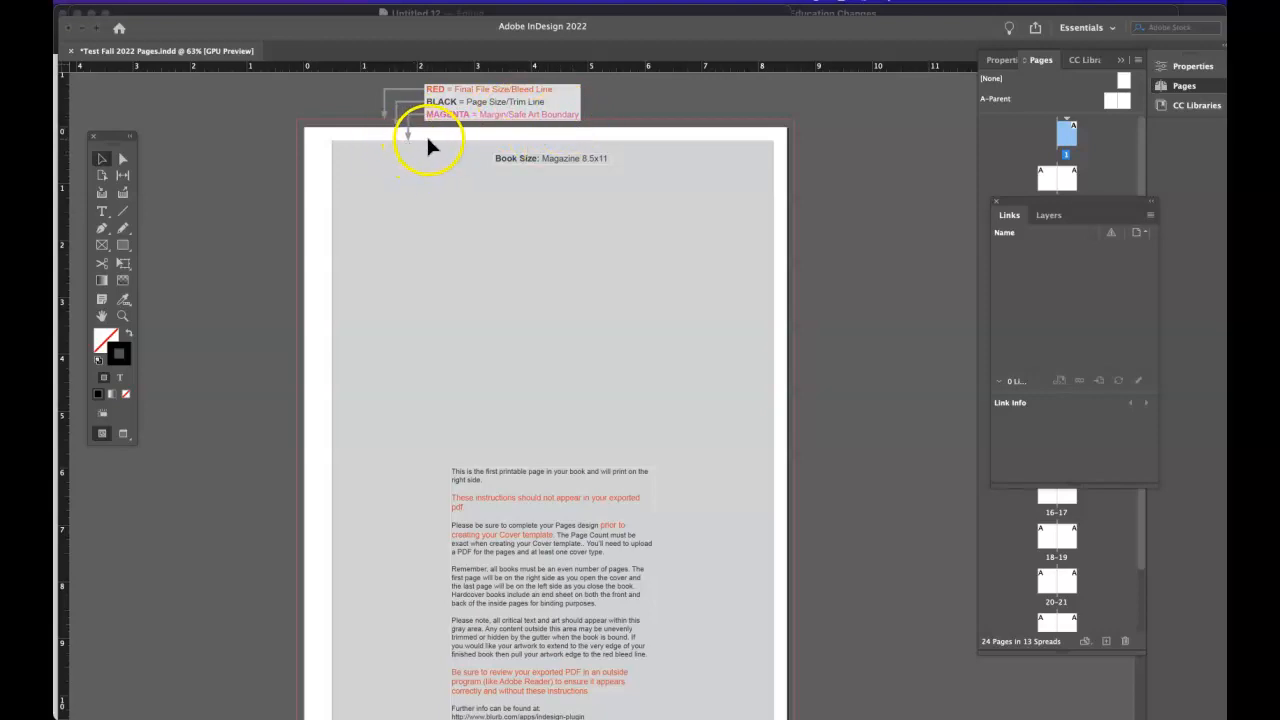
pyautogui.moveTo(475, 215)
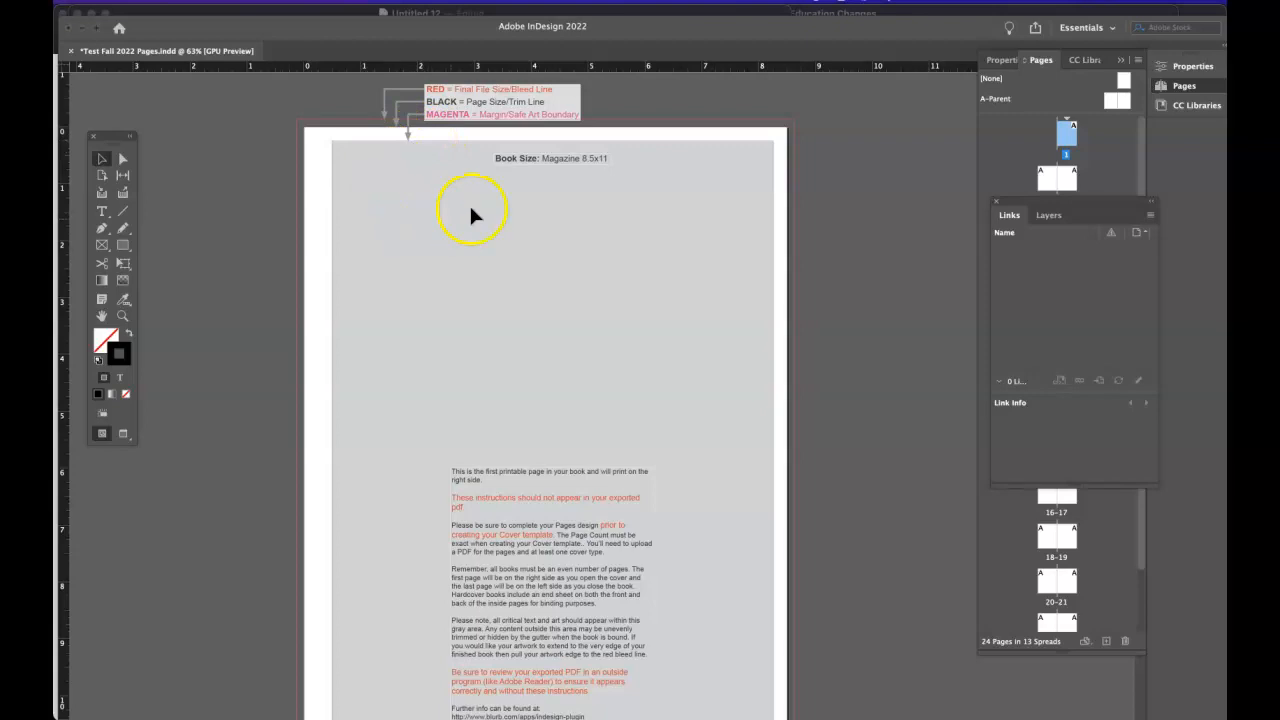
pyautogui.moveTo(385, 200)
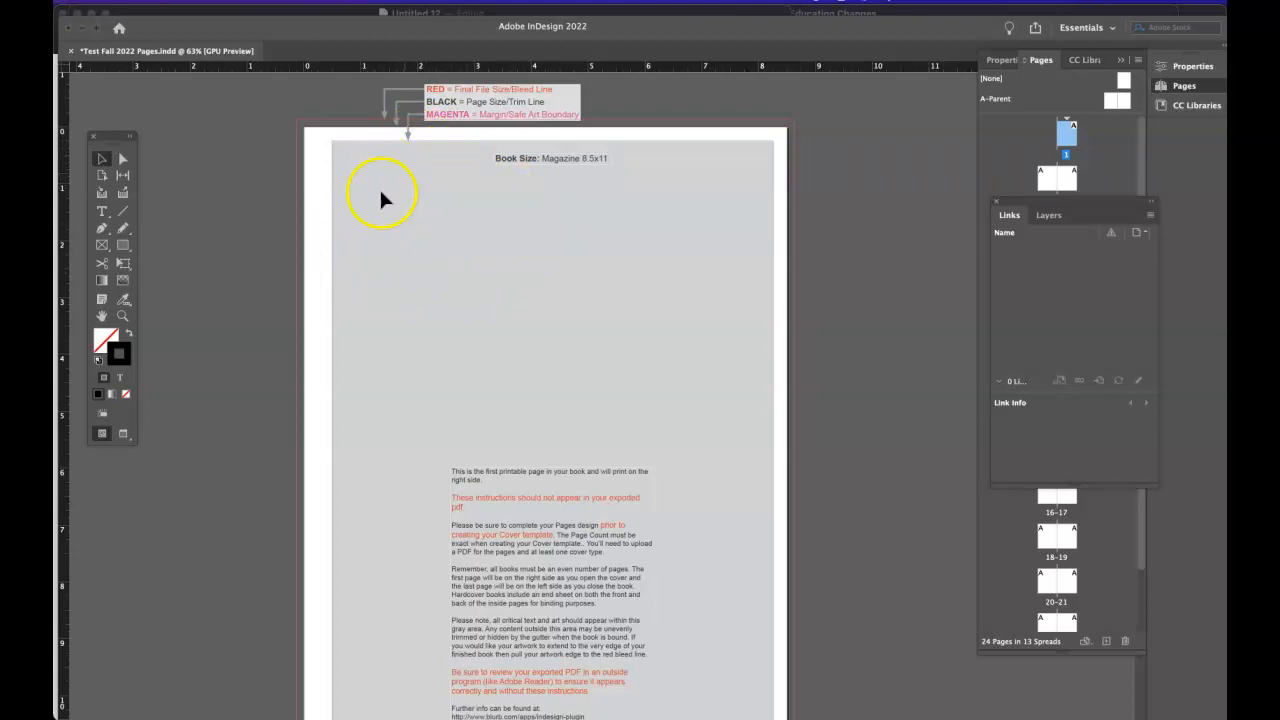
pyautogui.moveTo(463, 238)
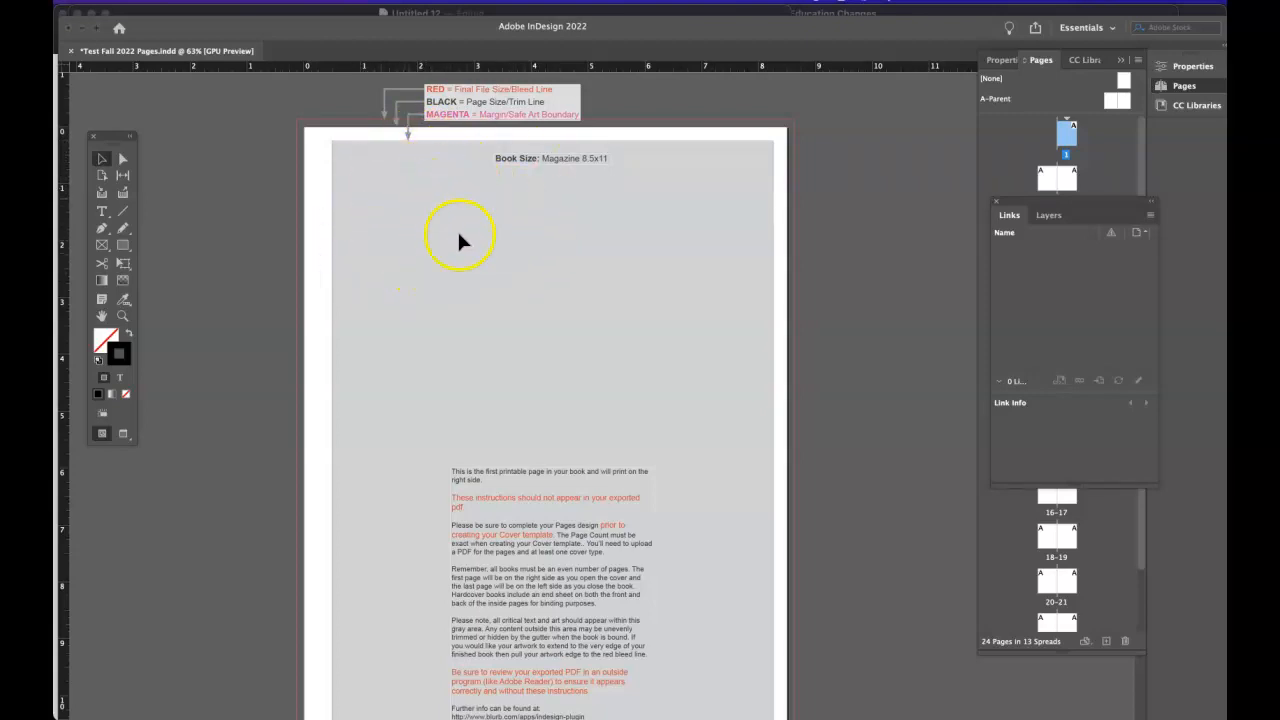
# - Scroll down past the instructions page to an inside two-page spread
pyautogui.scroll(-3)
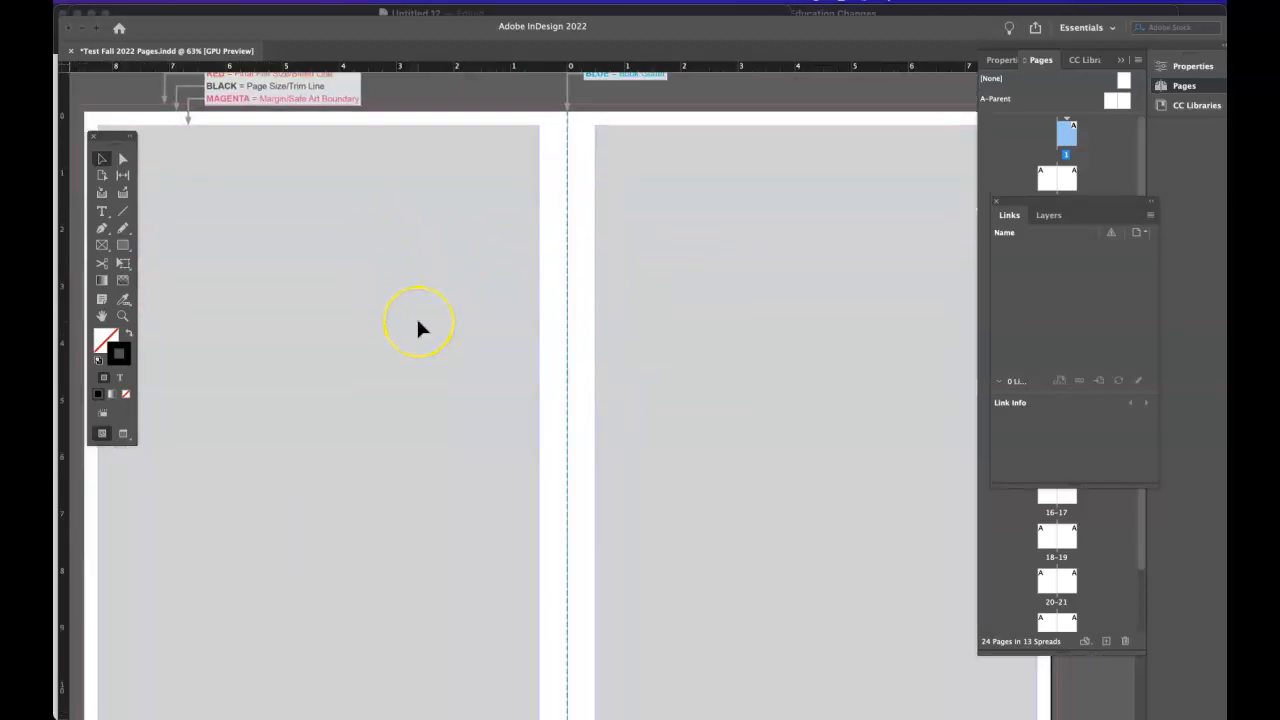
# - Close the Pages panel and reopen it from the Window menu
pyautogui.click(1037, 60)
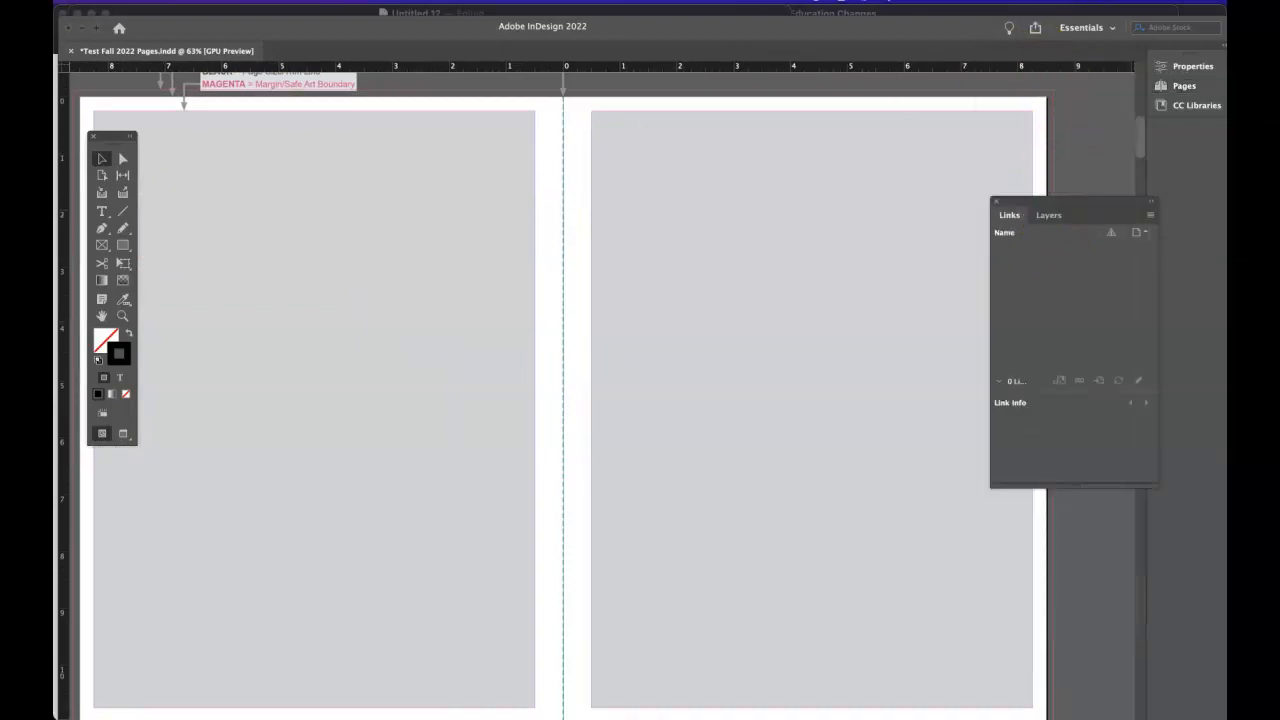
pyautogui.click(417, 12)
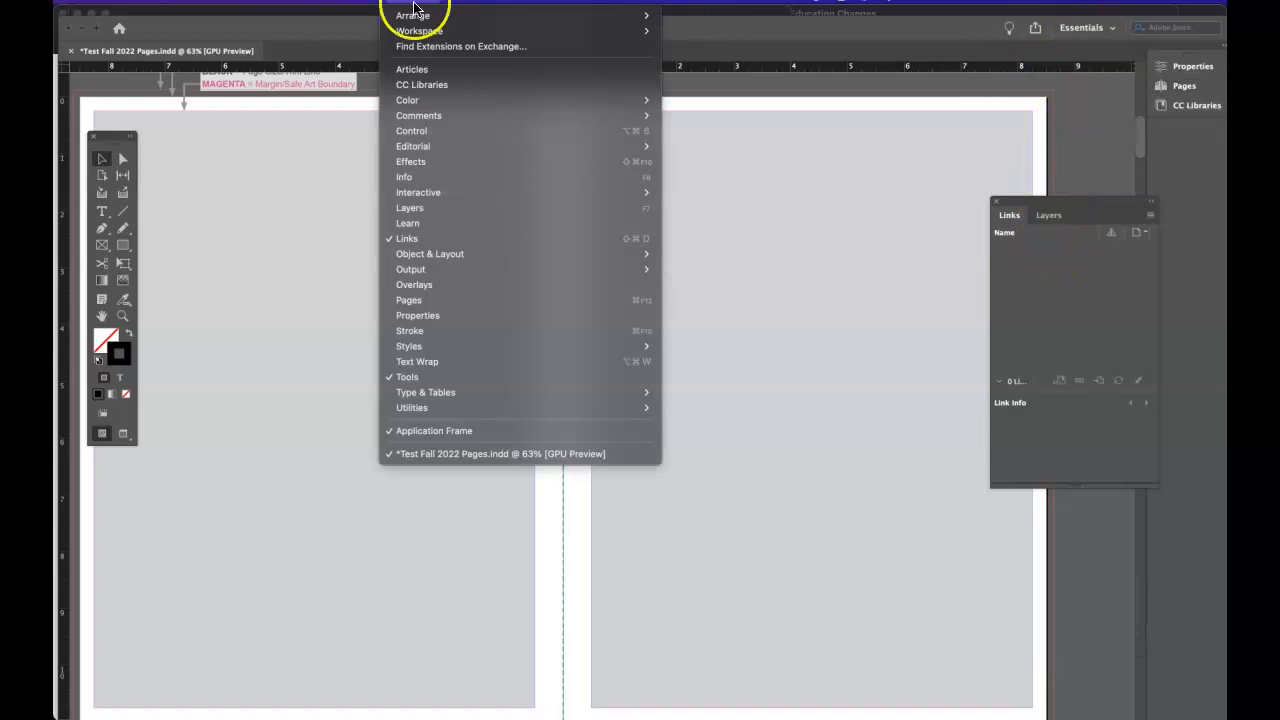
pyautogui.click(408, 300)
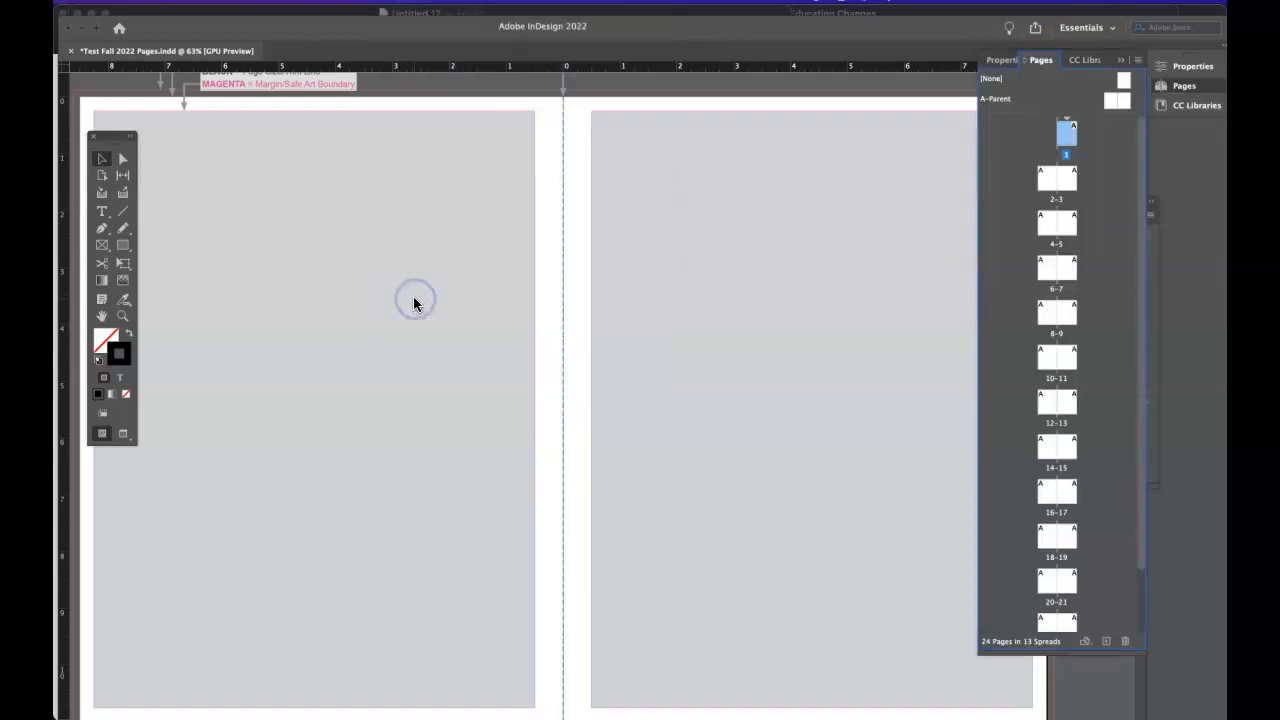